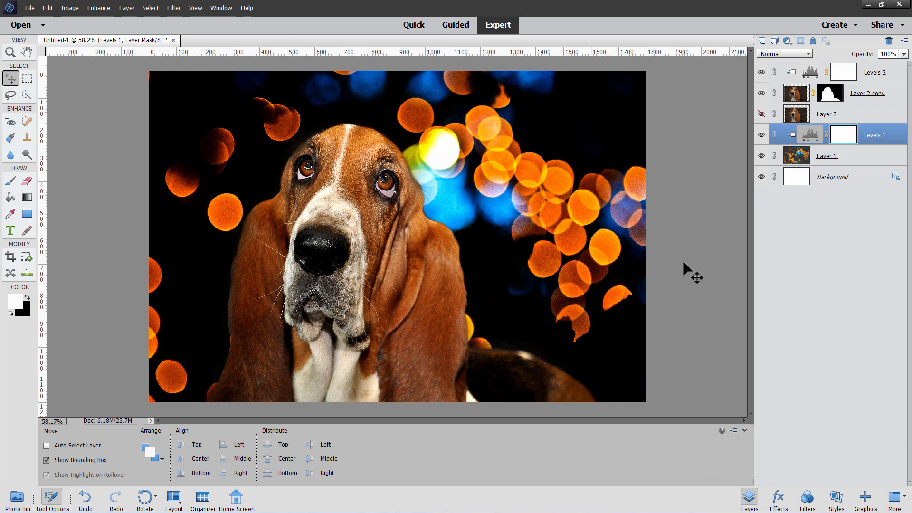
Download the orange and blue bokeh photo from Pixabay at 1920×1280 into C:\Projects
{"action": "left_click", "coordinate": [173, 40]}
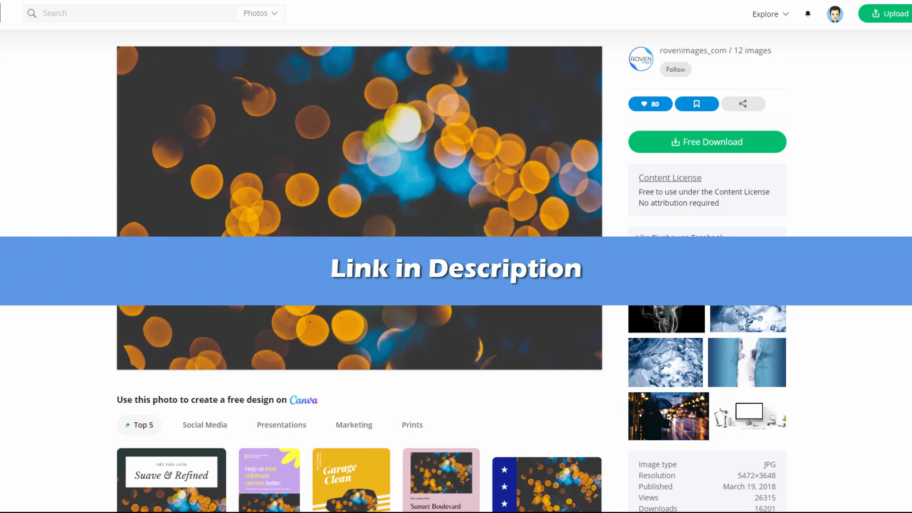
{"action": "mouse_move", "coordinate": [429, 139]}
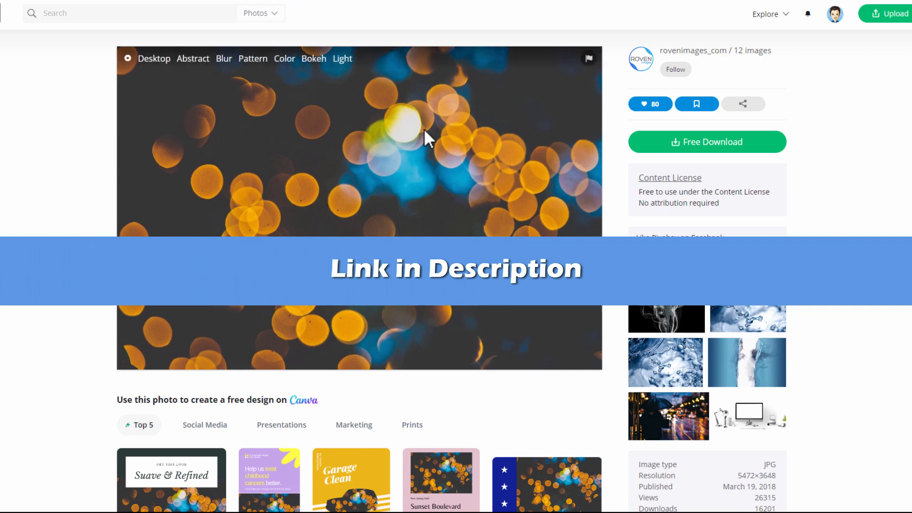
{"action": "mouse_move", "coordinate": [431, 228]}
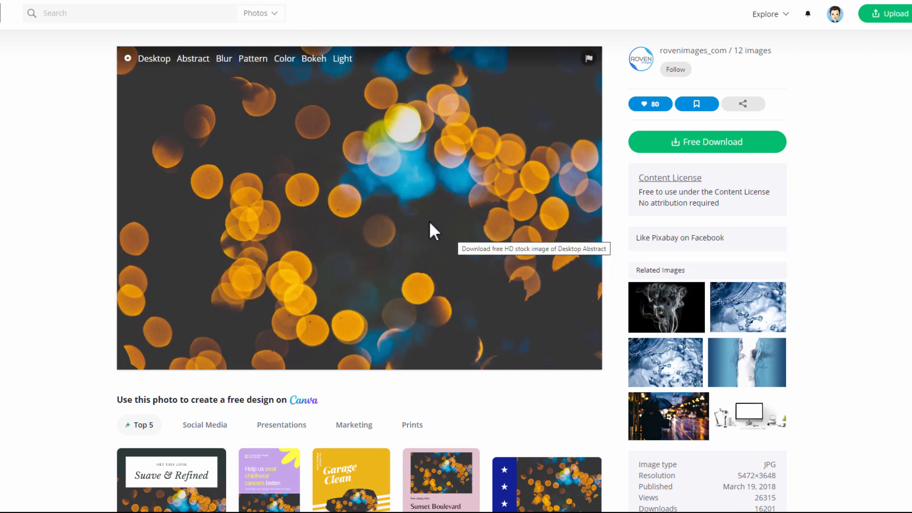
{"action": "left_click", "coordinate": [60, 16]}
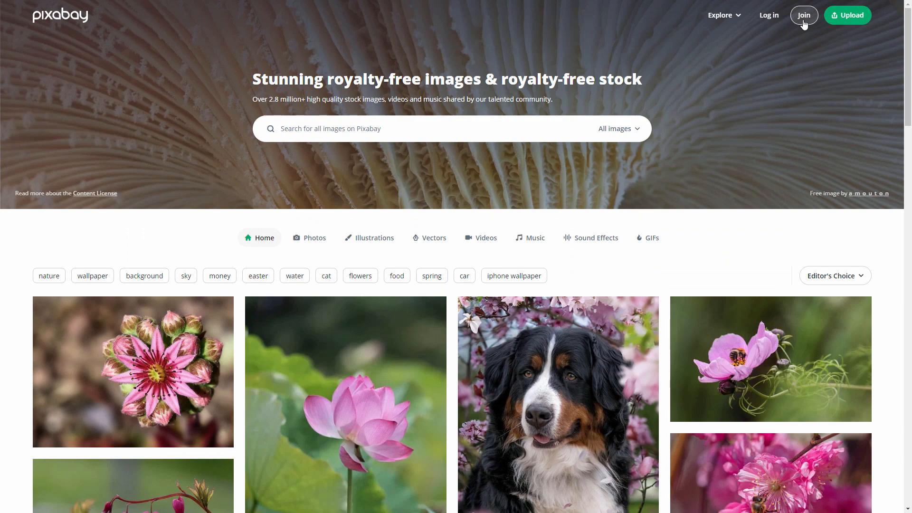
{"action": "left_click", "coordinate": [803, 15]}
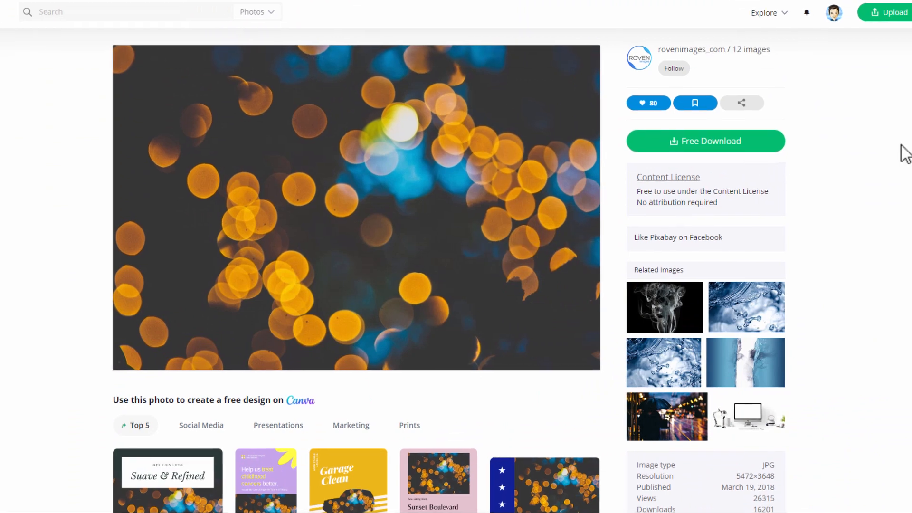
{"action": "left_click", "coordinate": [706, 140]}
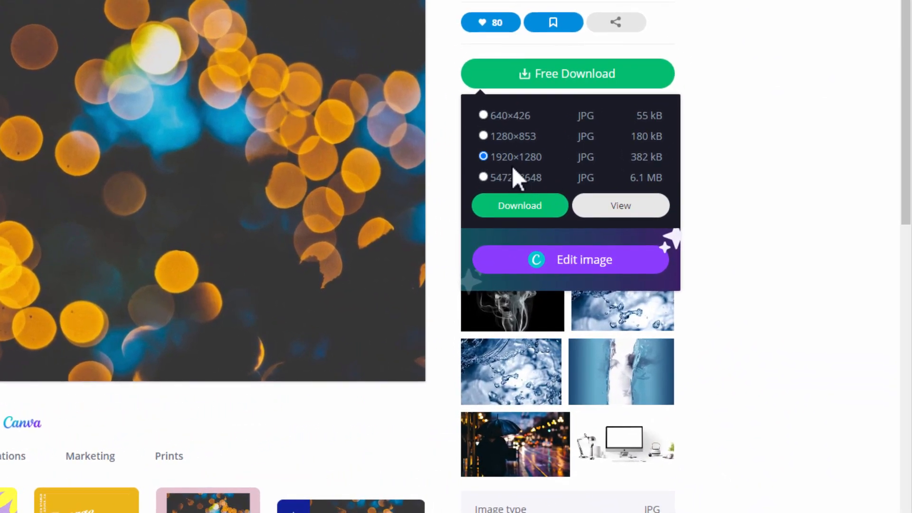
{"action": "mouse_move", "coordinate": [521, 177]}
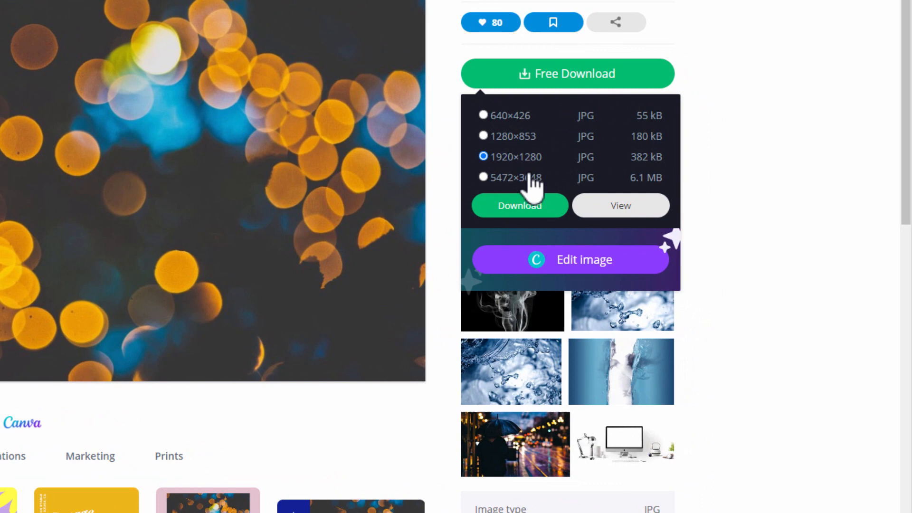
{"action": "left_click", "coordinate": [517, 205]}
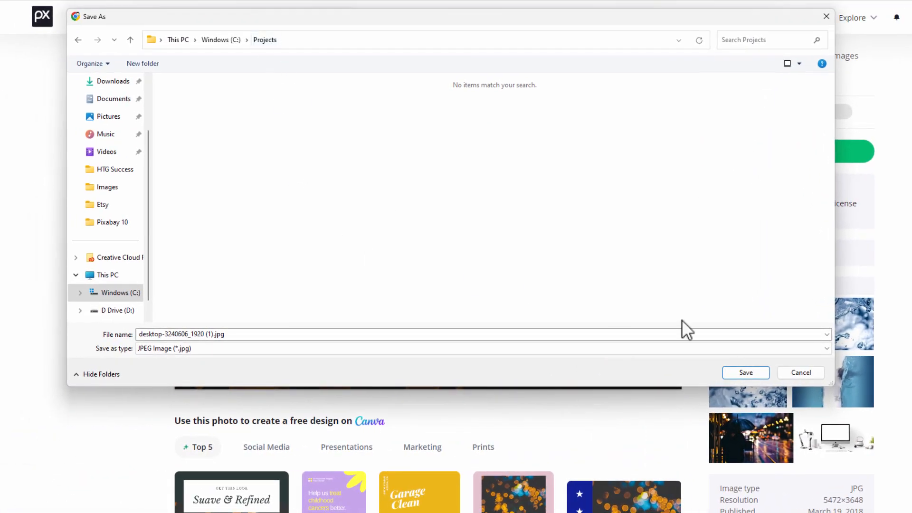
{"action": "left_click", "coordinate": [745, 372]}
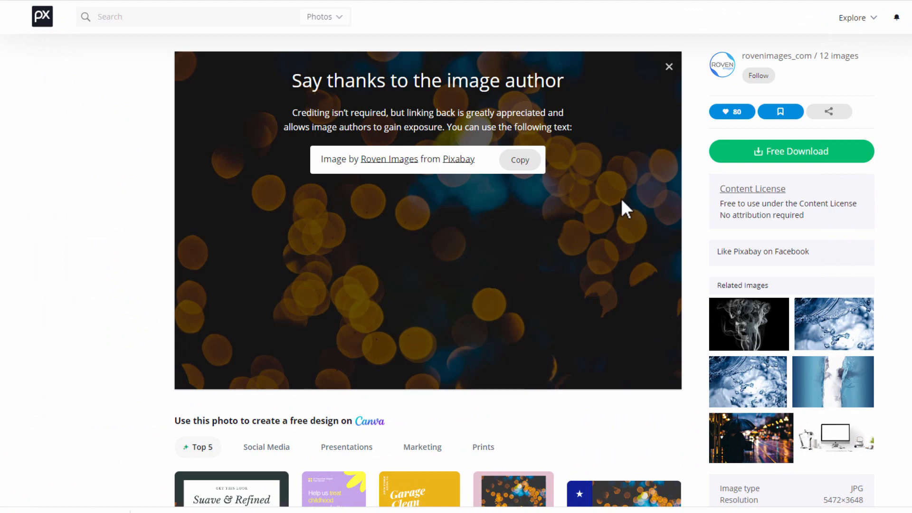
Download the basset hound photo from Pixabay at 1920×1275 and save it to Projects
{"action": "left_click", "coordinate": [668, 67]}
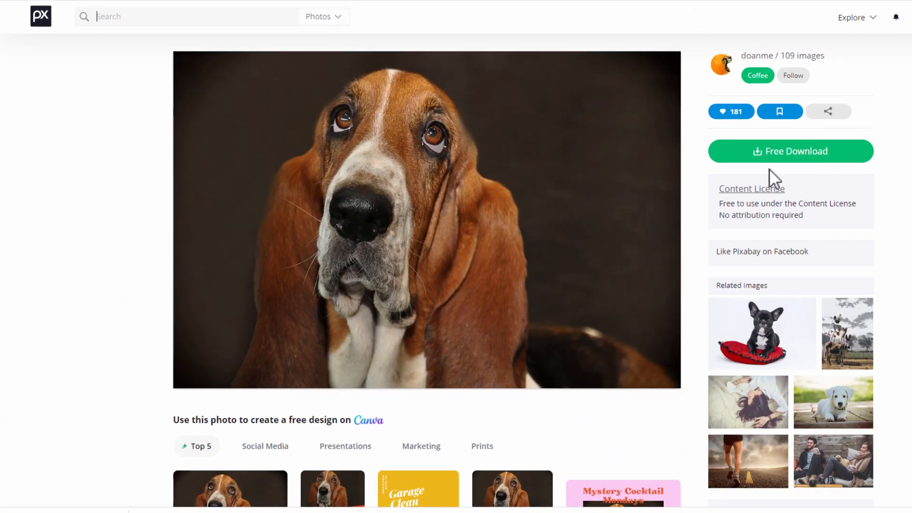
{"action": "left_click", "coordinate": [789, 151]}
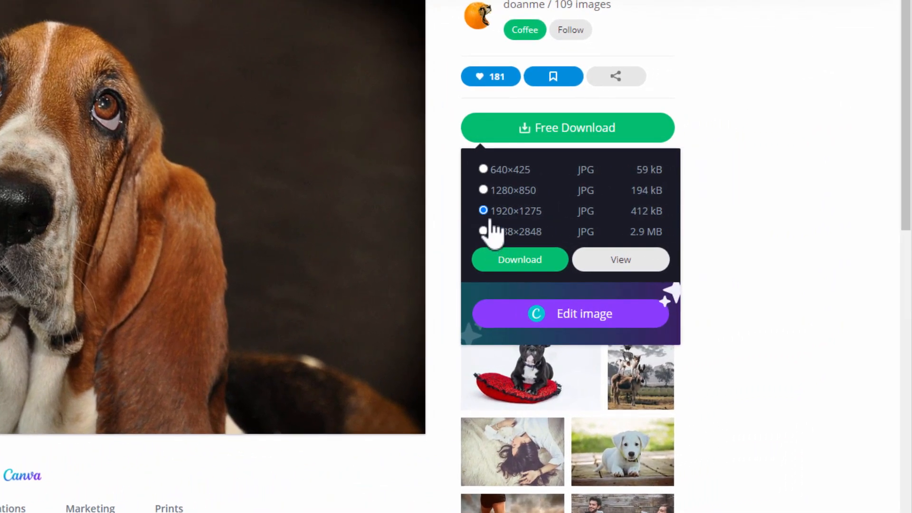
{"action": "mouse_move", "coordinate": [544, 227]}
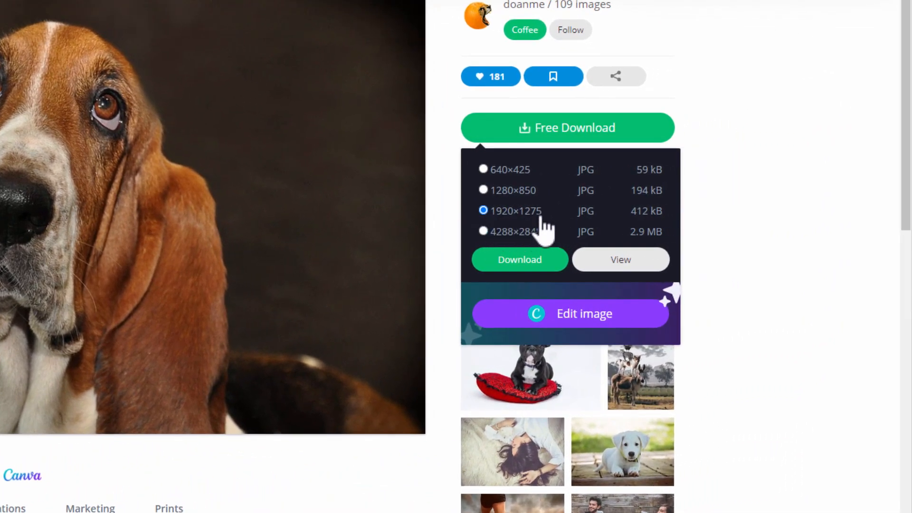
{"action": "left_click", "coordinate": [518, 259]}
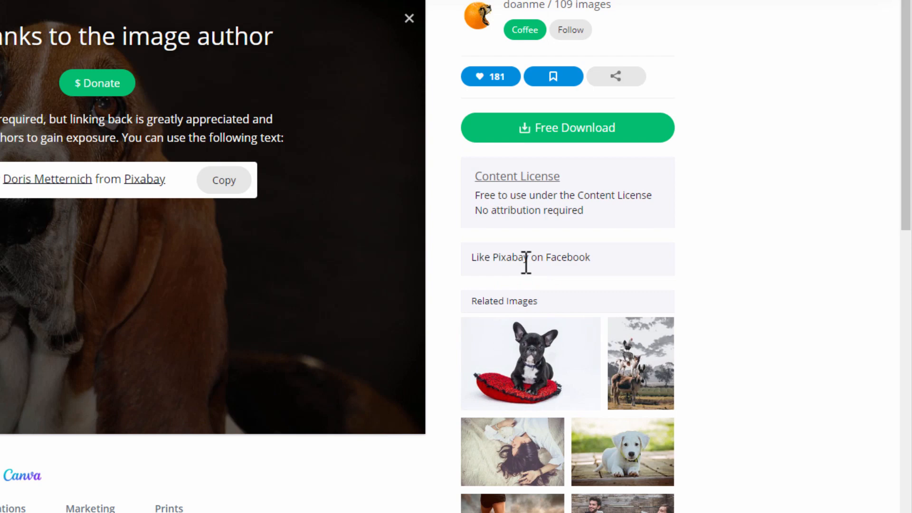
{"action": "left_click", "coordinate": [566, 127]}
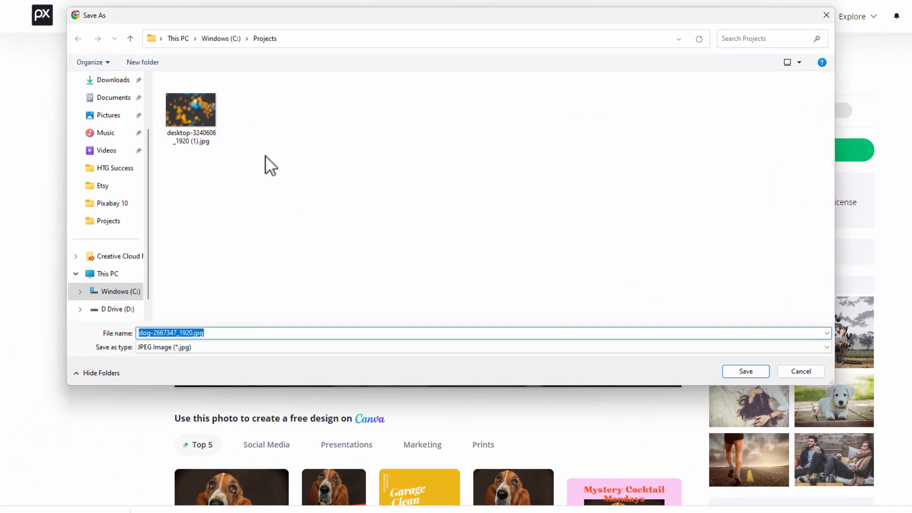
{"action": "left_click", "coordinate": [744, 371]}
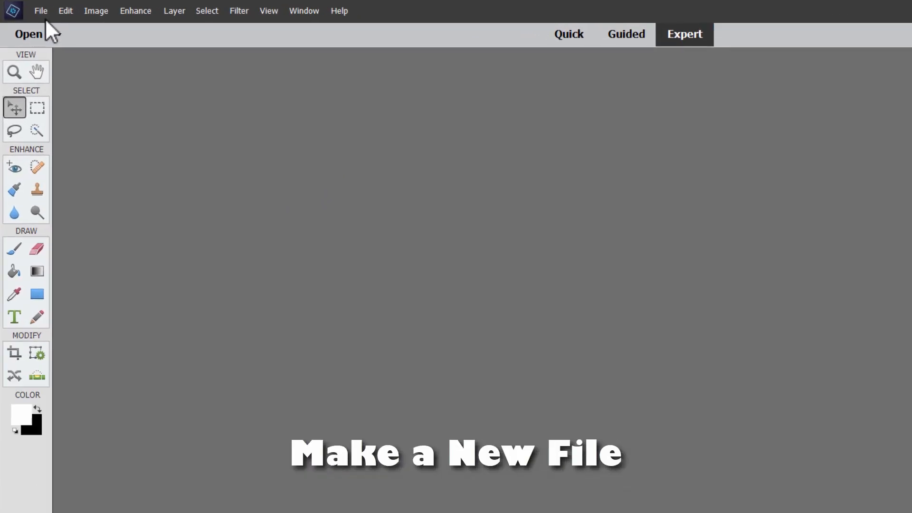
Create Untitled-1, a blank white 6×4 inch, 300 ppi document from the default preset
{"action": "left_click", "coordinate": [41, 10]}
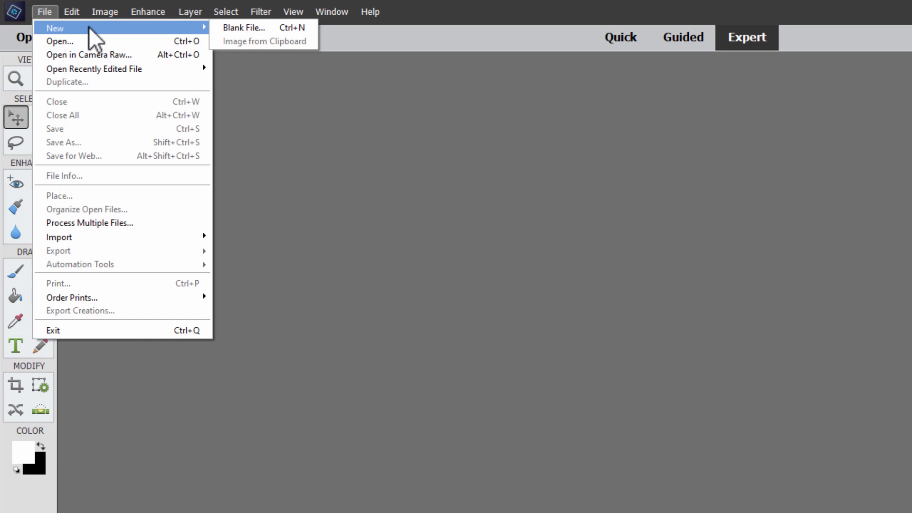
{"action": "left_click", "coordinate": [244, 28]}
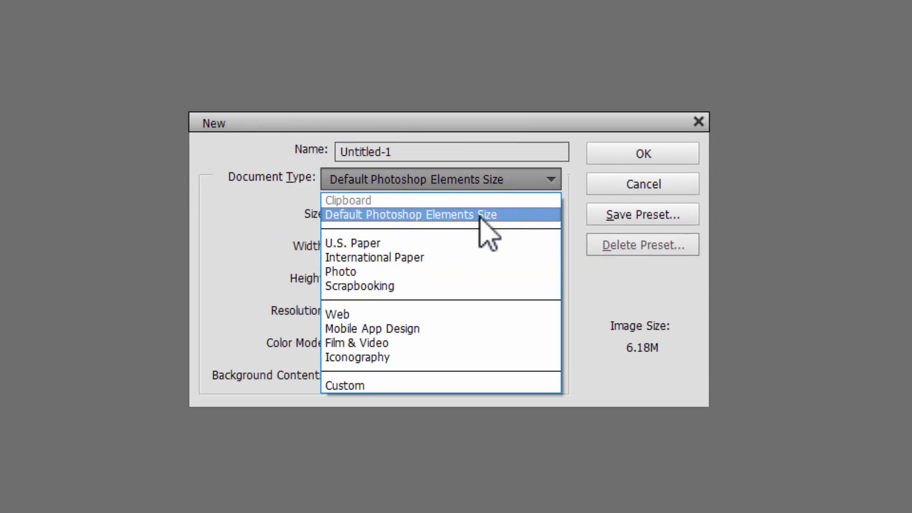
{"action": "left_click", "coordinate": [411, 214]}
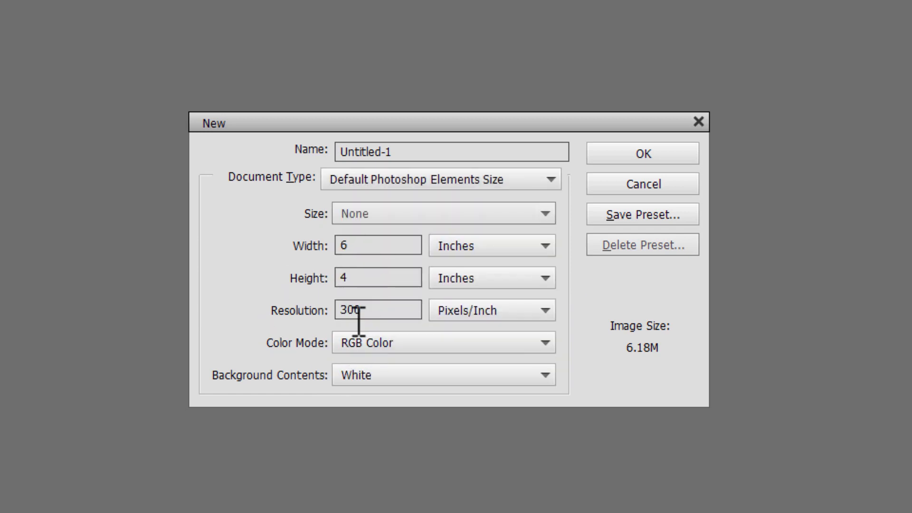
{"action": "mouse_move", "coordinate": [497, 183]}
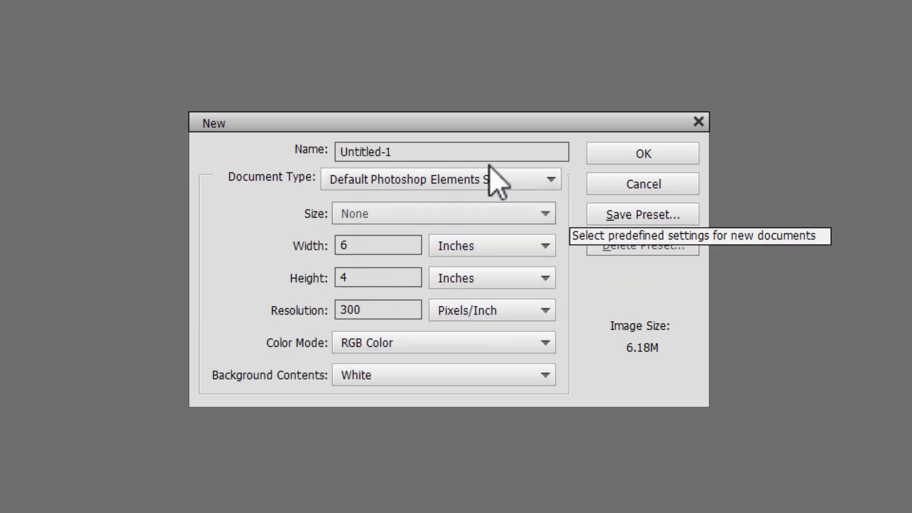
{"action": "left_click", "coordinate": [642, 152]}
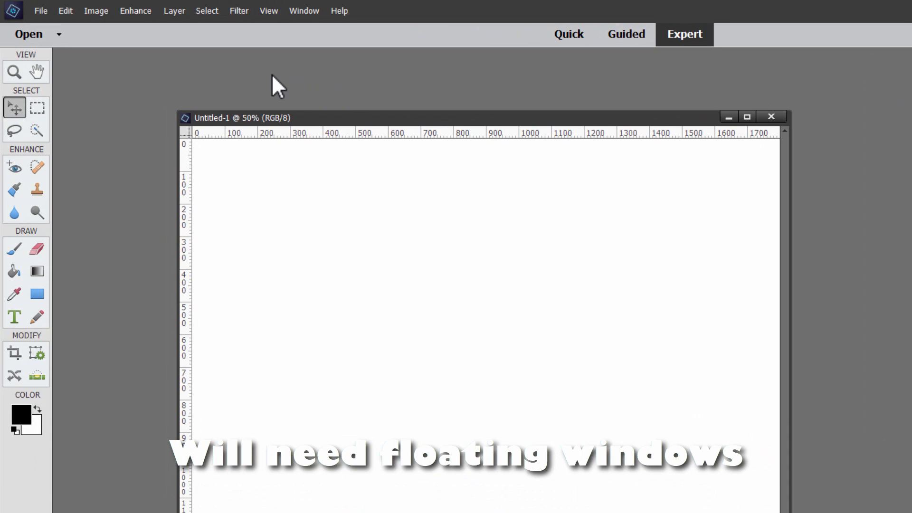
Dock Untitled-1 as a workspace tab and fit the whole canvas on screen
{"action": "left_click", "coordinate": [64, 10]}
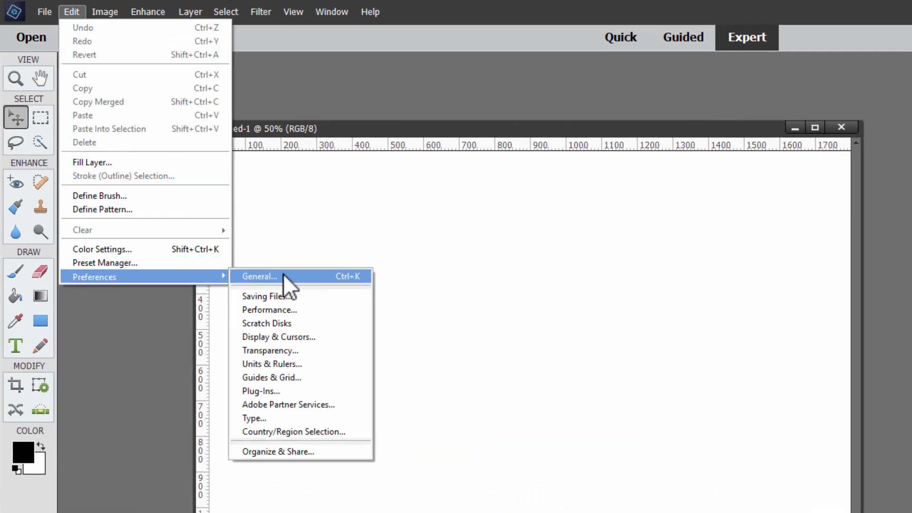
{"action": "left_click", "coordinate": [258, 277]}
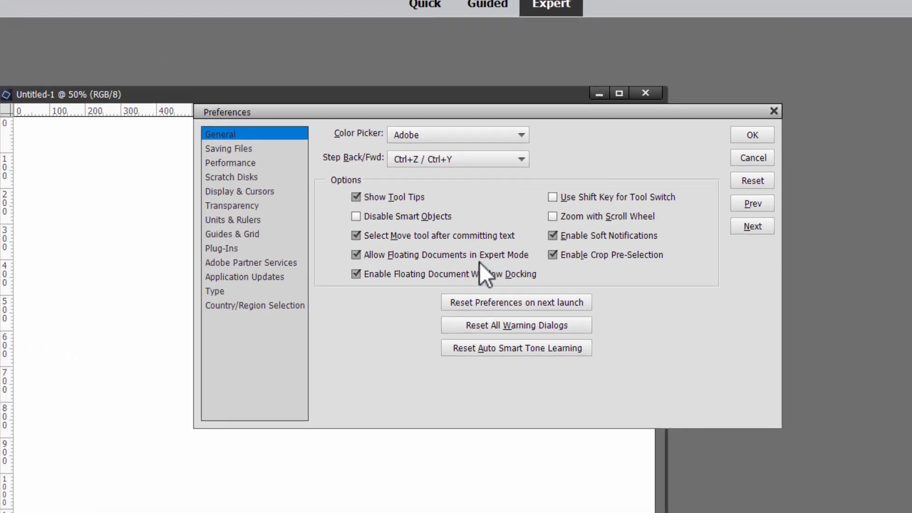
{"action": "mouse_move", "coordinate": [481, 277]}
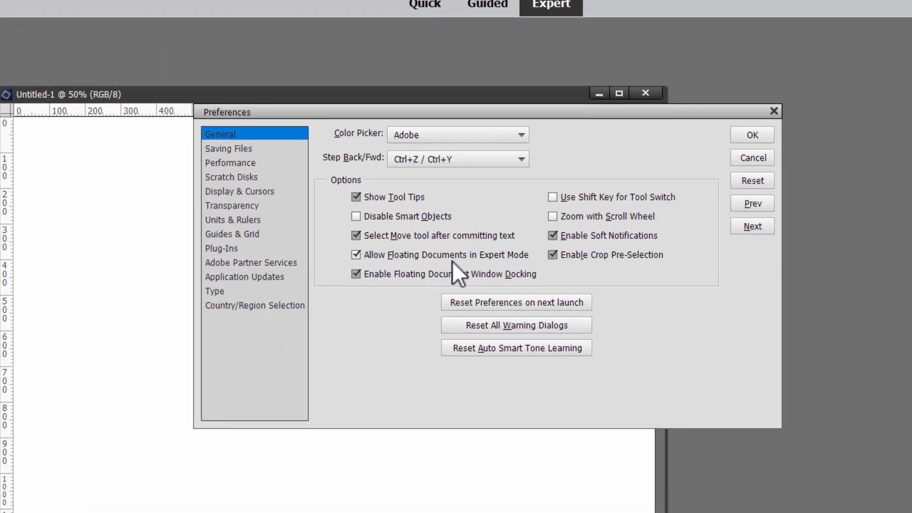
{"action": "mouse_move", "coordinate": [793, 152]}
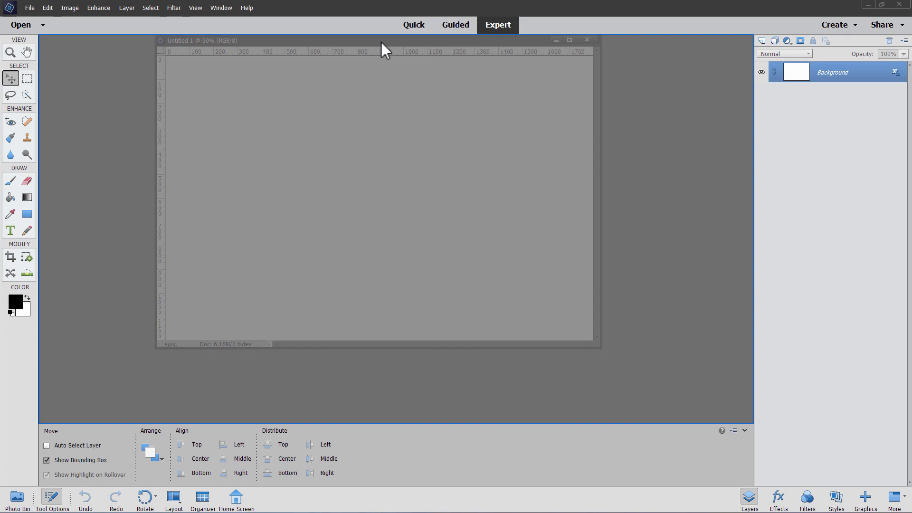
{"action": "left_click", "coordinate": [569, 40]}
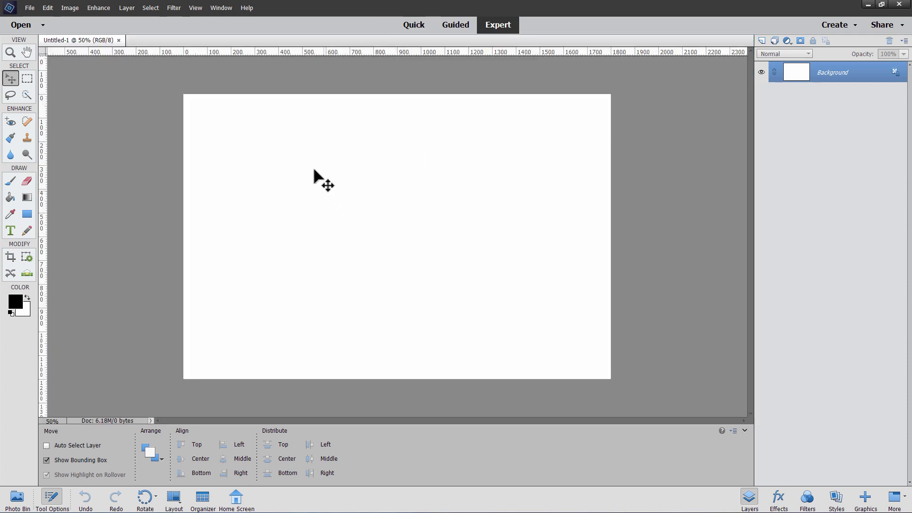
{"action": "mouse_move", "coordinate": [88, 51]}
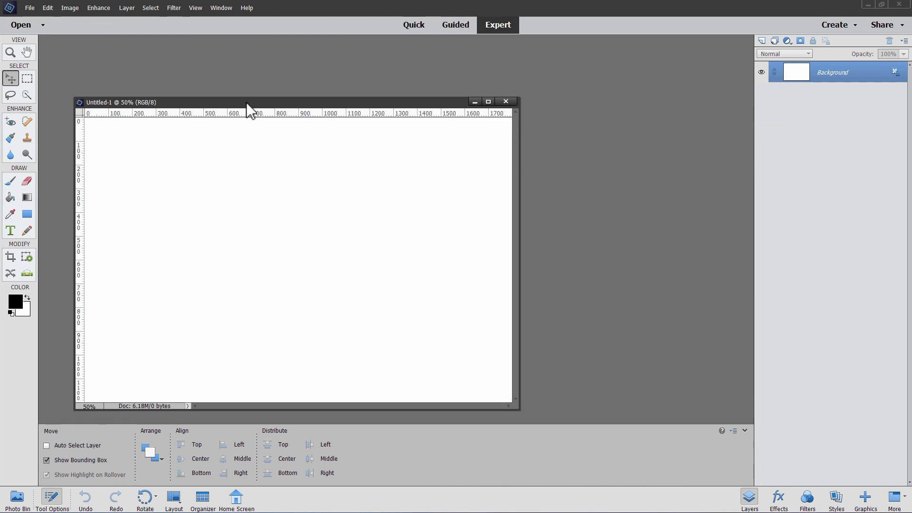
{"action": "left_click", "coordinate": [487, 101]}
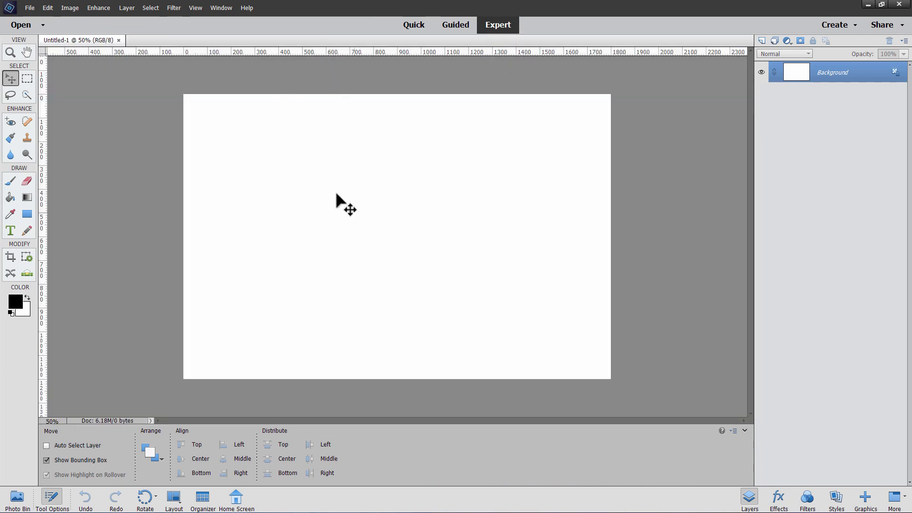
{"action": "mouse_move", "coordinate": [374, 202]}
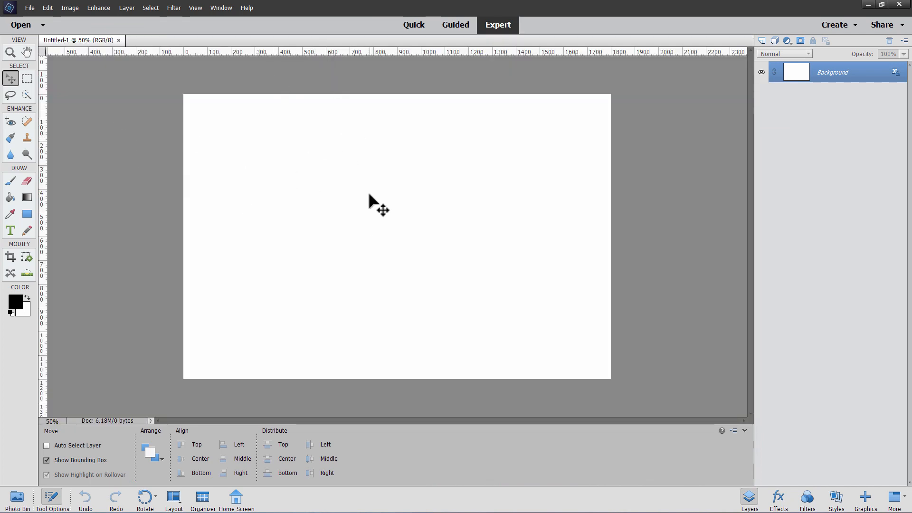
{"action": "mouse_move", "coordinate": [339, 202]}
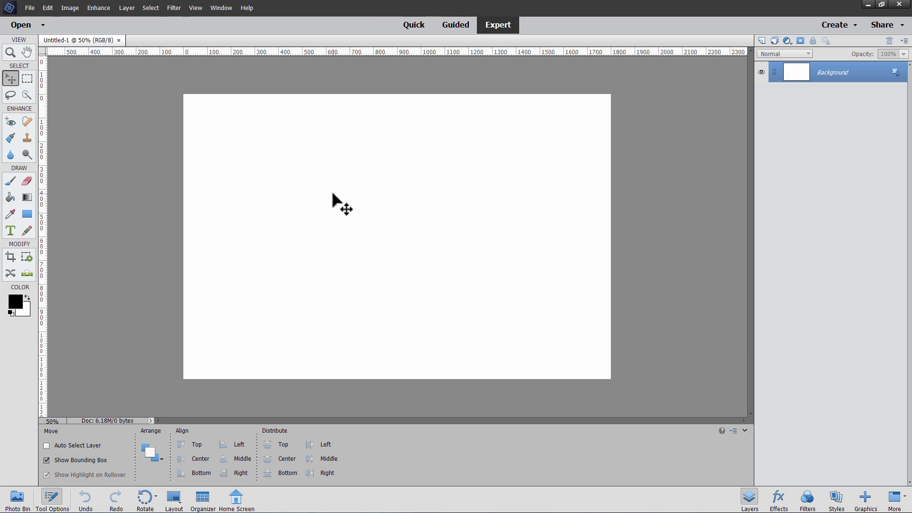
{"action": "key", "text": "ctrl+0"}
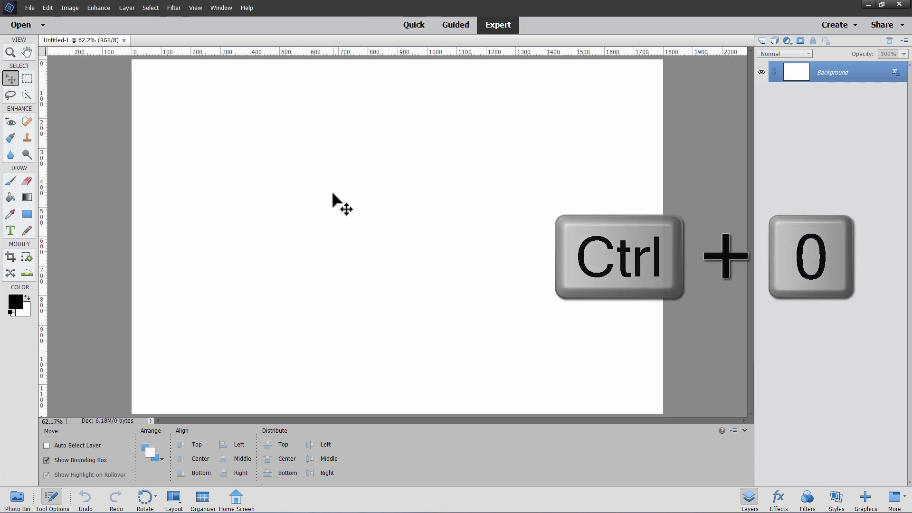
{"action": "key", "text": "ctrl+0"}
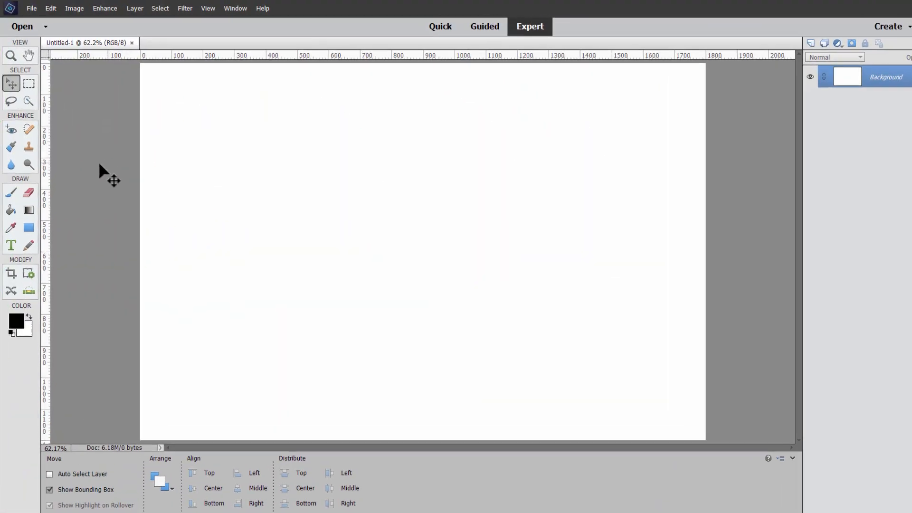
Open the bokeh background JPG and bring it into Untitled-1 as Layer 1
{"action": "left_click", "coordinate": [31, 8]}
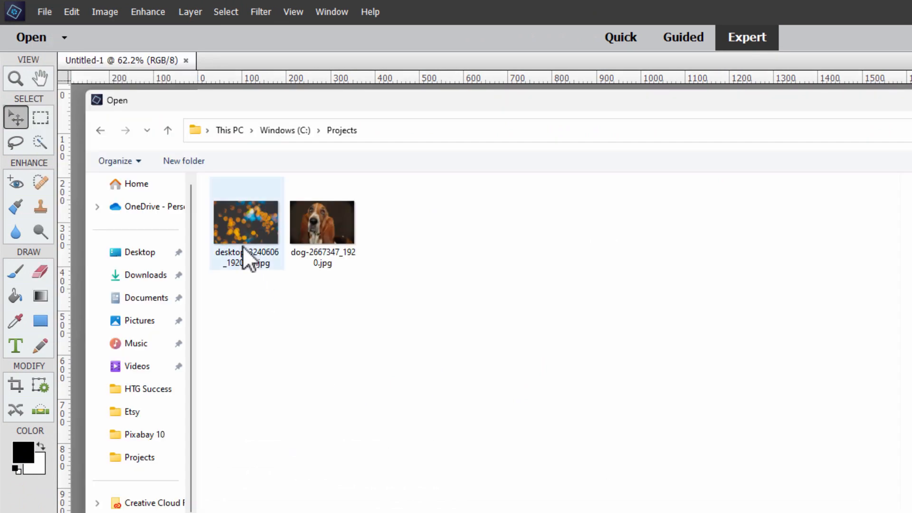
{"action": "left_click", "coordinate": [246, 223]}
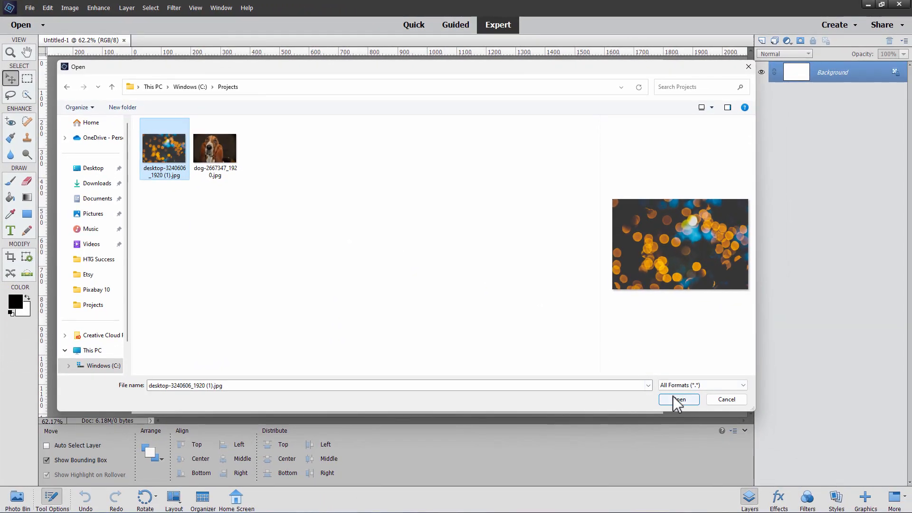
{"action": "left_click", "coordinate": [678, 399]}
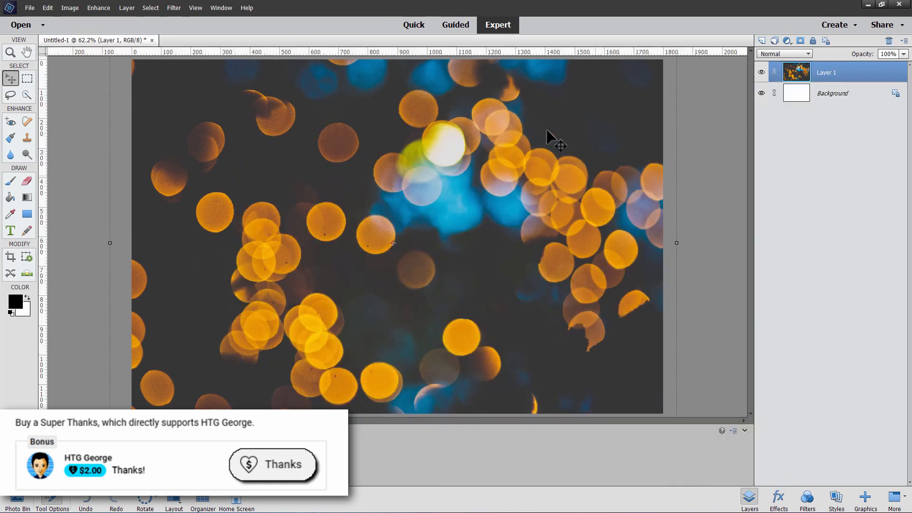
{"action": "mouse_move", "coordinate": [760, 72]}
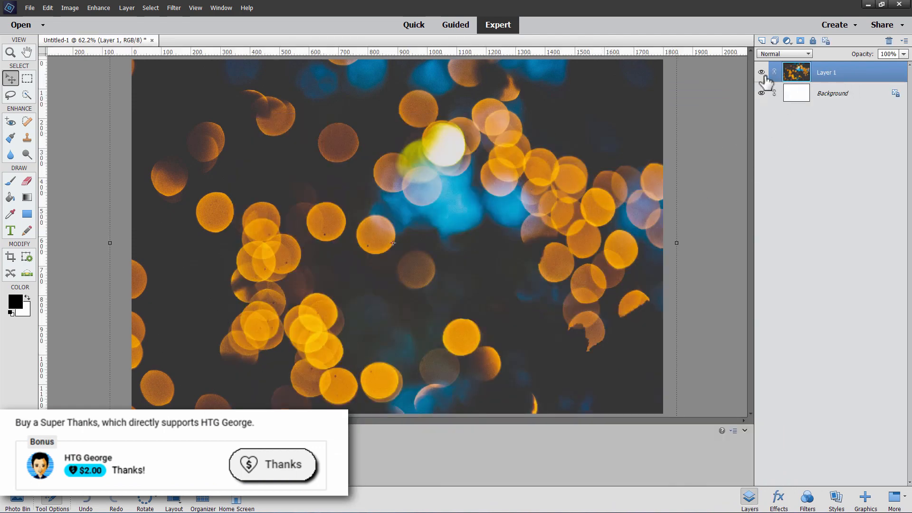
{"action": "left_click", "coordinate": [10, 78]}
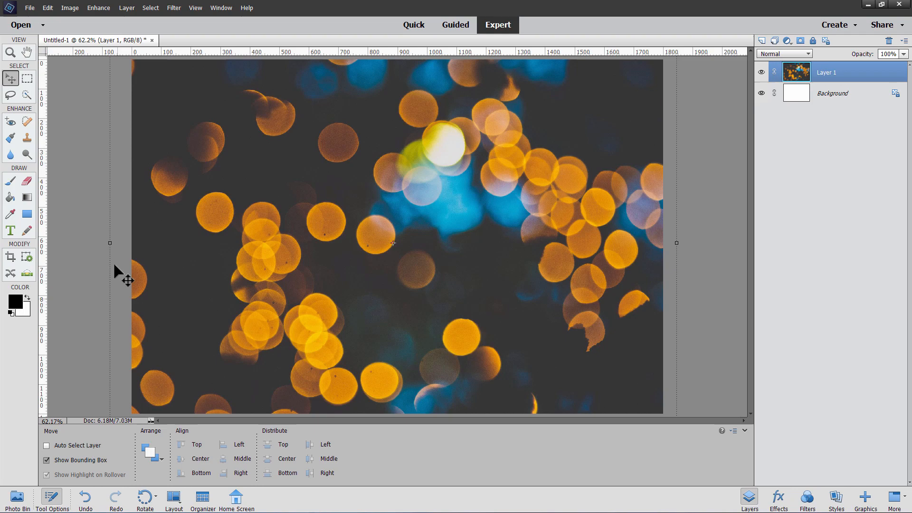
{"action": "mouse_move", "coordinate": [609, 176]}
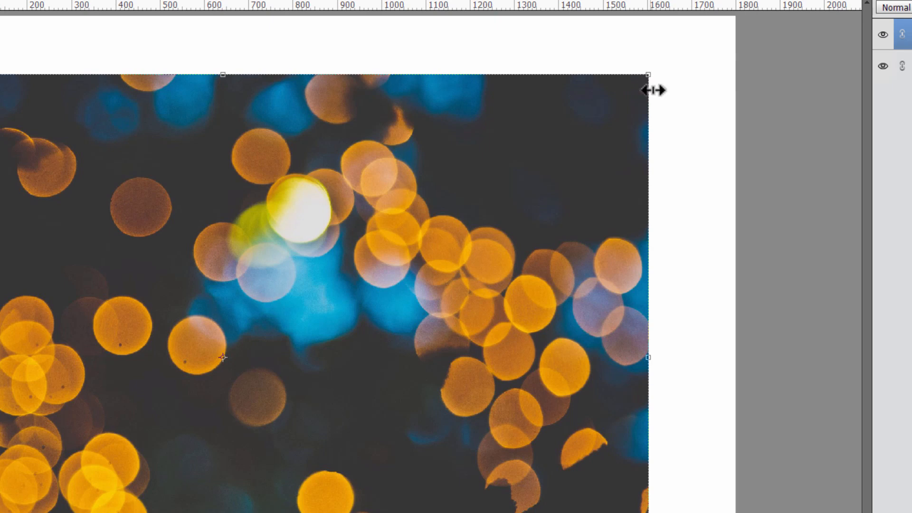
{"action": "mouse_move", "coordinate": [247, 105]}
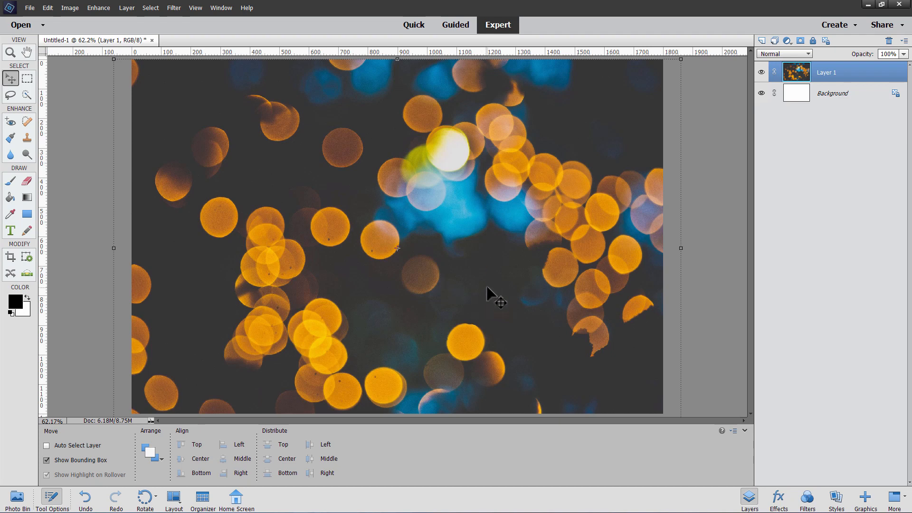
{"action": "mouse_move", "coordinate": [675, 91]}
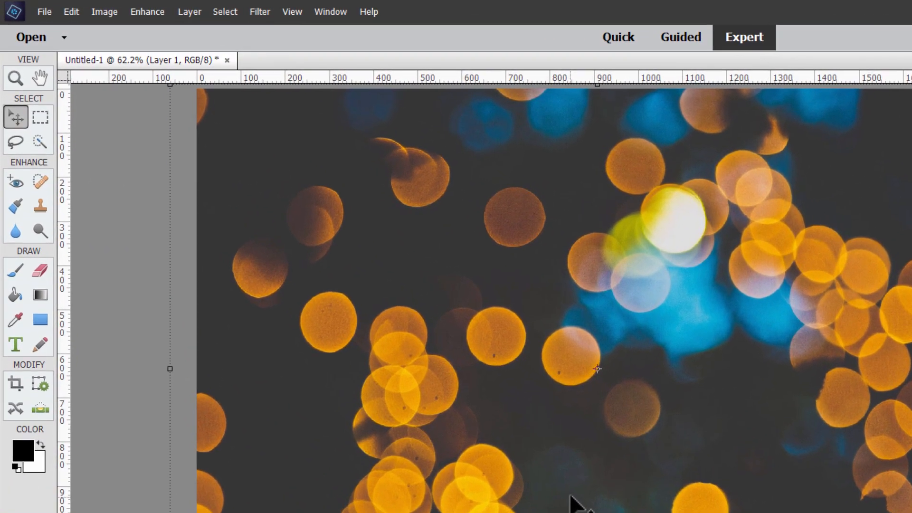
Place dog-2667347_1920.jpg into Untitled-1 as a smart object layer above the bokeh
{"action": "left_click", "coordinate": [45, 12]}
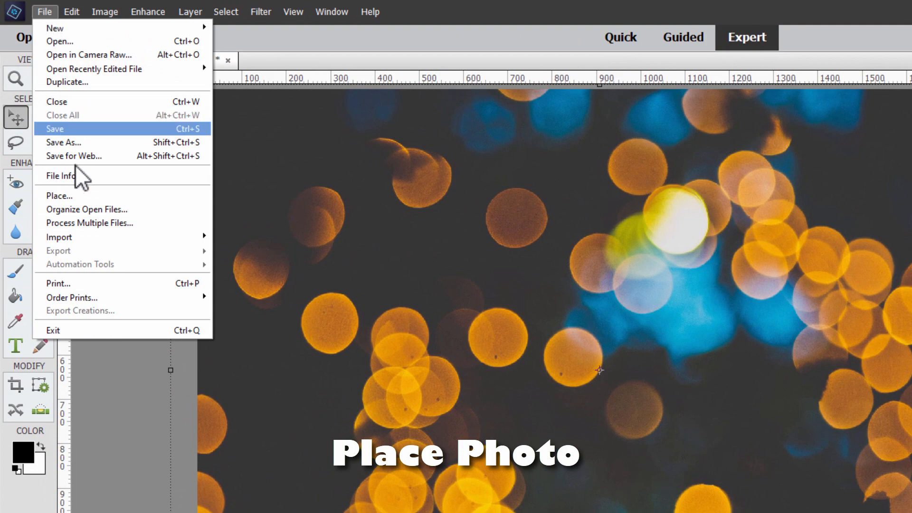
{"action": "left_click", "coordinate": [60, 195]}
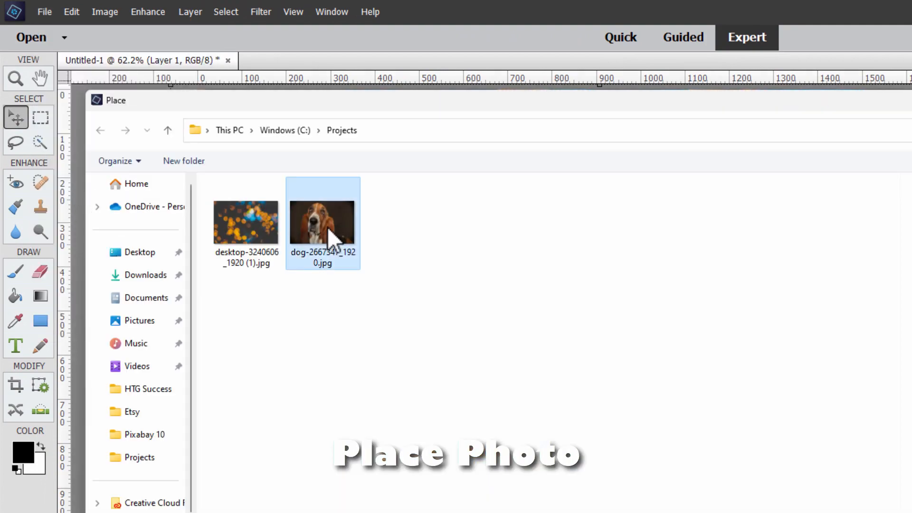
{"action": "double_click", "coordinate": [321, 222]}
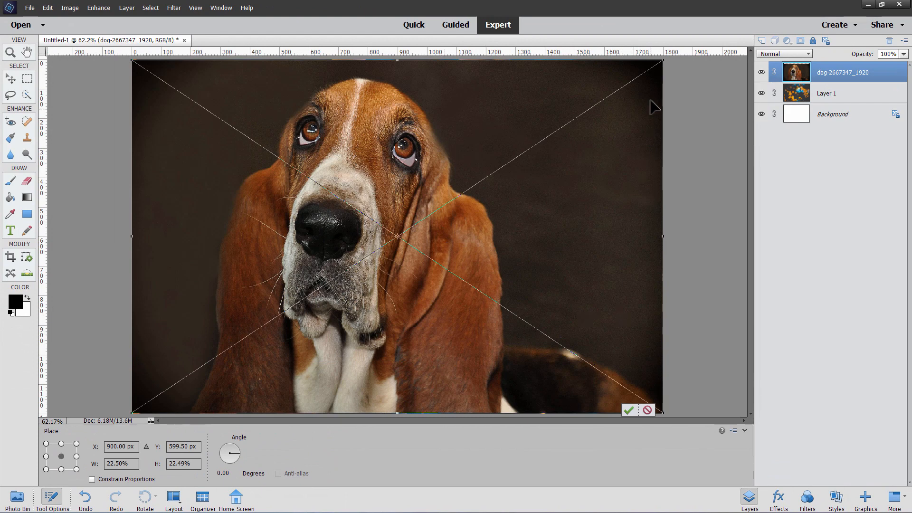
{"action": "mouse_move", "coordinate": [150, 407]}
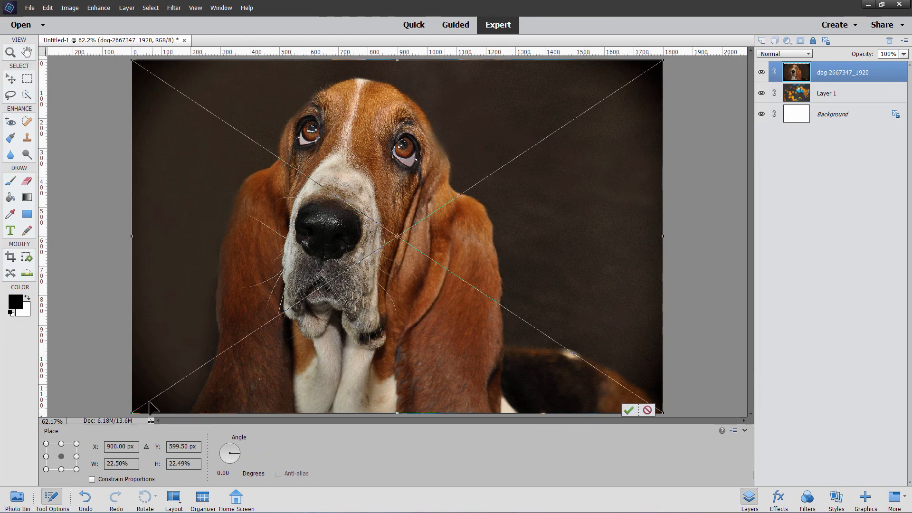
{"action": "mouse_move", "coordinate": [645, 383]}
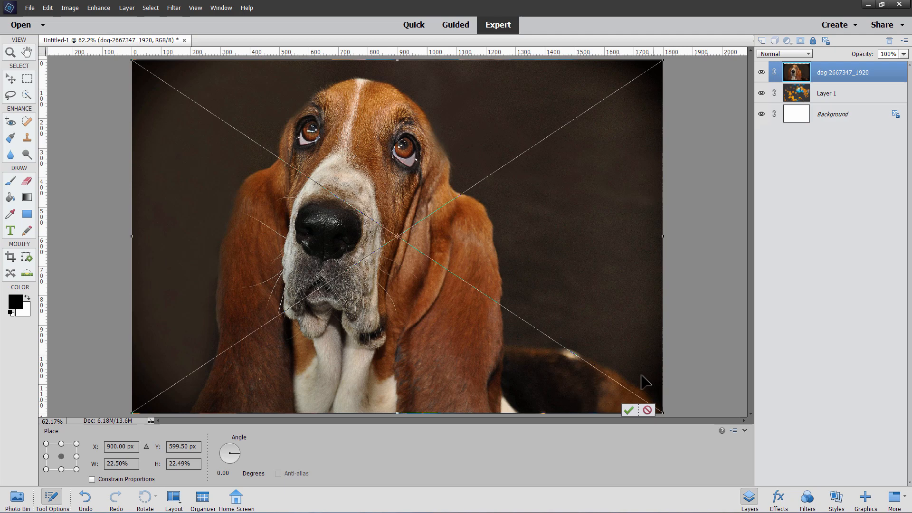
{"action": "mouse_move", "coordinate": [353, 100]}
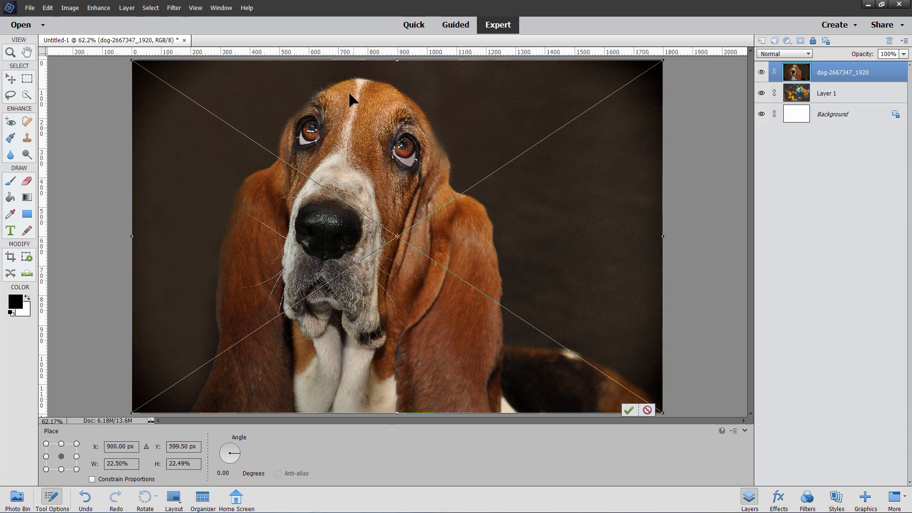
{"action": "mouse_move", "coordinate": [224, 308]}
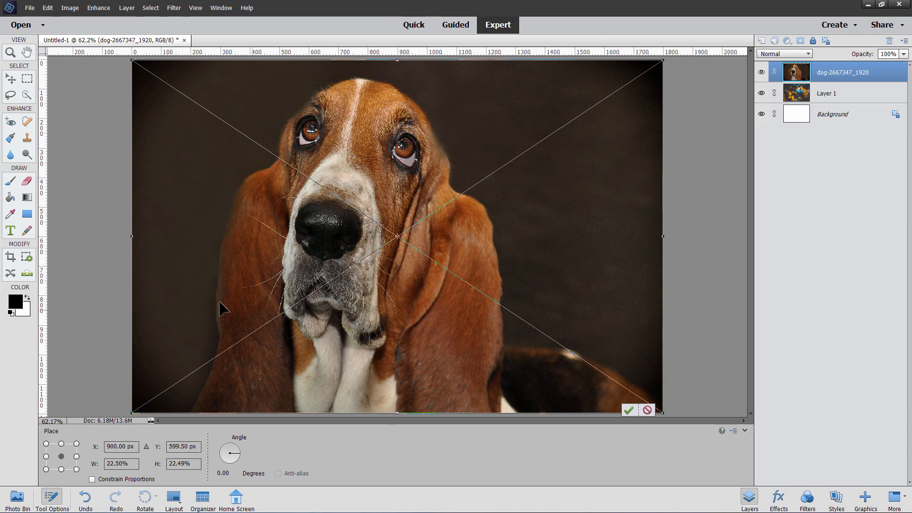
{"action": "mouse_move", "coordinate": [161, 192]}
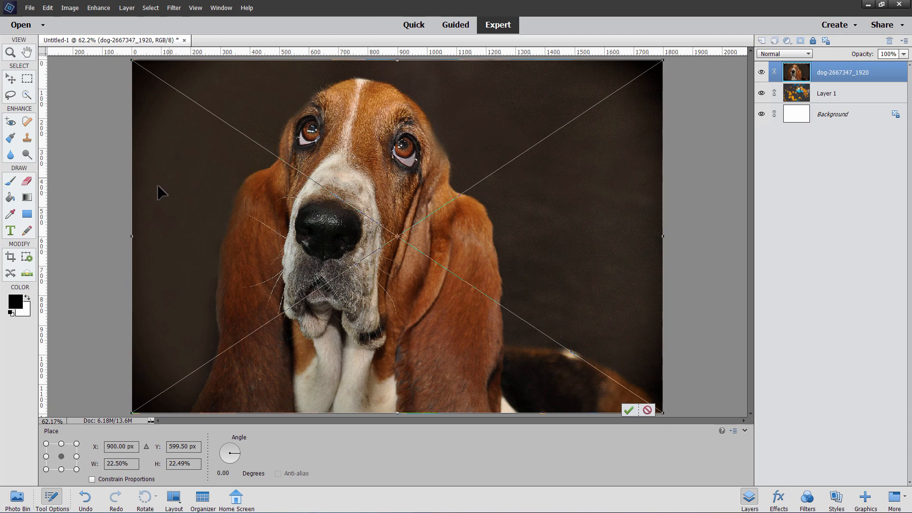
{"action": "mouse_move", "coordinate": [215, 395]}
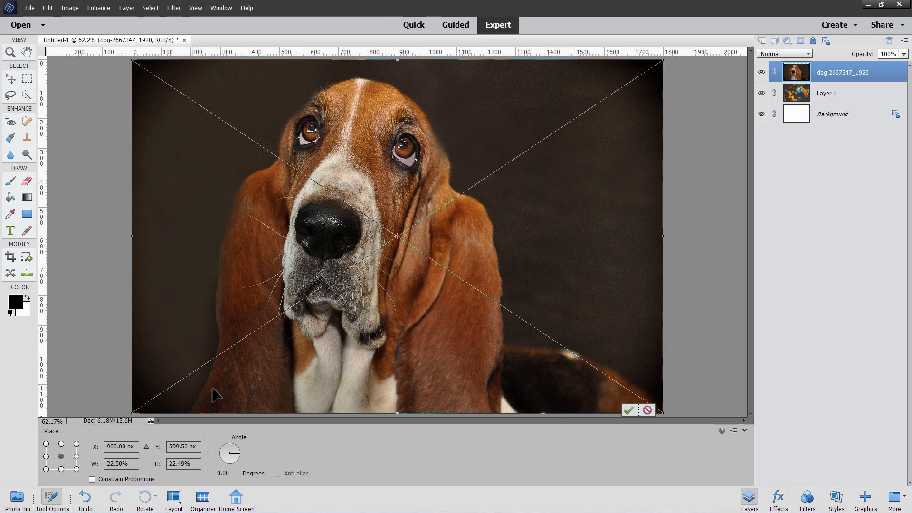
{"action": "mouse_move", "coordinate": [307, 111]}
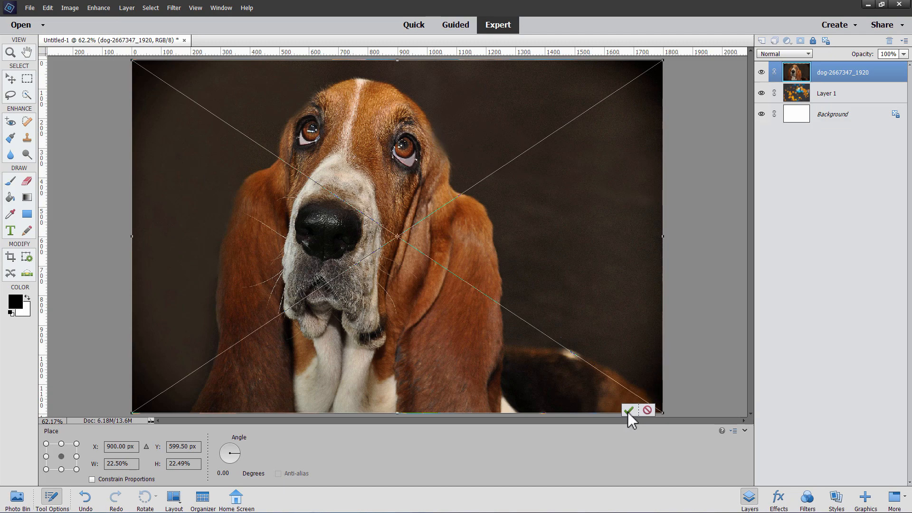
{"action": "left_click", "coordinate": [627, 410]}
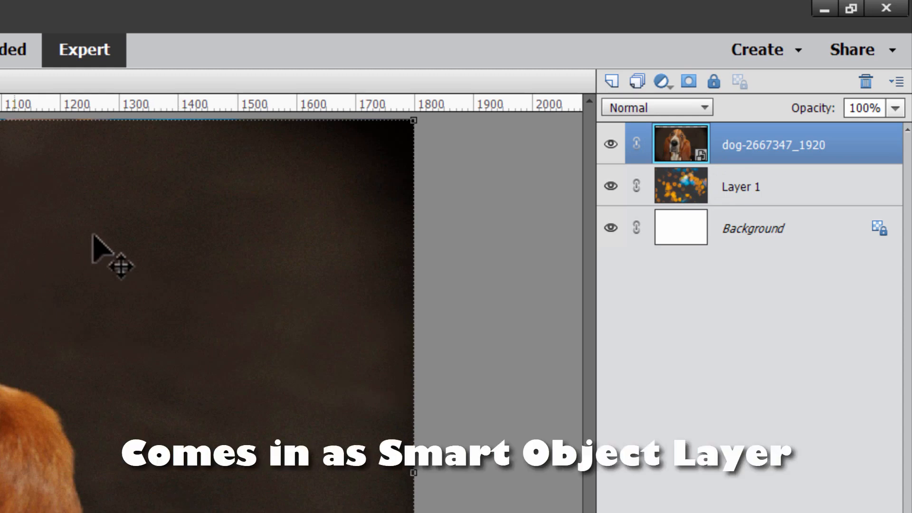
{"action": "mouse_move", "coordinate": [200, 475]}
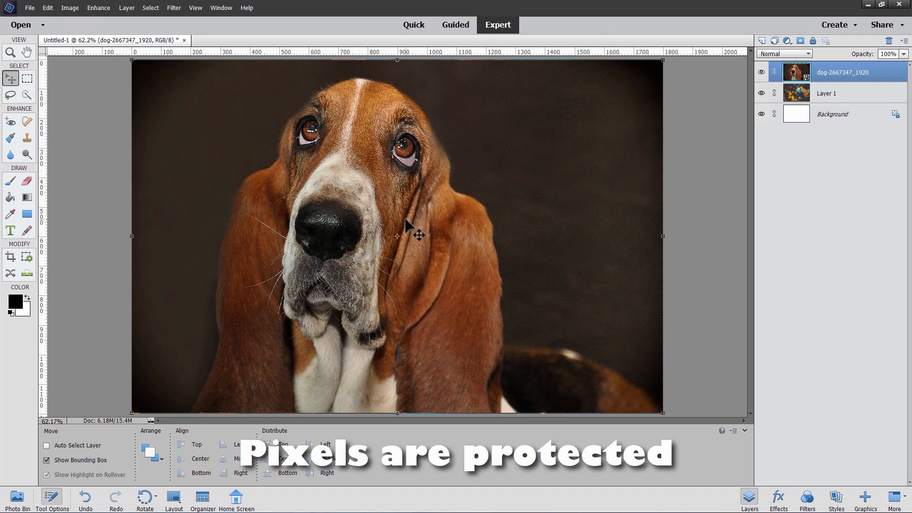
{"action": "mouse_move", "coordinate": [93, 229]}
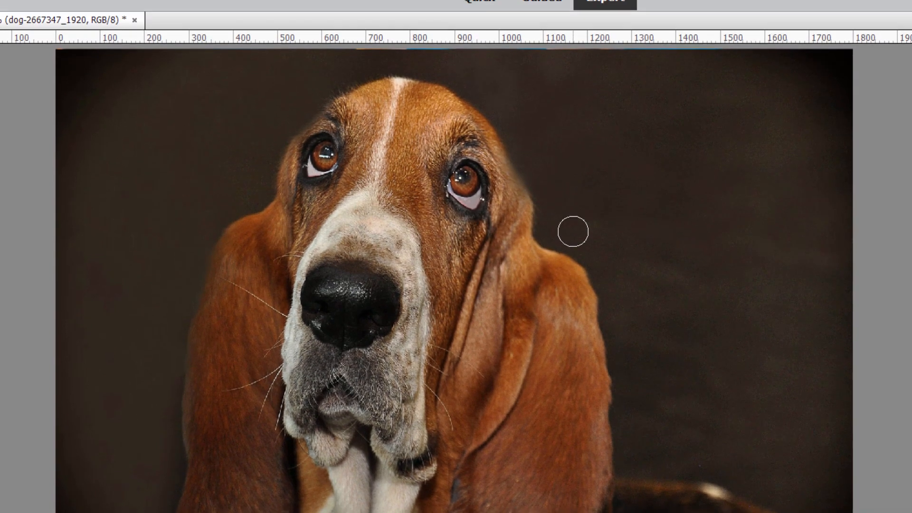
{"action": "left_click", "coordinate": [120, 11]}
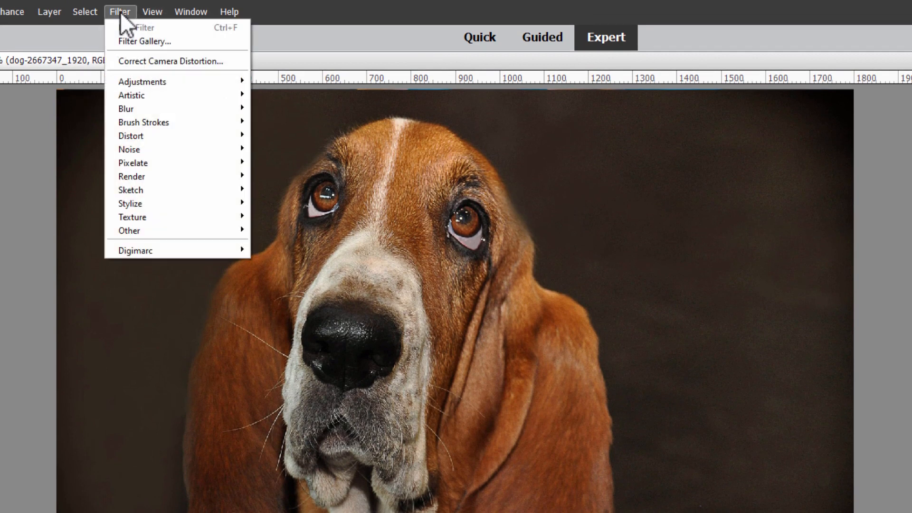
{"action": "mouse_move", "coordinate": [141, 96]}
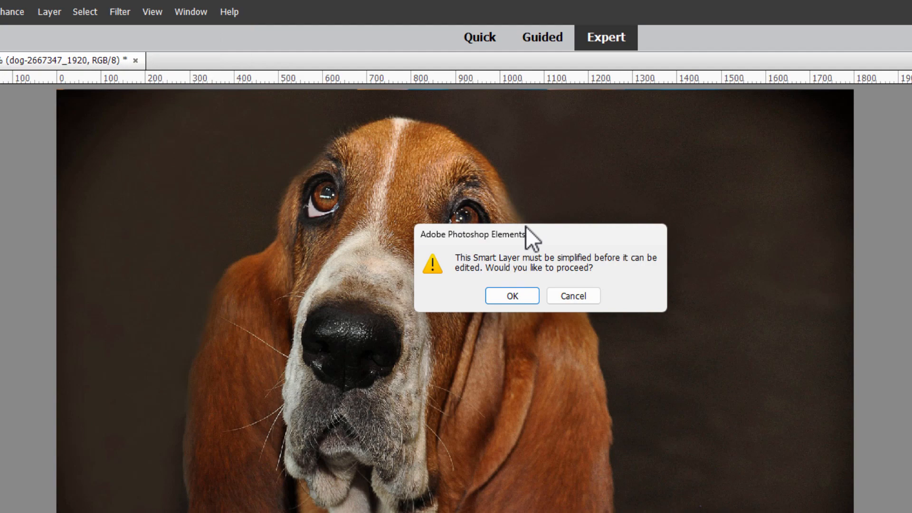
{"action": "left_click", "coordinate": [511, 295]}
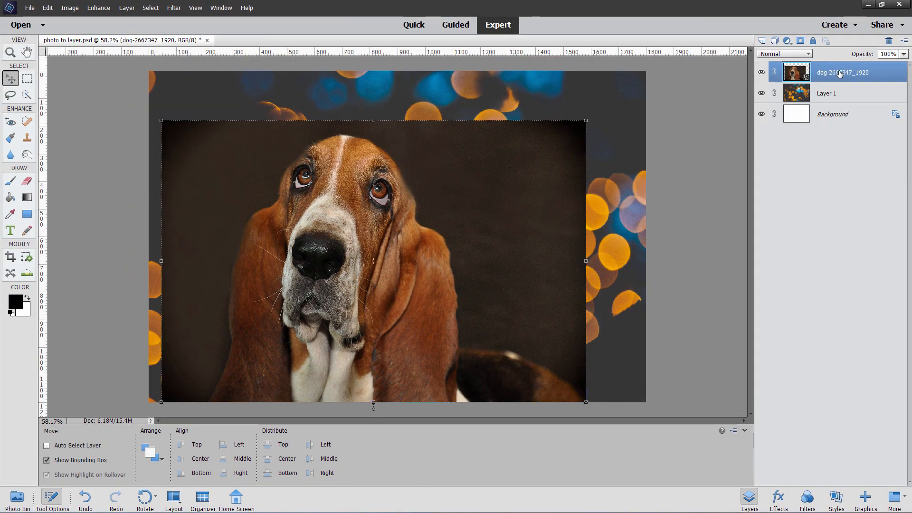
Simplify the dog-2667347_1920 layer into an ordinary pixel layer
{"action": "right_click", "coordinate": [842, 73]}
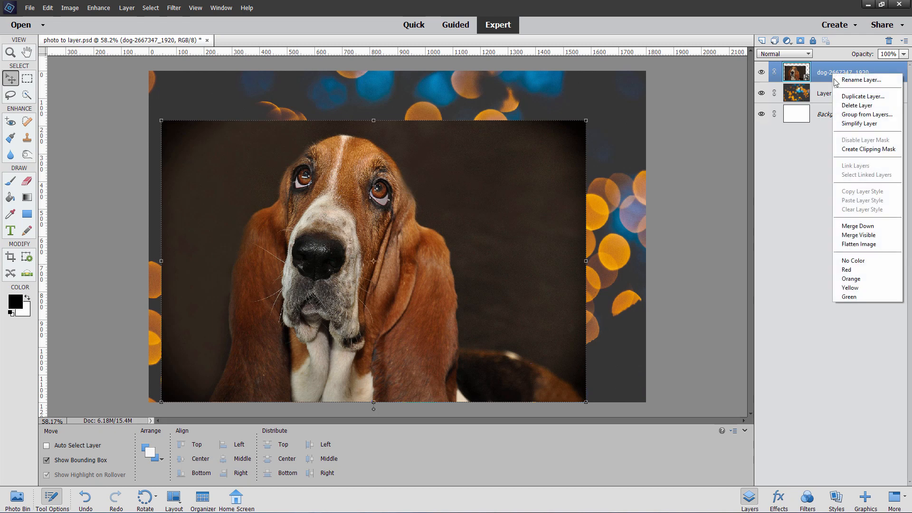
{"action": "mouse_move", "coordinate": [866, 123]}
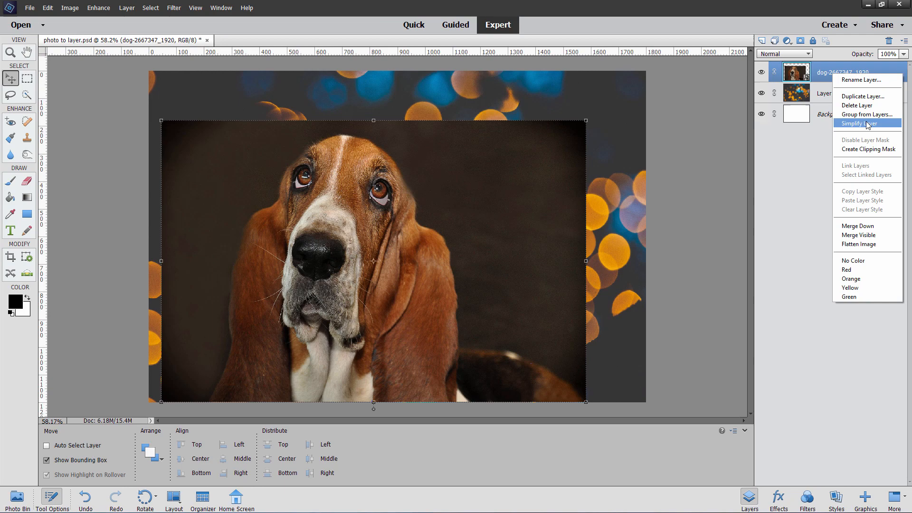
{"action": "left_click", "coordinate": [861, 123]}
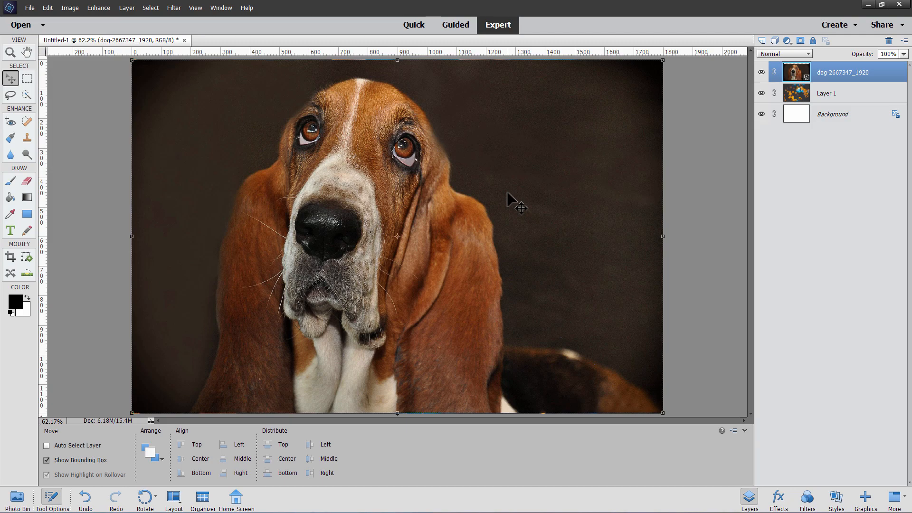
{"action": "mouse_move", "coordinate": [660, 63]}
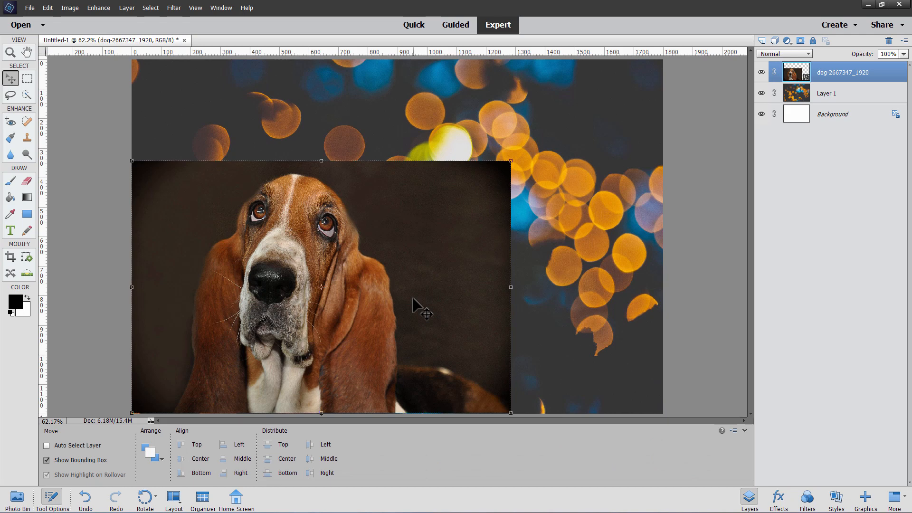
{"action": "mouse_move", "coordinate": [517, 177]}
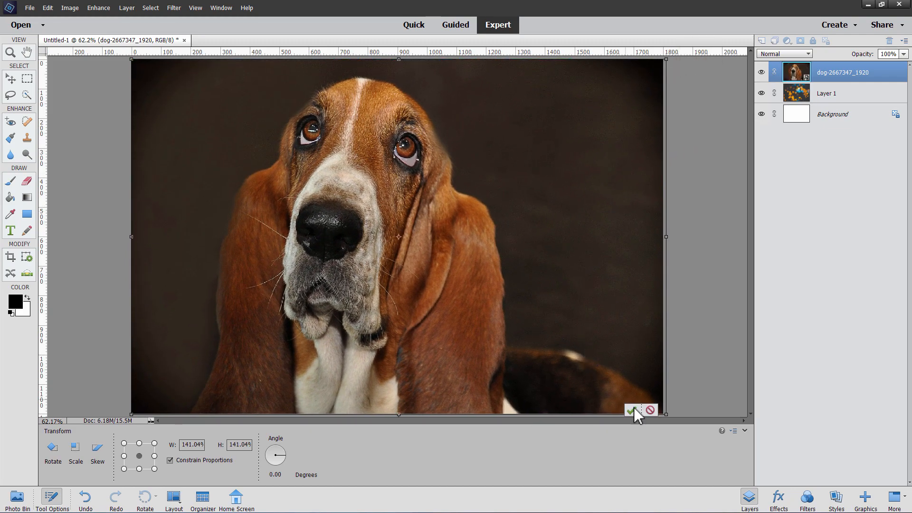
Commit the placed dog photo, then scale it to about 85% and confirm
{"action": "left_click", "coordinate": [632, 411]}
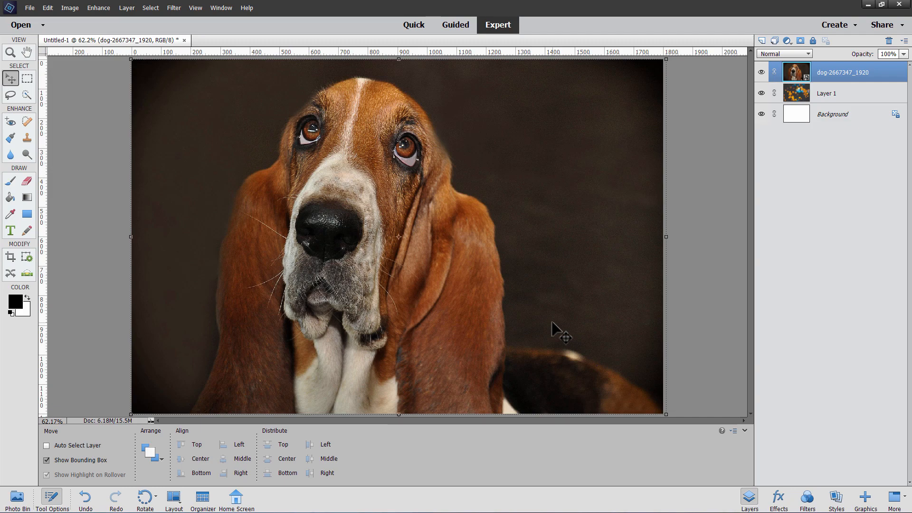
{"action": "mouse_move", "coordinate": [668, 66]}
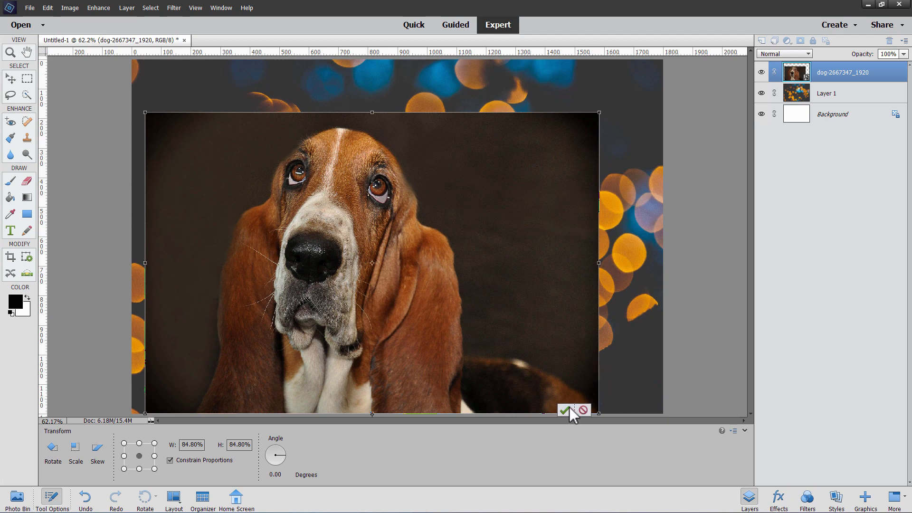
{"action": "left_click", "coordinate": [565, 410]}
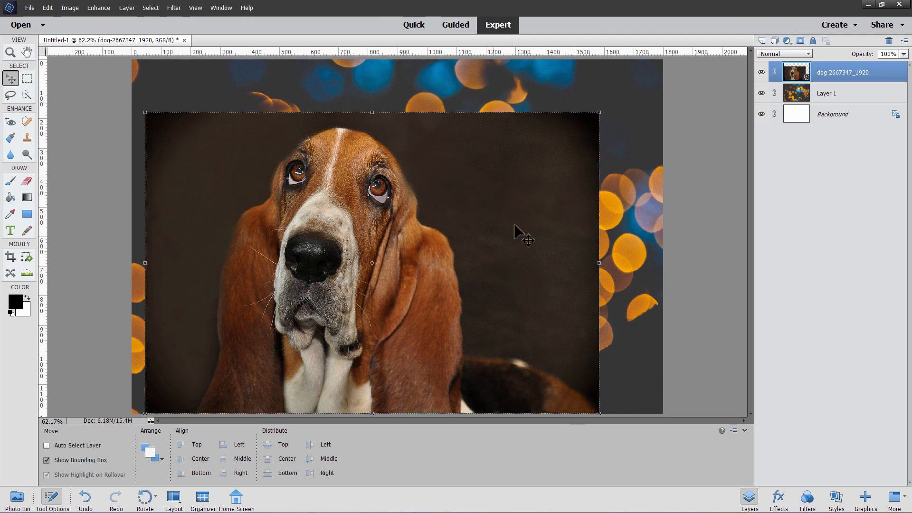
{"action": "mouse_move", "coordinate": [453, 243]}
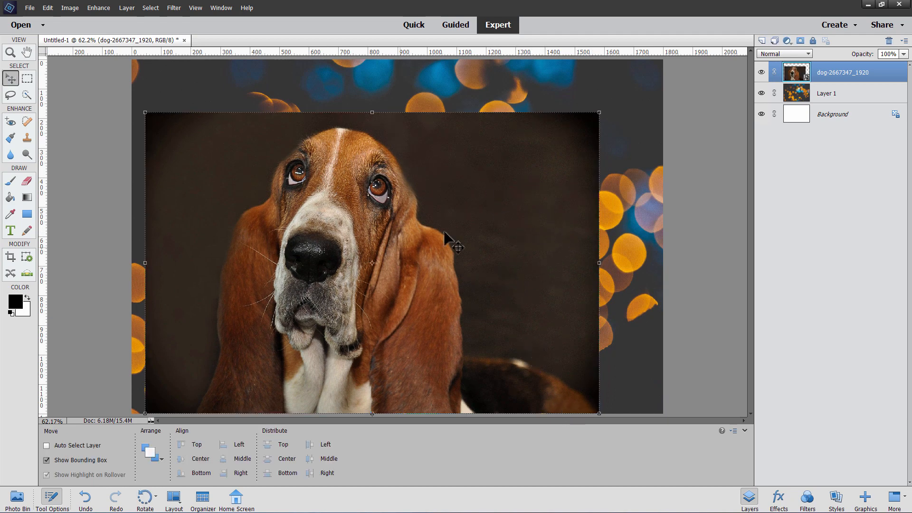
{"action": "mouse_move", "coordinate": [649, 147]}
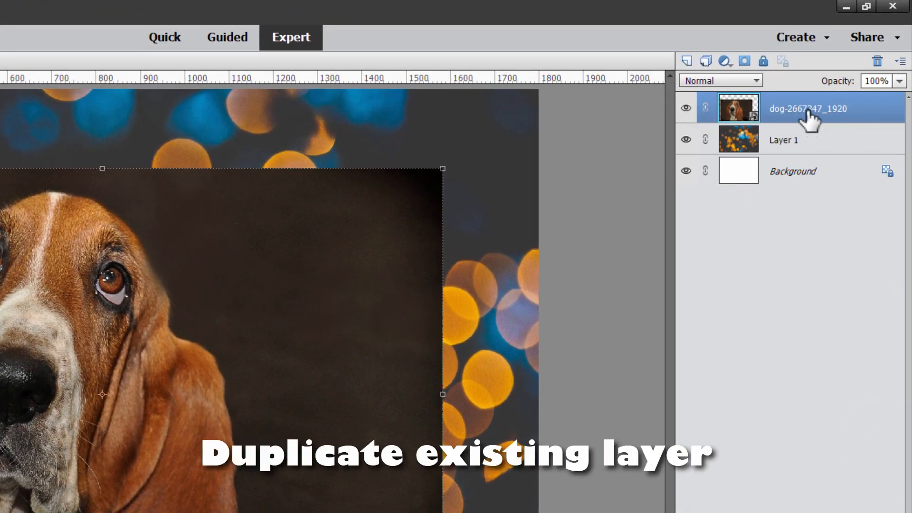
Duplicate the dog-2667347_1920 layer to create 'dog-2667347_1920 copy'
{"action": "right_click", "coordinate": [808, 108]}
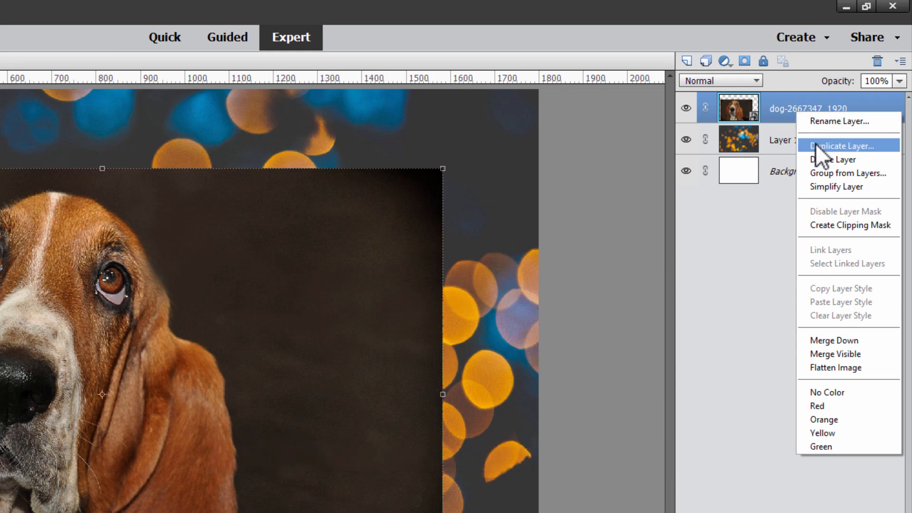
{"action": "left_click", "coordinate": [839, 146]}
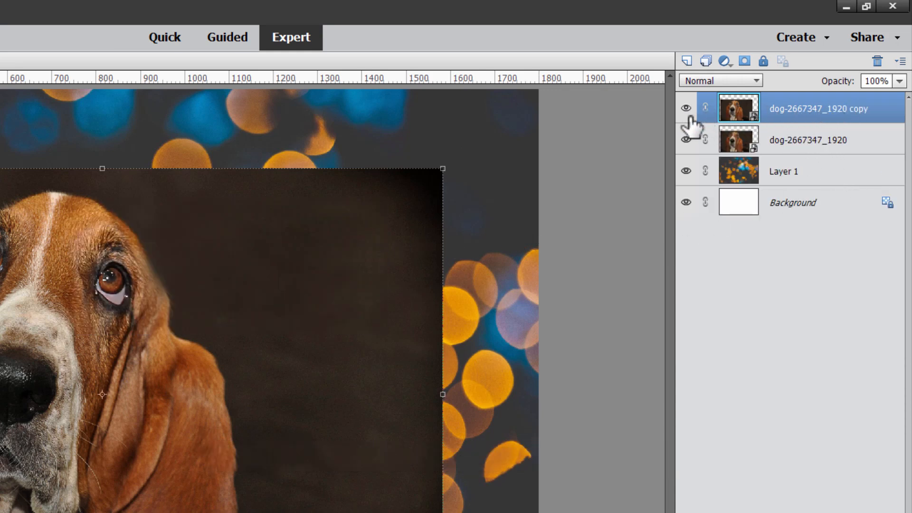
{"action": "mouse_move", "coordinate": [767, 124]}
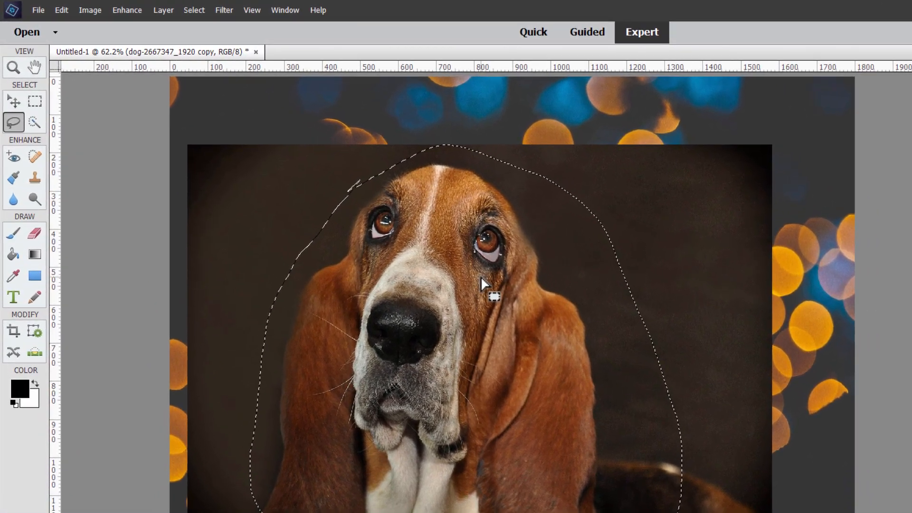
Copy the lassoed basset hound region onto new Layer 2 using Layer Via Copy
{"action": "left_click", "coordinate": [189, 11]}
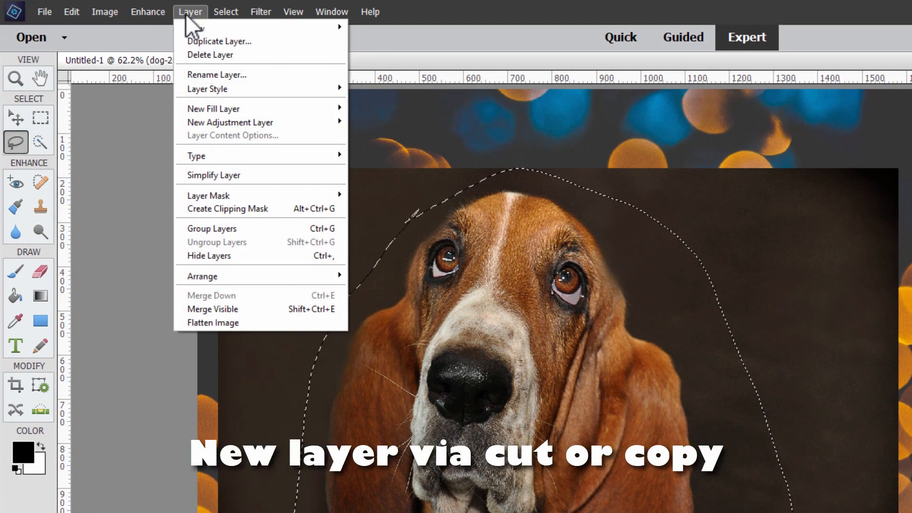
{"action": "mouse_move", "coordinate": [195, 27]}
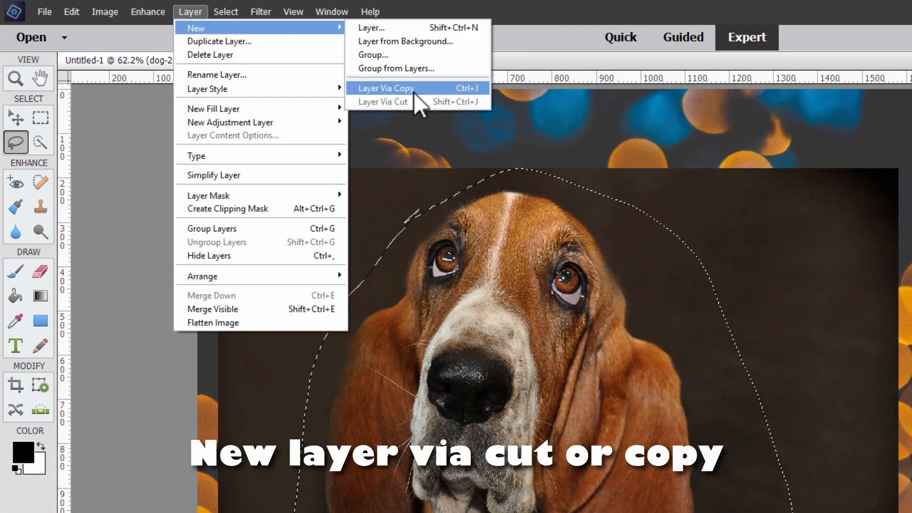
{"action": "mouse_move", "coordinate": [407, 101]}
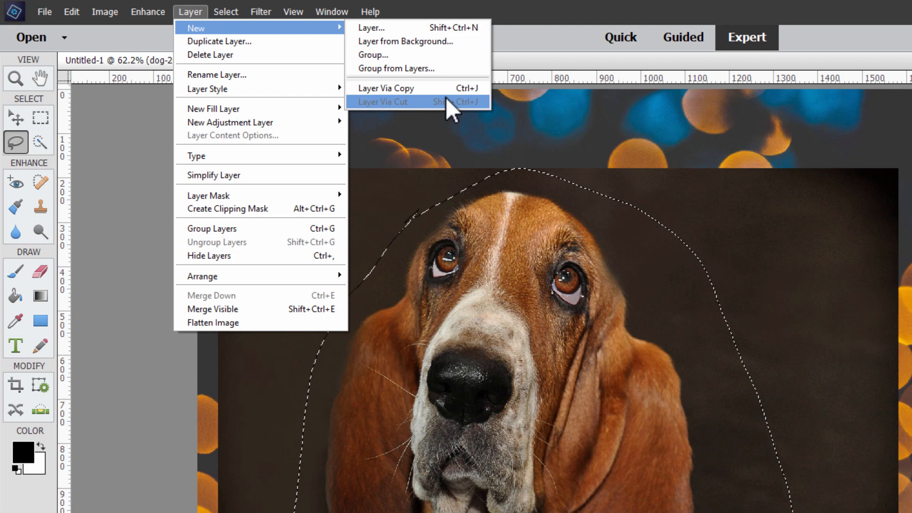
{"action": "left_click", "coordinate": [383, 101]}
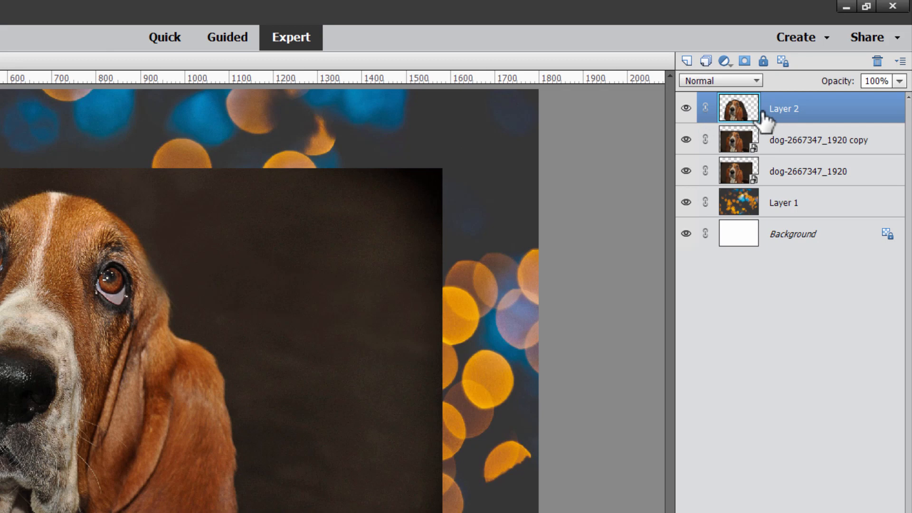
{"action": "mouse_move", "coordinate": [758, 134]}
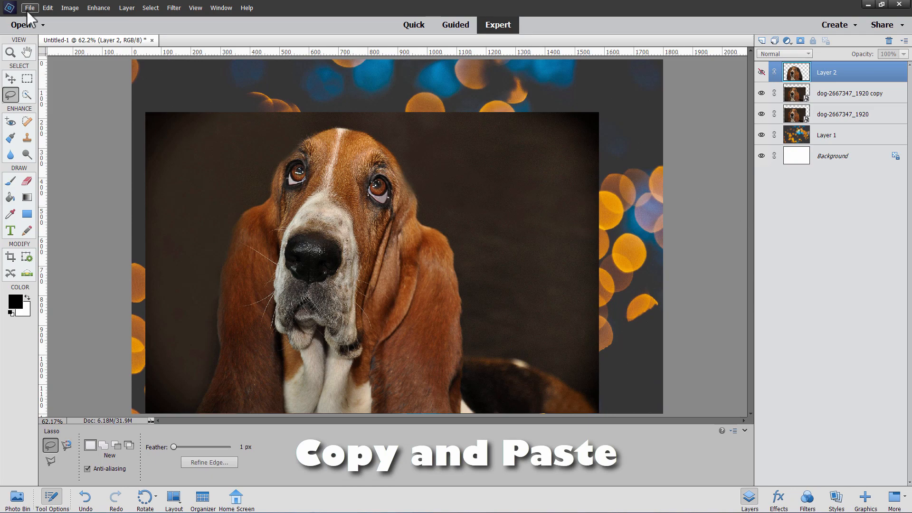
Reopen the bokeh photo, select and copy it, and paste it into Untitled-1 as Layer 3
{"action": "left_click", "coordinate": [29, 8]}
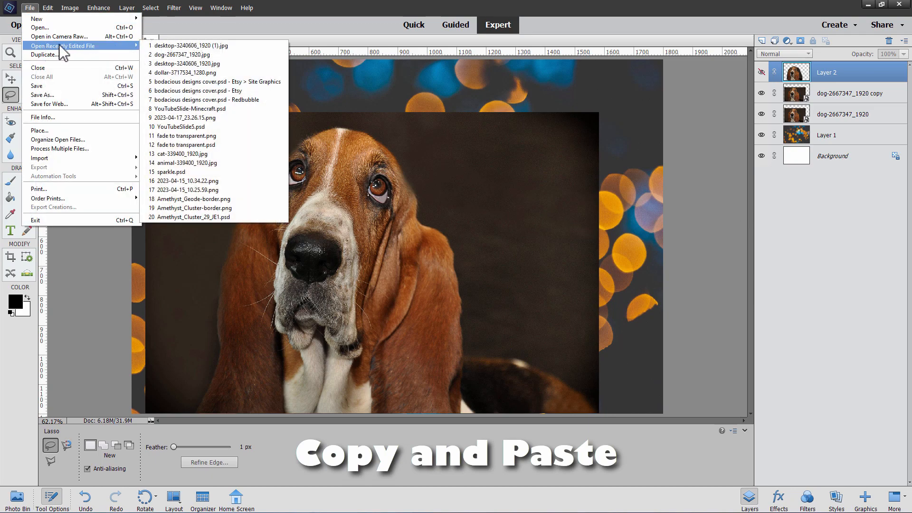
{"action": "left_click", "coordinate": [189, 46]}
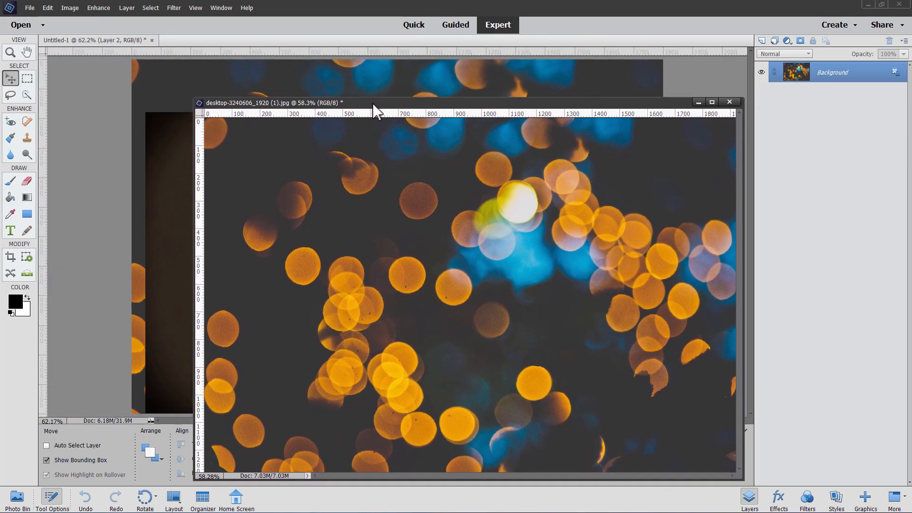
{"action": "key", "text": "ctrl+a"}
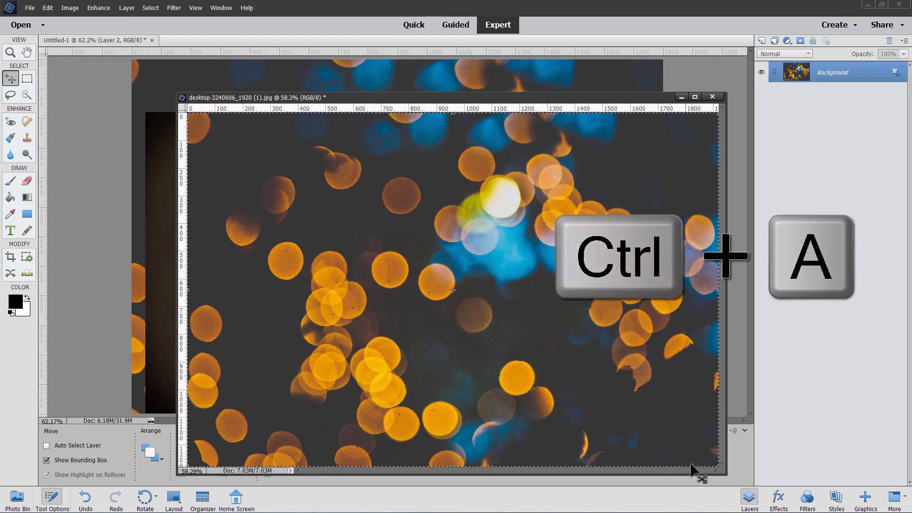
{"action": "key", "text": "ctrl+a"}
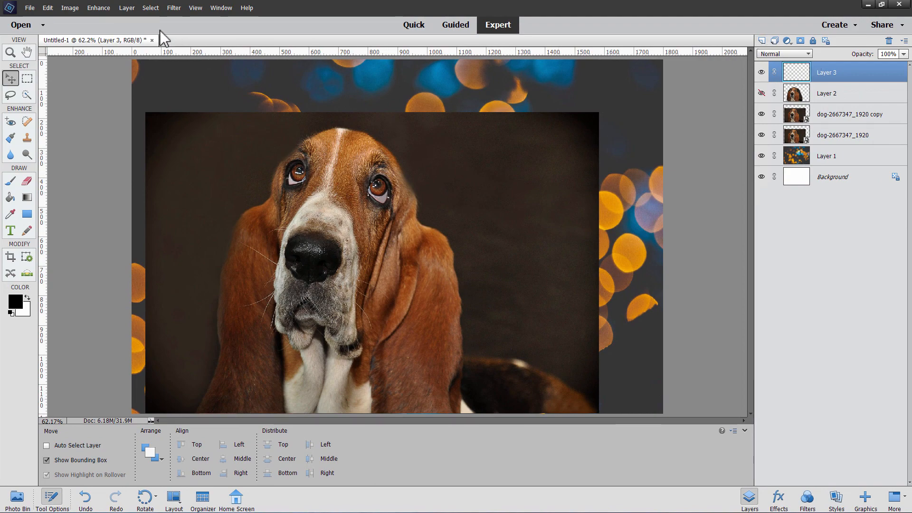
{"action": "left_click", "coordinate": [47, 7]}
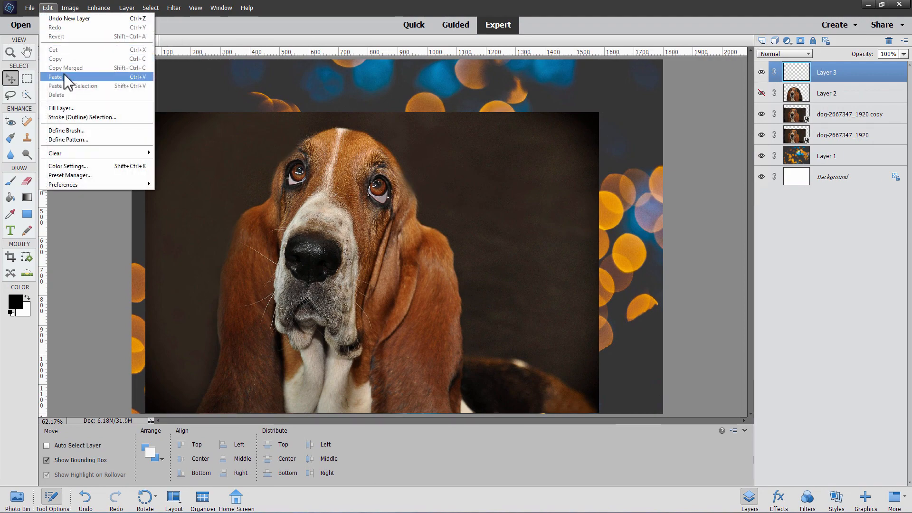
{"action": "left_click", "coordinate": [55, 76]}
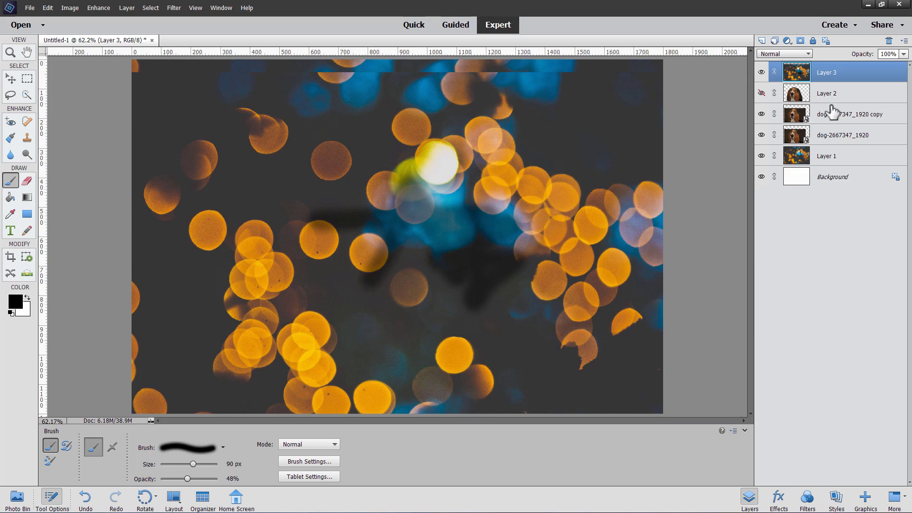
Delete Layer 3 with the pasted bokeh and confirm the deletion
{"action": "left_click", "coordinate": [888, 41]}
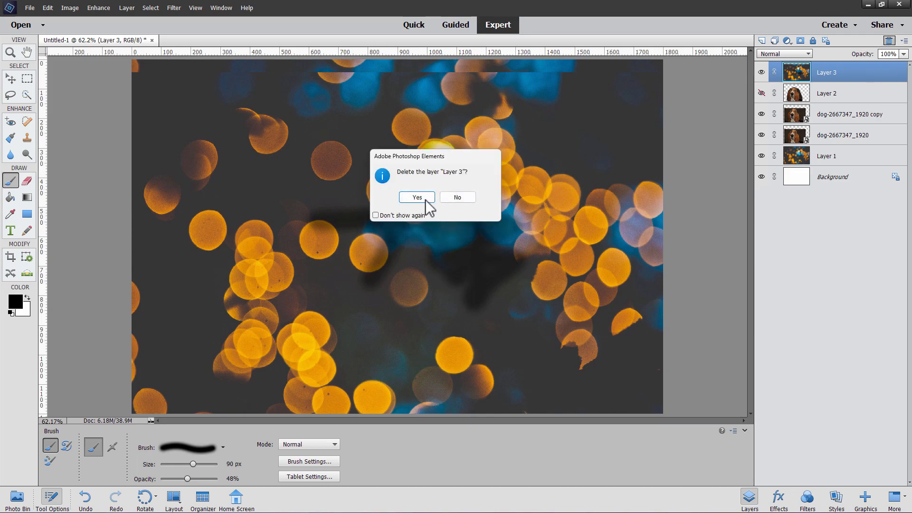
{"action": "left_click", "coordinate": [416, 197]}
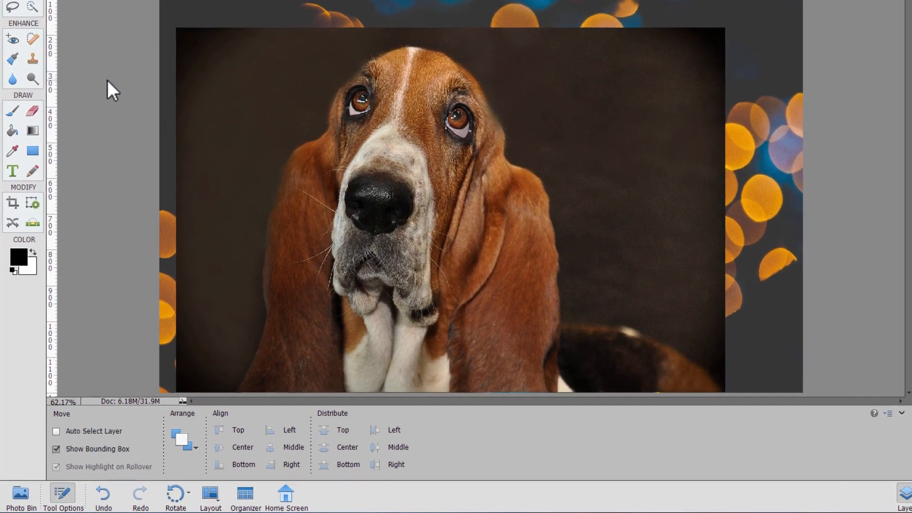
Open dog-2667347_1920.jpg and drag it from the Photo Bin onto the Untitled-1 canvas
{"action": "scroll", "scroll_direction": "down", "scroll_amount": 3}
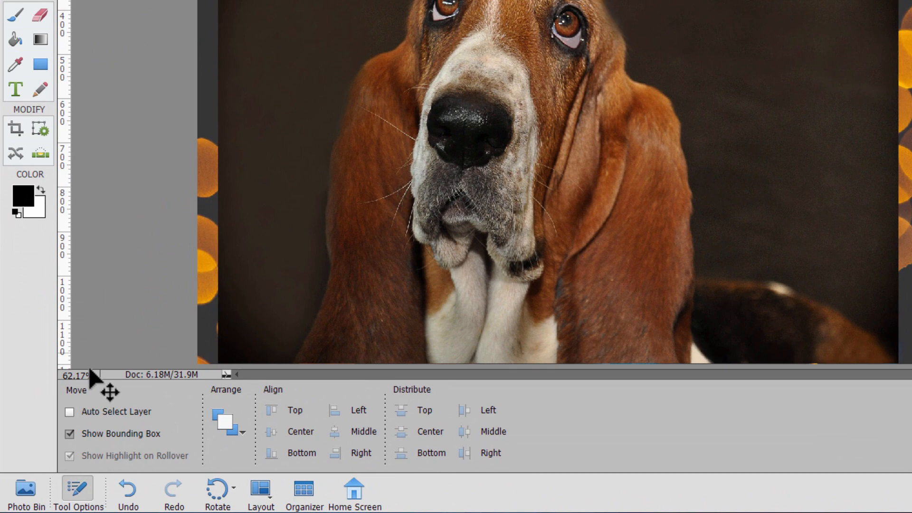
{"action": "left_click", "coordinate": [25, 494]}
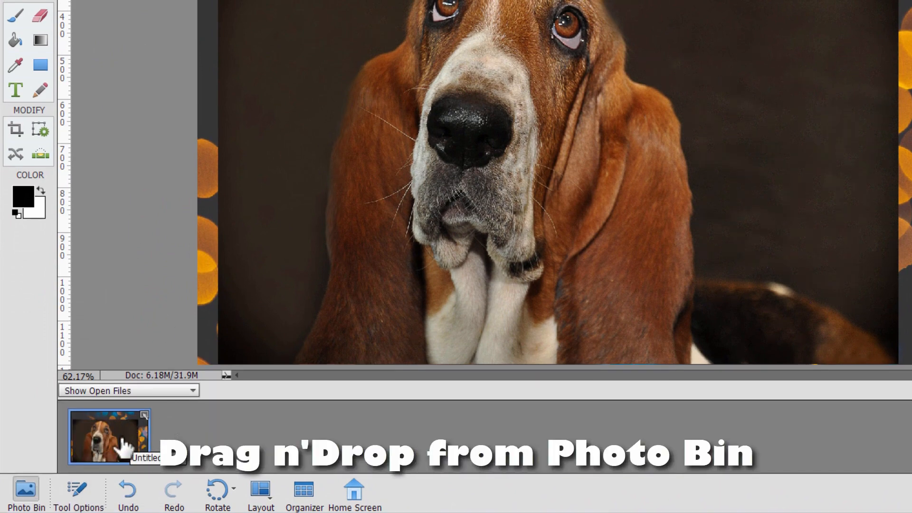
{"action": "left_click", "coordinate": [44, 12]}
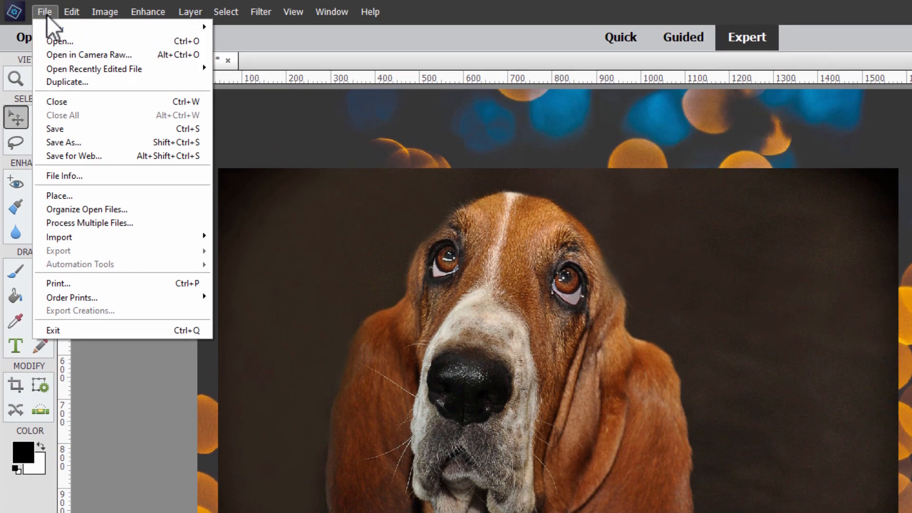
{"action": "left_click", "coordinate": [59, 41]}
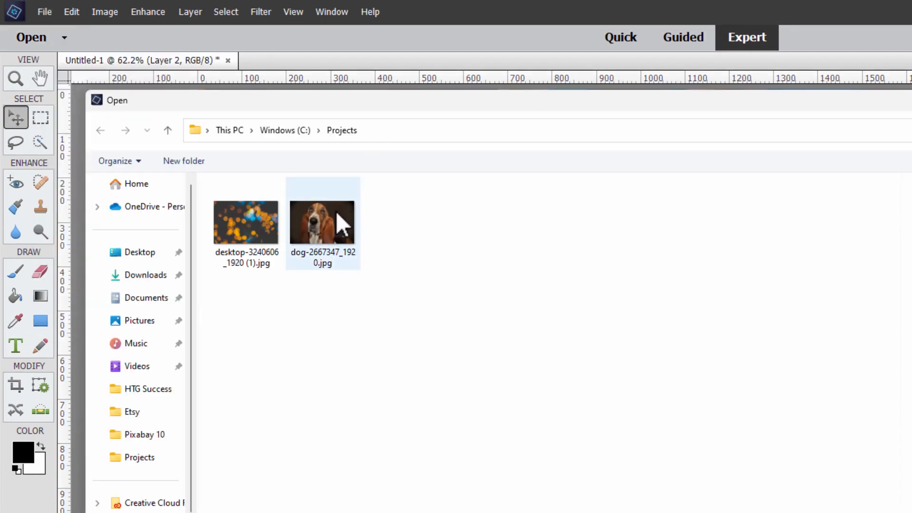
{"action": "double_click", "coordinate": [321, 223]}
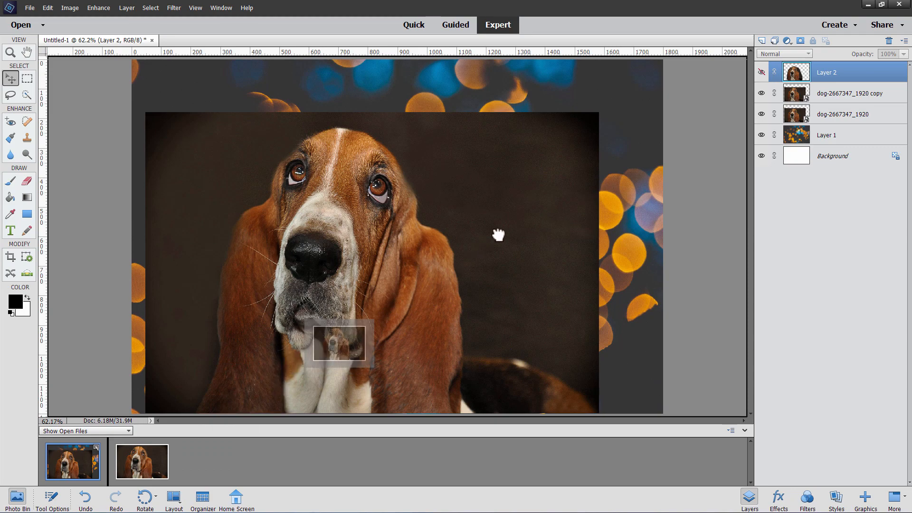
{"action": "left_click", "coordinate": [849, 93]}
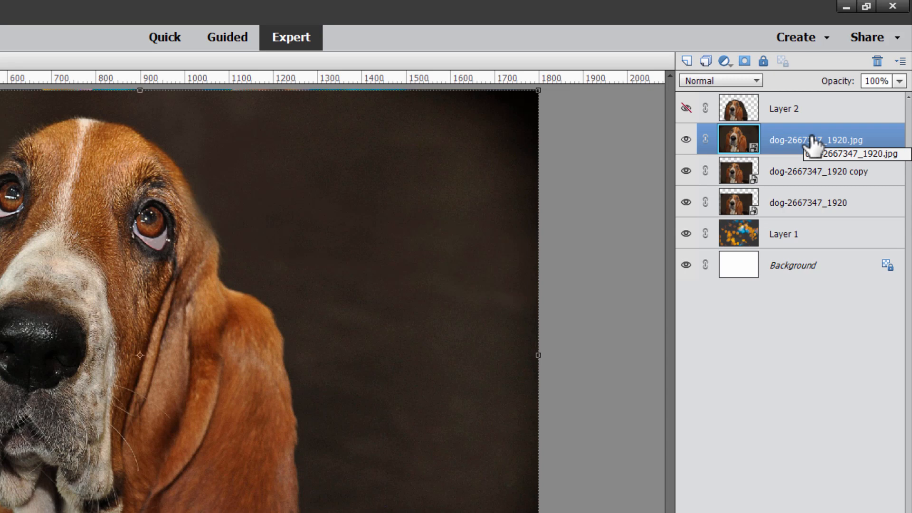
{"action": "mouse_move", "coordinate": [767, 151]}
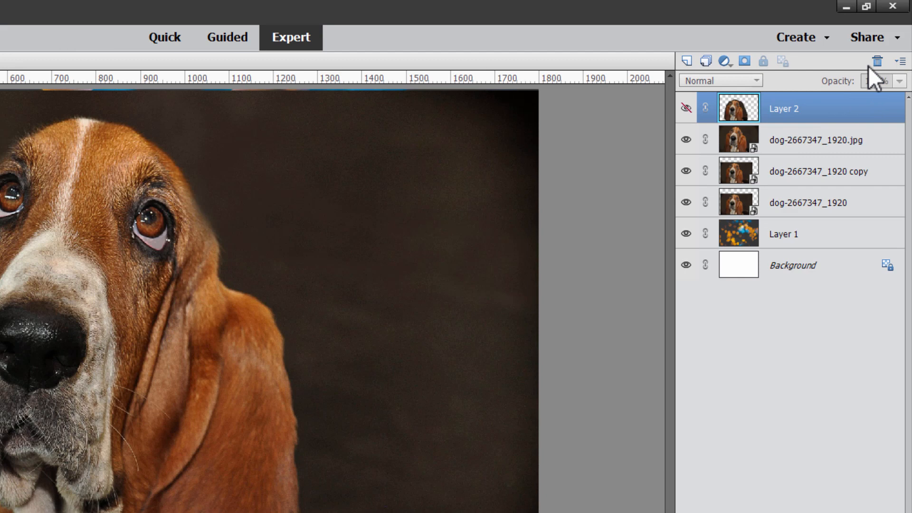
Delete the empty dog-2667347_1920.jpg layer and the dog copy layer, confirming each
{"action": "left_click", "coordinate": [878, 60]}
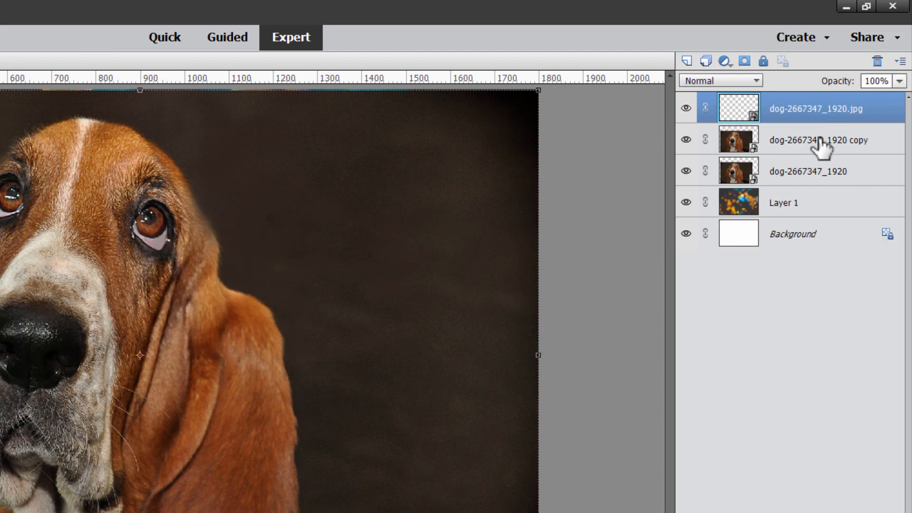
{"action": "left_click", "coordinate": [878, 60]}
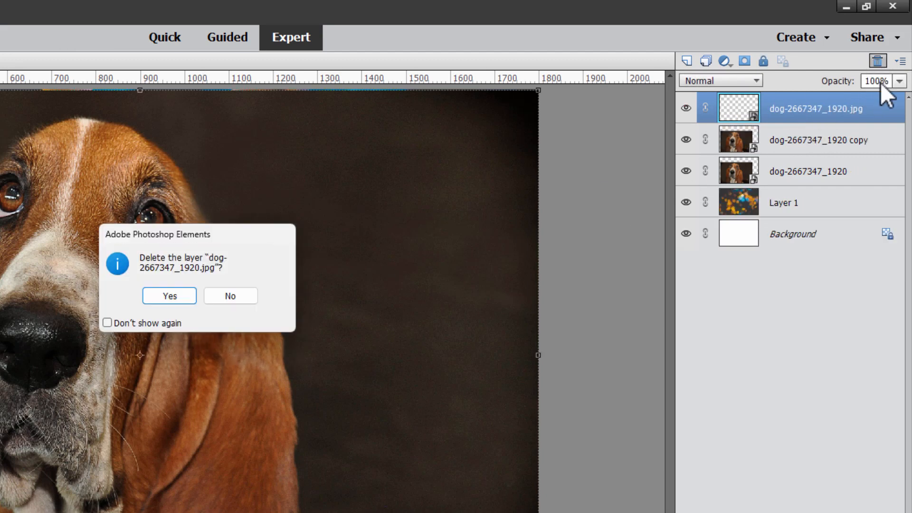
{"action": "left_click", "coordinate": [169, 295]}
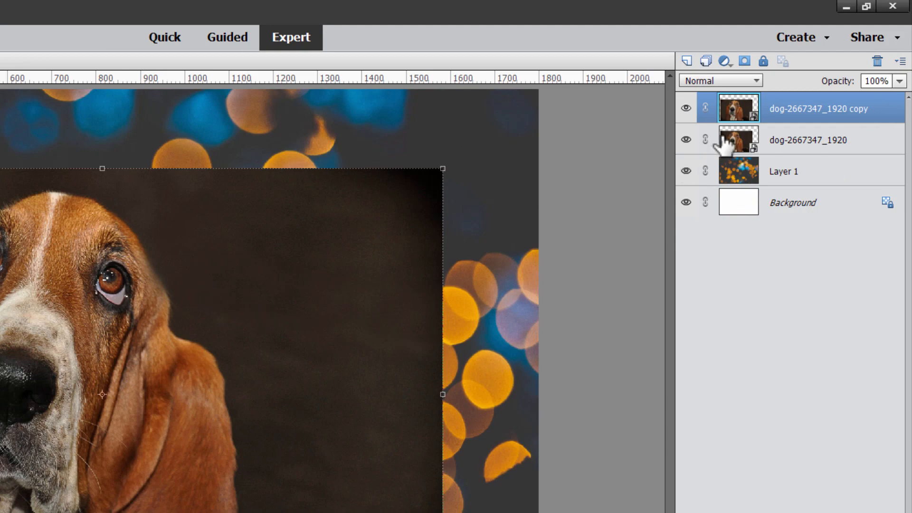
{"action": "left_click", "coordinate": [878, 61]}
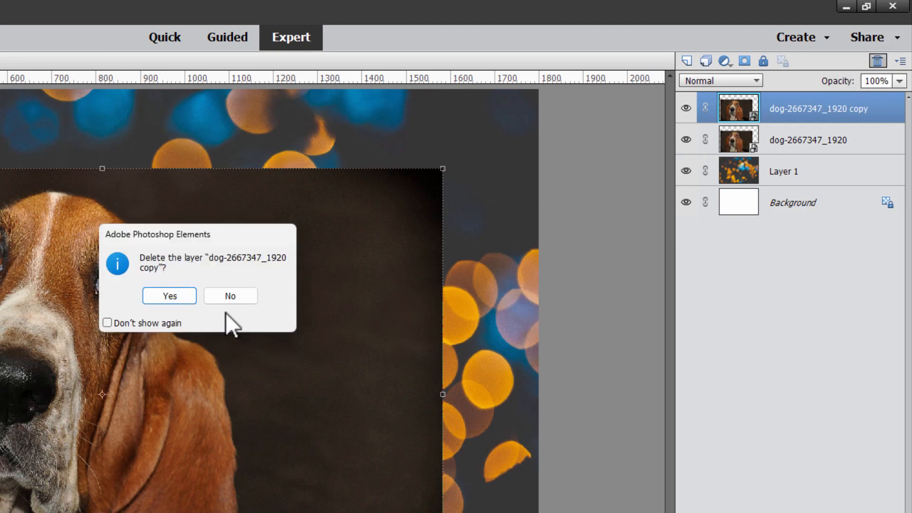
{"action": "left_click", "coordinate": [168, 295]}
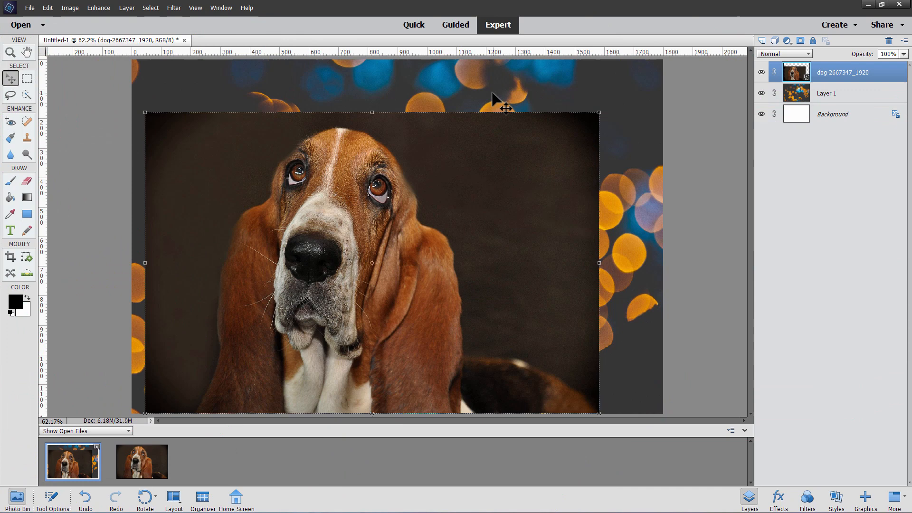
{"action": "mouse_move", "coordinate": [457, 86]}
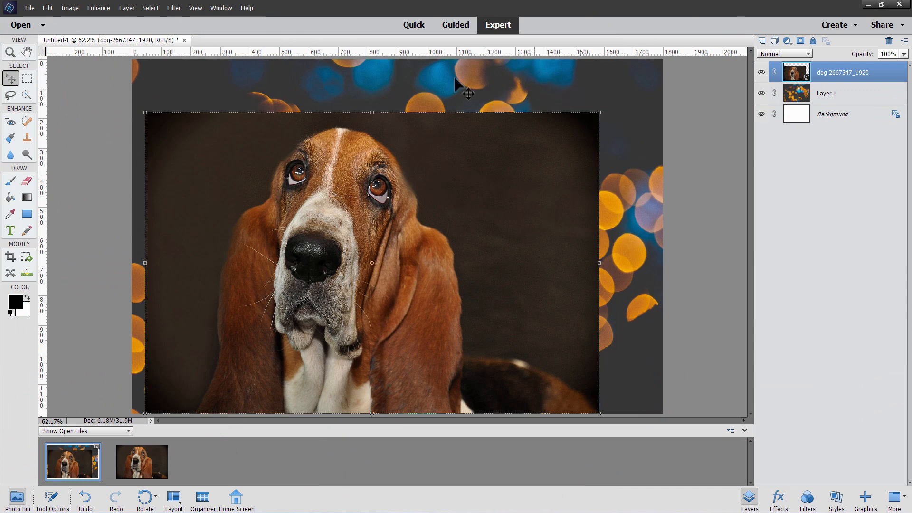
{"action": "mouse_move", "coordinate": [326, 223]}
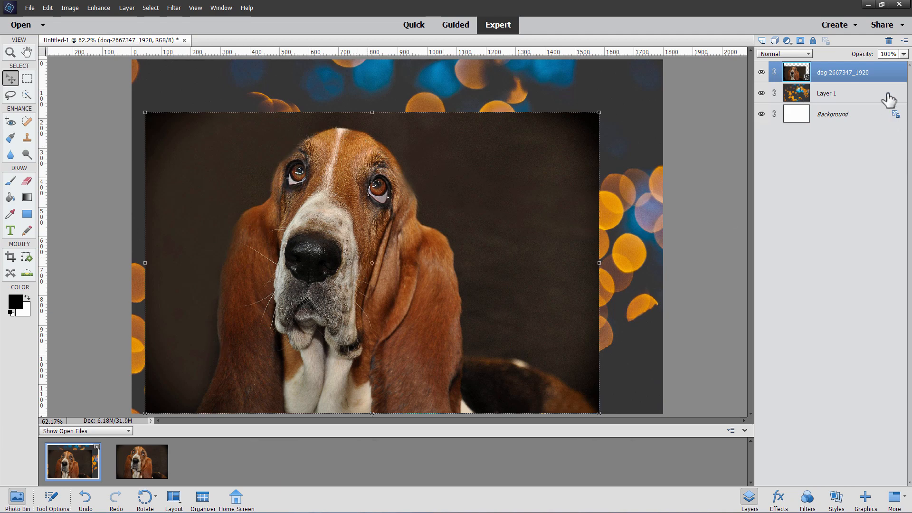
{"action": "mouse_move", "coordinate": [36, 116]}
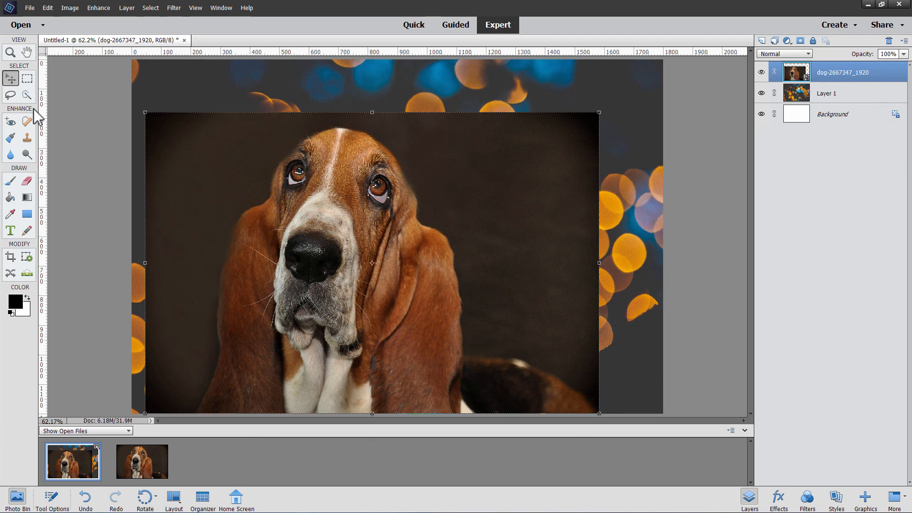
Switch to the Lasso tool for a freehand selection around the basset hound
{"action": "left_click", "coordinate": [10, 95]}
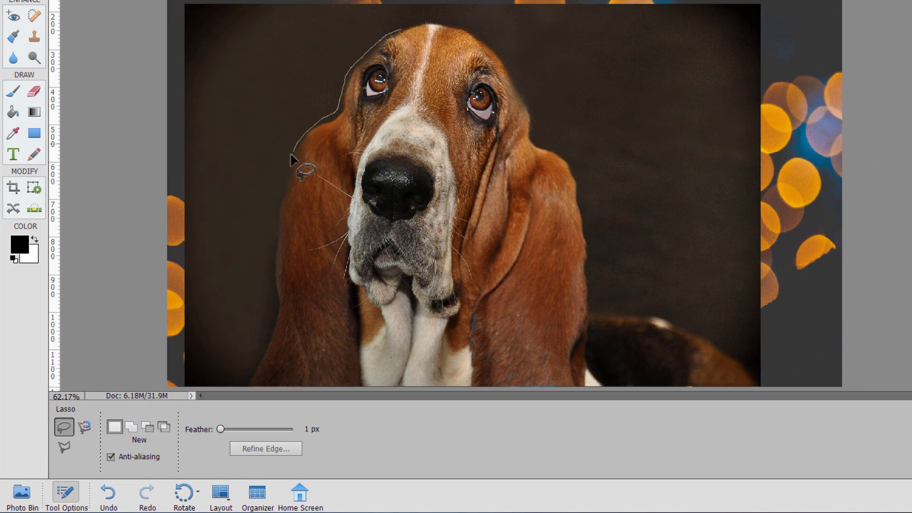
{"action": "mouse_move", "coordinate": [280, 230]}
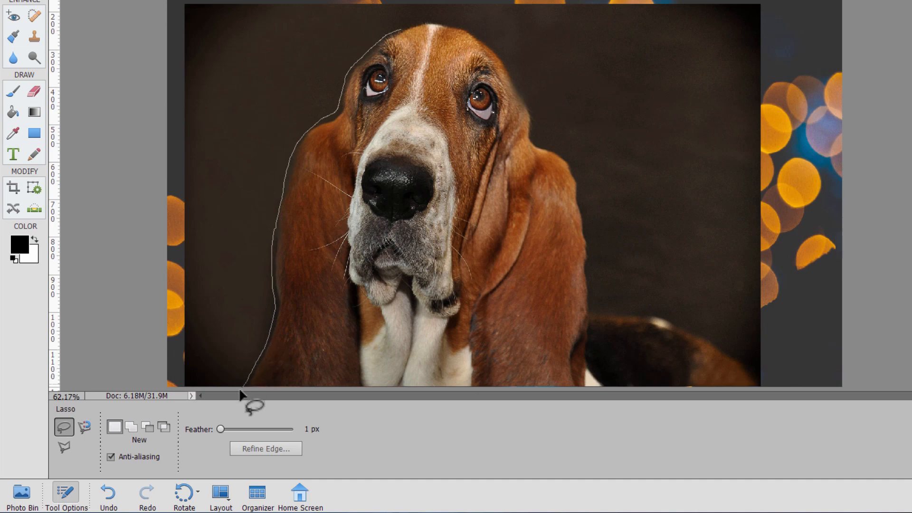
{"action": "mouse_move", "coordinate": [731, 412]}
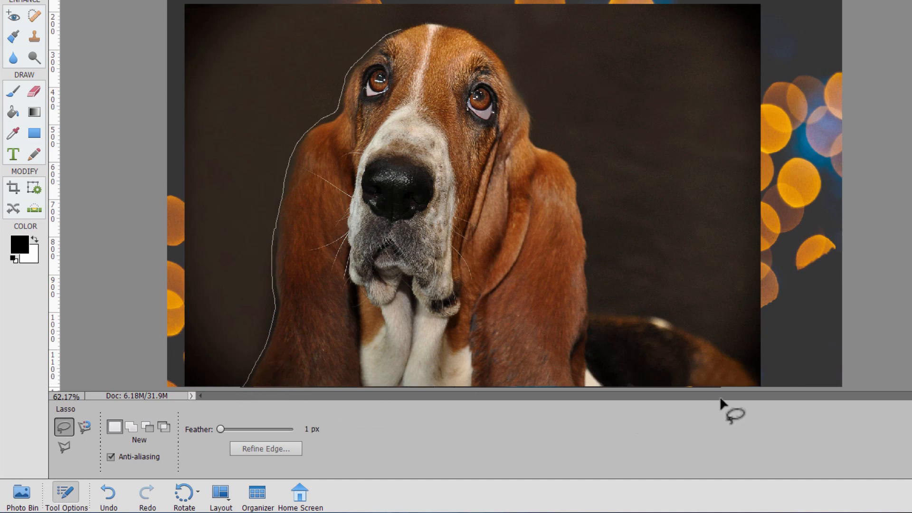
{"action": "mouse_move", "coordinate": [761, 381]}
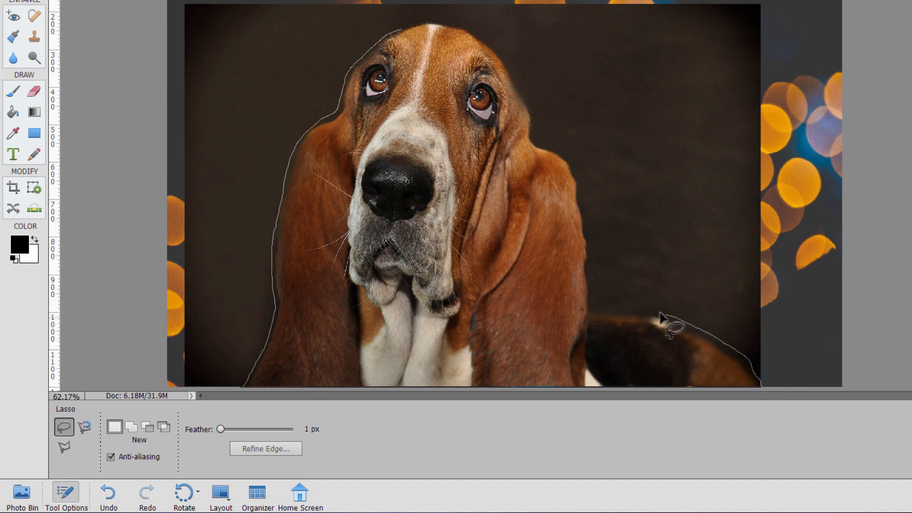
{"action": "mouse_move", "coordinate": [590, 287]}
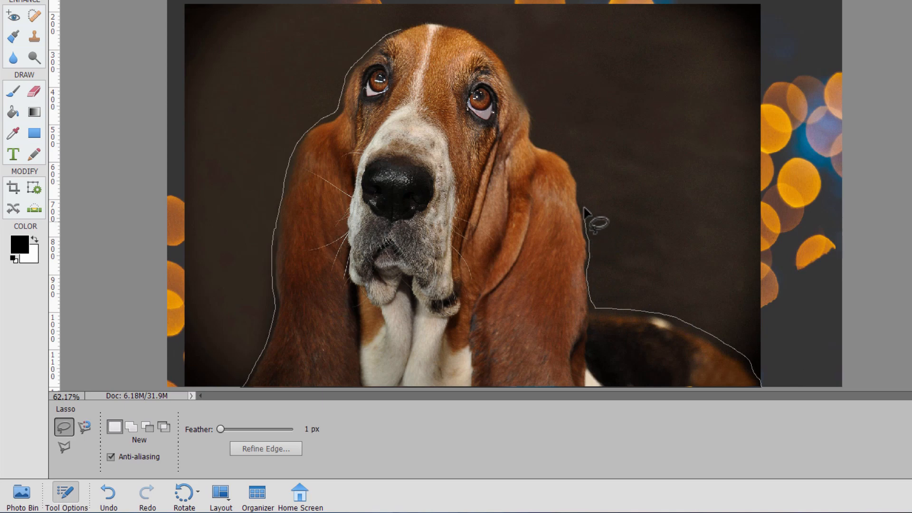
{"action": "mouse_move", "coordinate": [560, 154]}
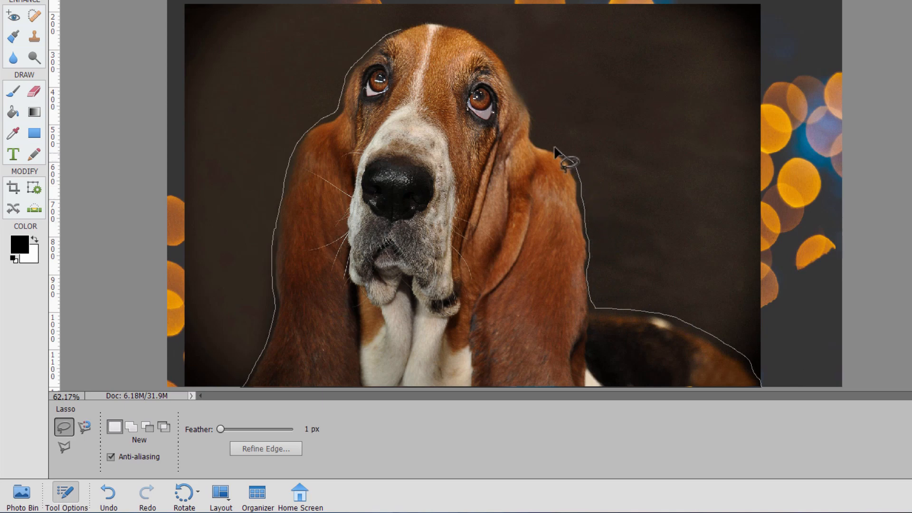
{"action": "mouse_move", "coordinate": [502, 47]}
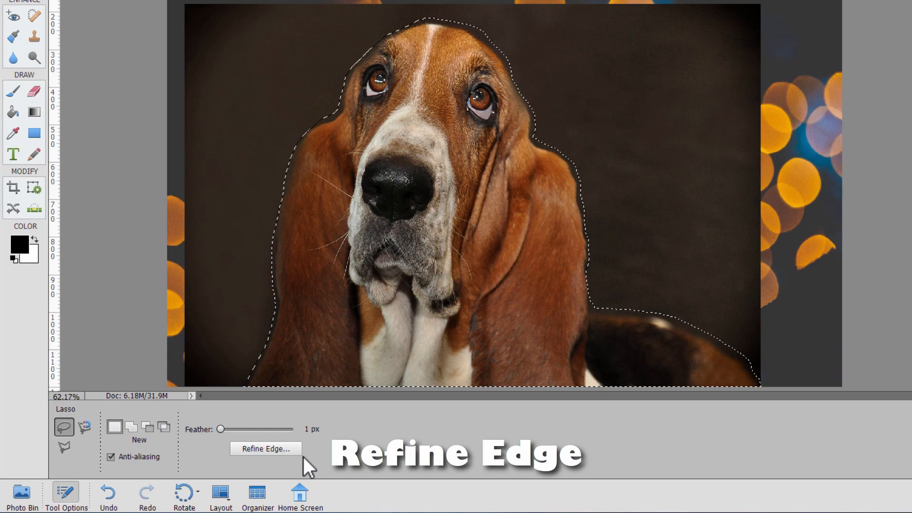
Open Refine Edge for the dog selection and set the view to Overlay
{"action": "left_click", "coordinate": [265, 448]}
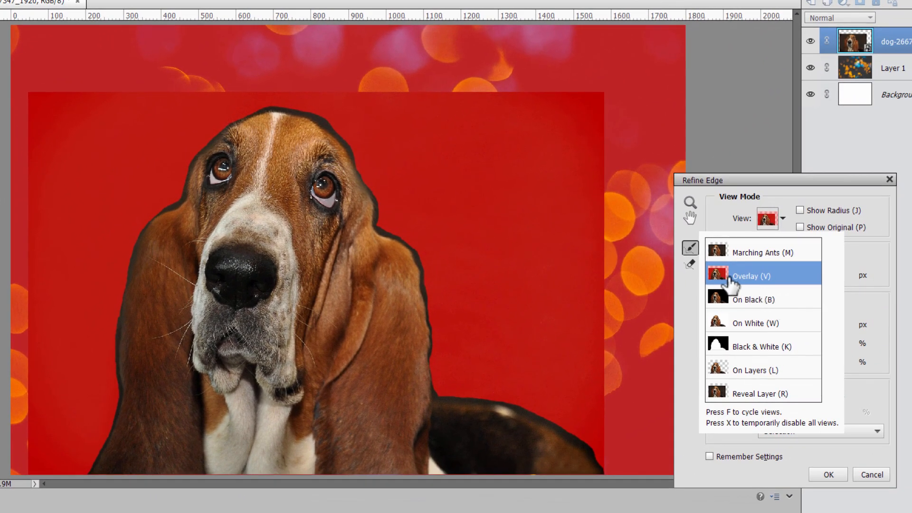
{"action": "mouse_move", "coordinate": [811, 265]}
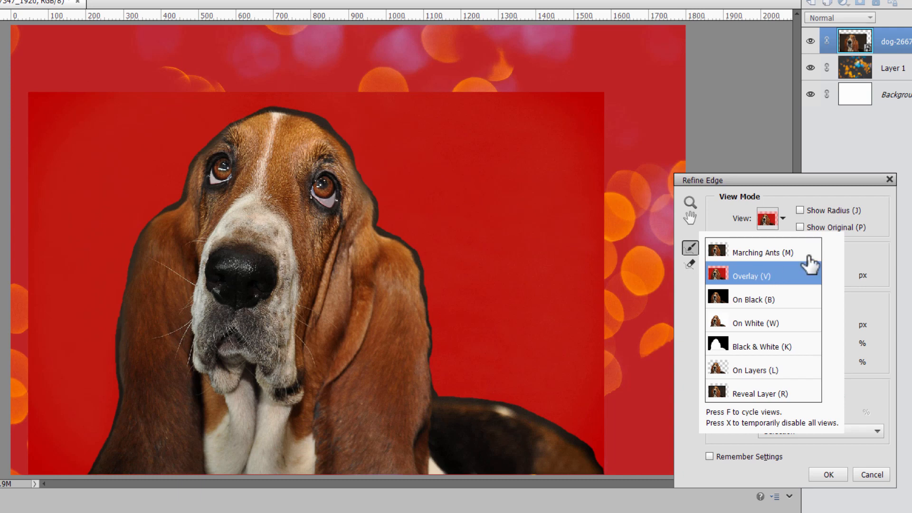
{"action": "left_click", "coordinate": [762, 274]}
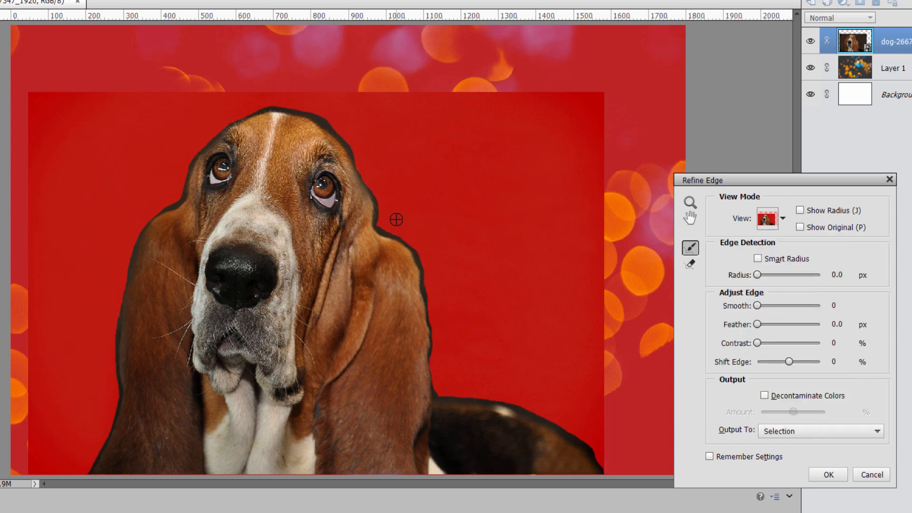
{"action": "mouse_move", "coordinate": [771, 340]}
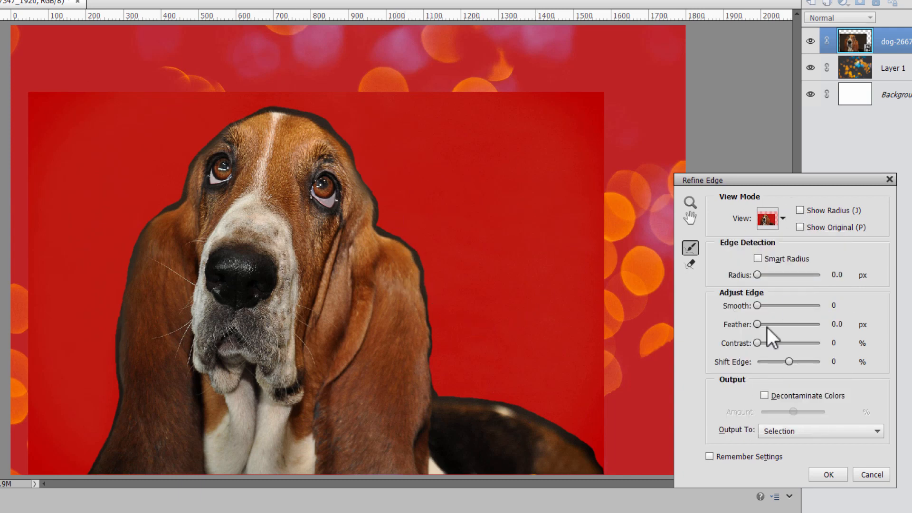
{"action": "mouse_move", "coordinate": [782, 294]}
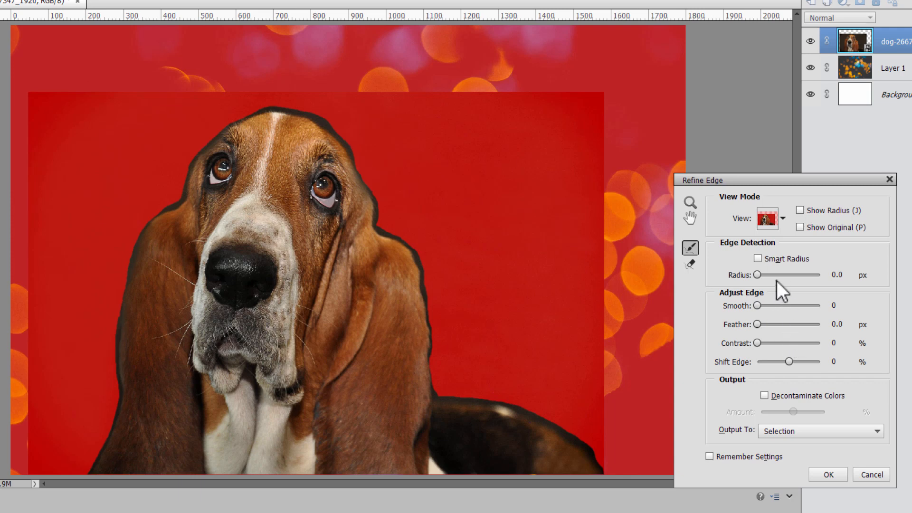
{"action": "mouse_move", "coordinate": [153, 239]}
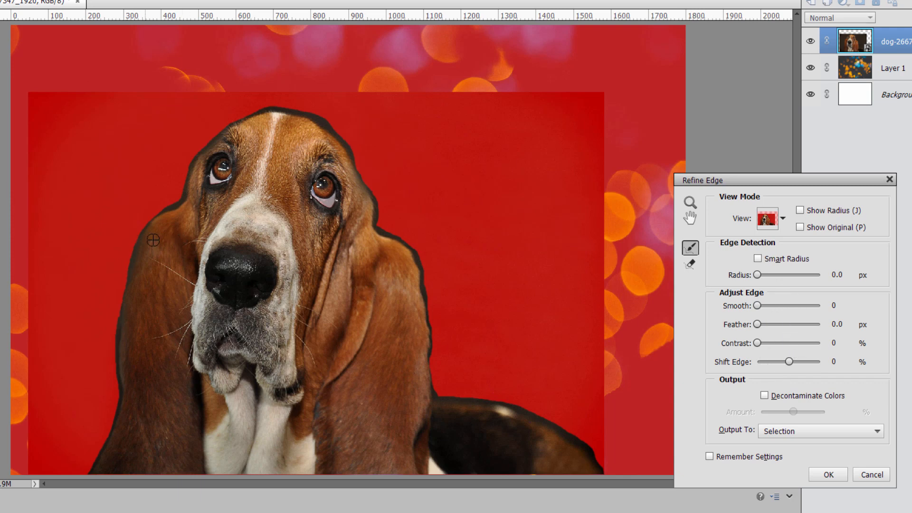
{"action": "mouse_move", "coordinate": [111, 262]}
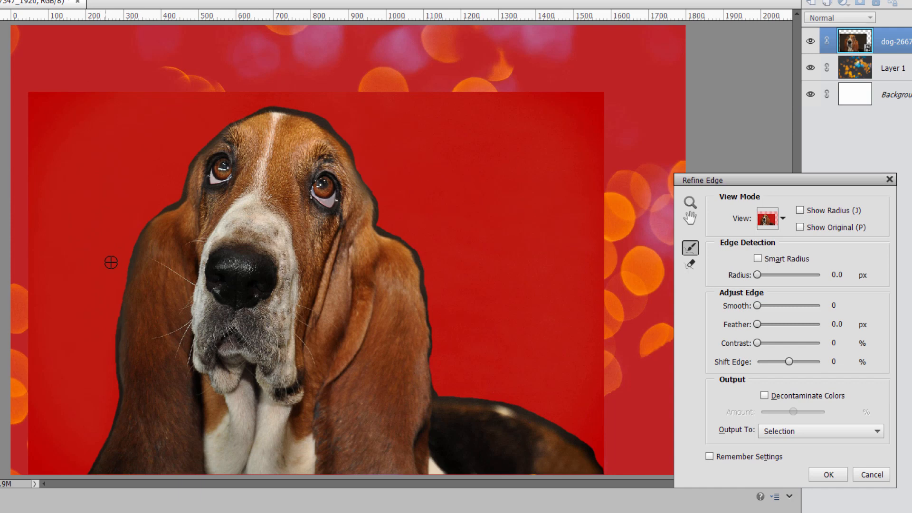
{"action": "mouse_move", "coordinate": [149, 250]}
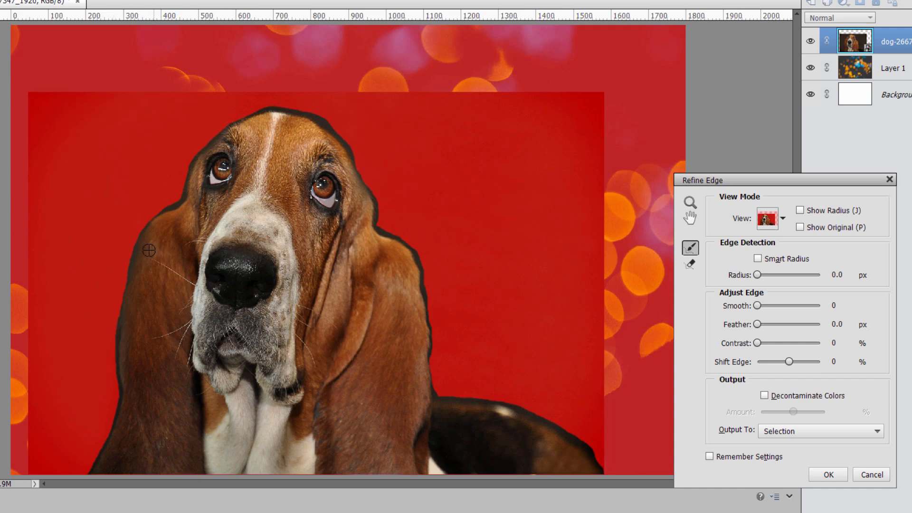
{"action": "mouse_move", "coordinate": [148, 220]}
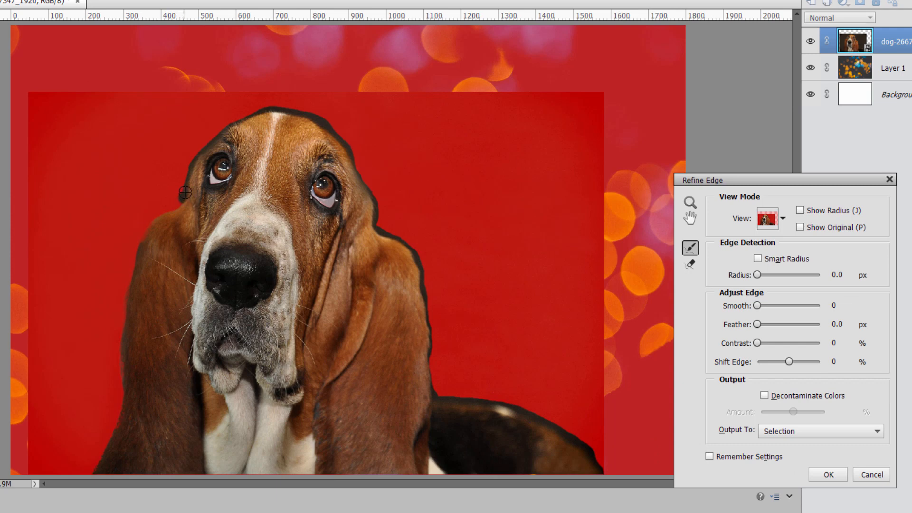
{"action": "mouse_move", "coordinate": [212, 134]}
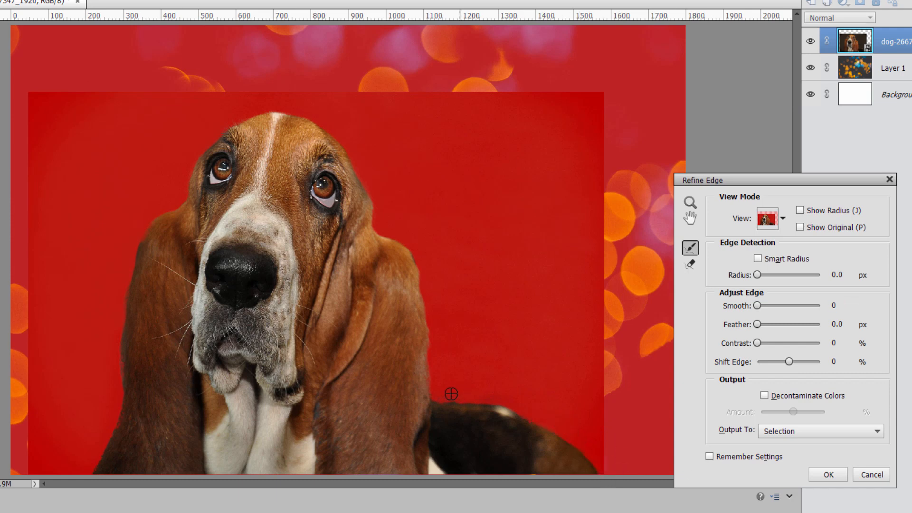
{"action": "mouse_move", "coordinate": [191, 128]}
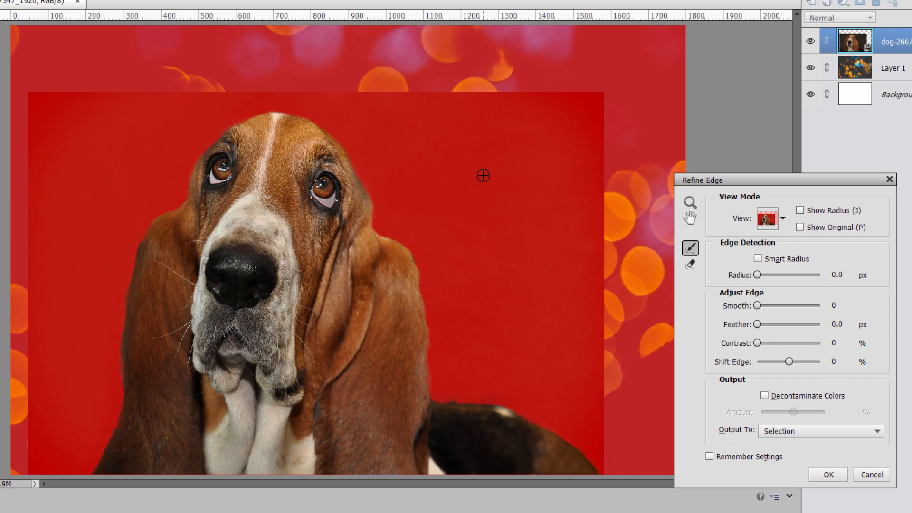
{"action": "mouse_move", "coordinate": [445, 253]}
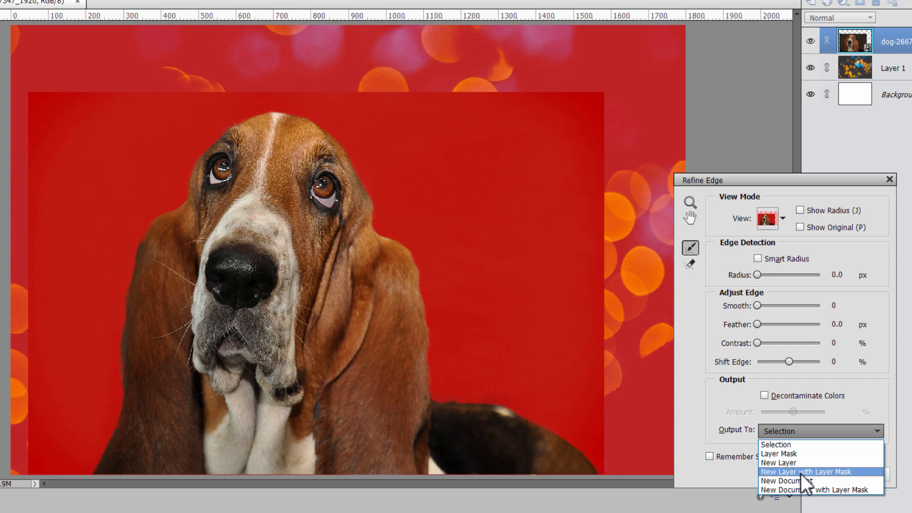
Set Refine Edge output to New Layer with Layer Mask and apply it
{"action": "left_click", "coordinate": [806, 471]}
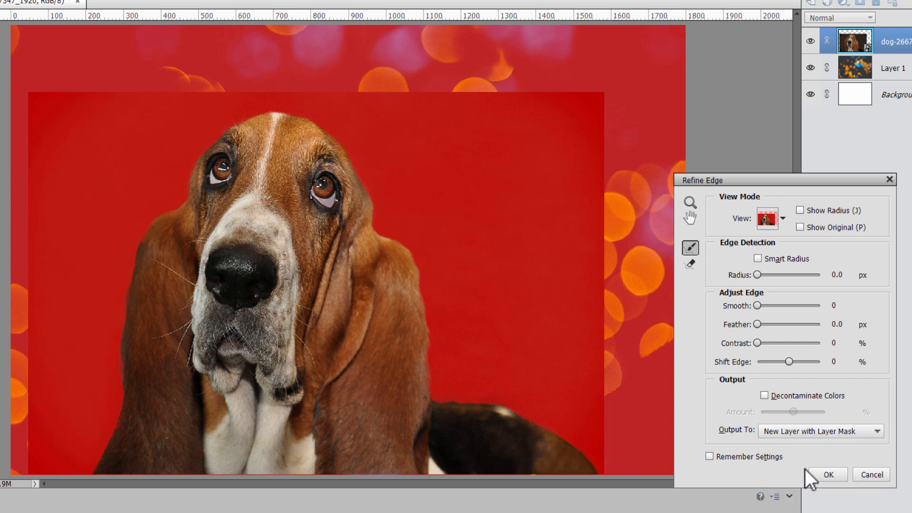
{"action": "left_click", "coordinate": [826, 474]}
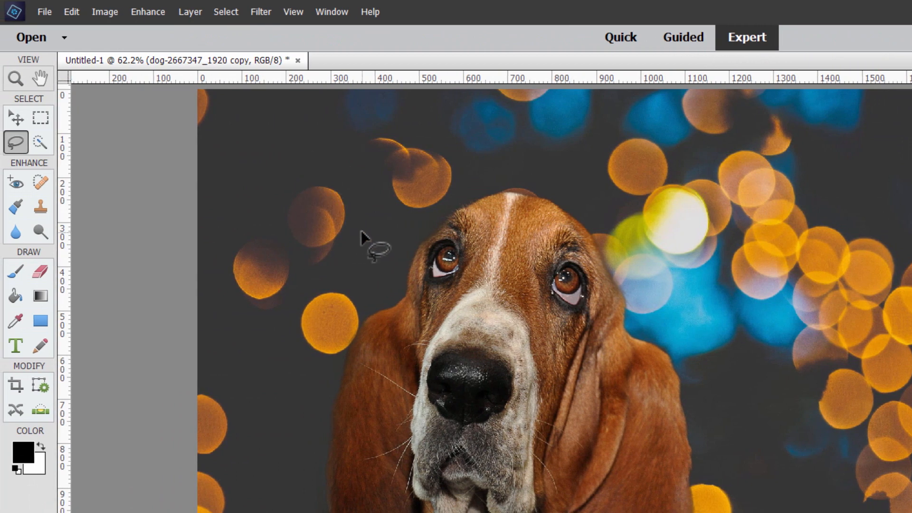
Save the composite as 'photo to layer' and reopen photo to layer.psd from recent files
{"action": "left_click", "coordinate": [15, 117]}
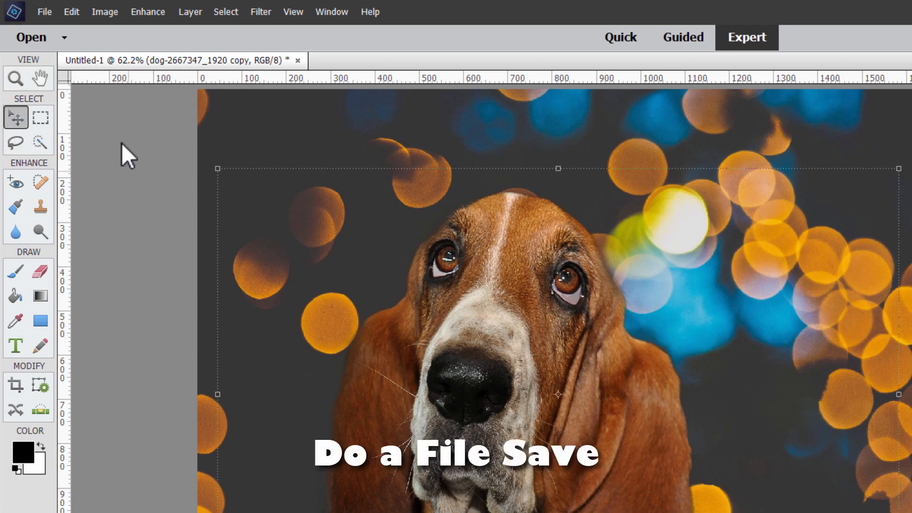
{"action": "left_click", "coordinate": [44, 11]}
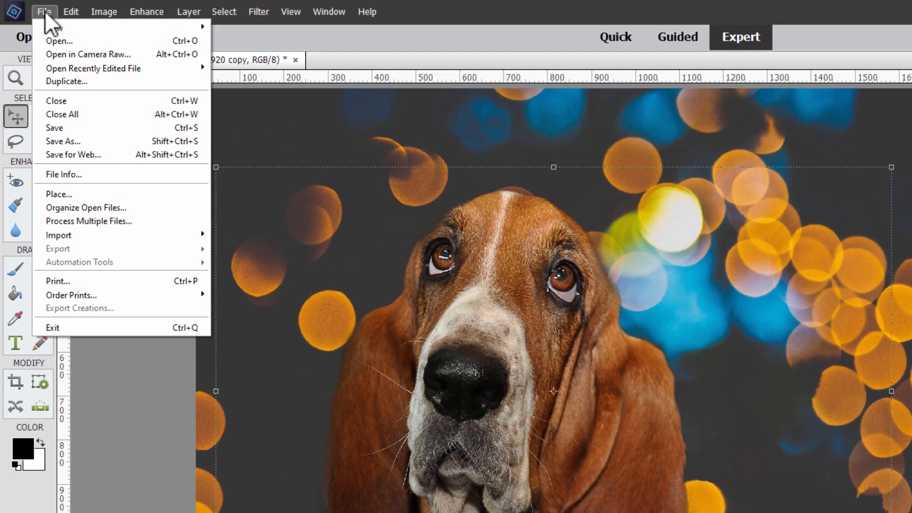
{"action": "left_click", "coordinate": [63, 140]}
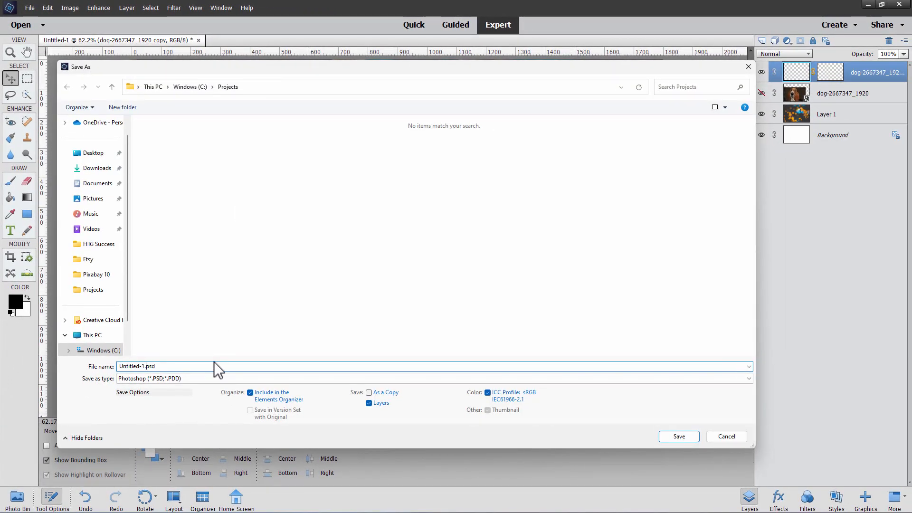
{"action": "type", "text": "photo to layer"}
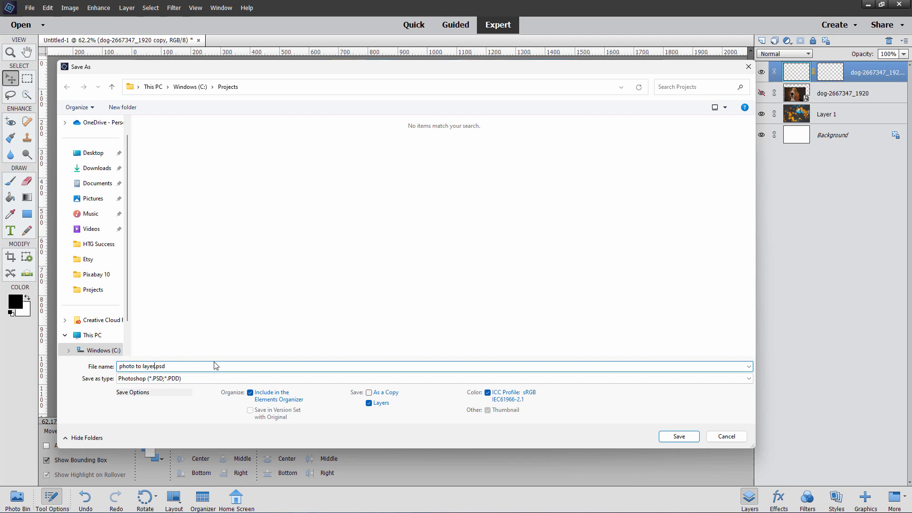
{"action": "left_click", "coordinate": [677, 436]}
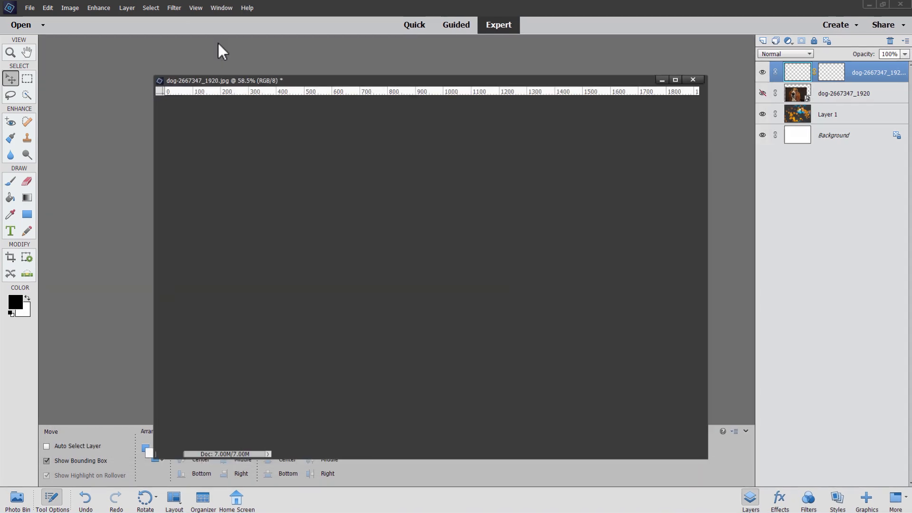
{"action": "left_click", "coordinate": [29, 8]}
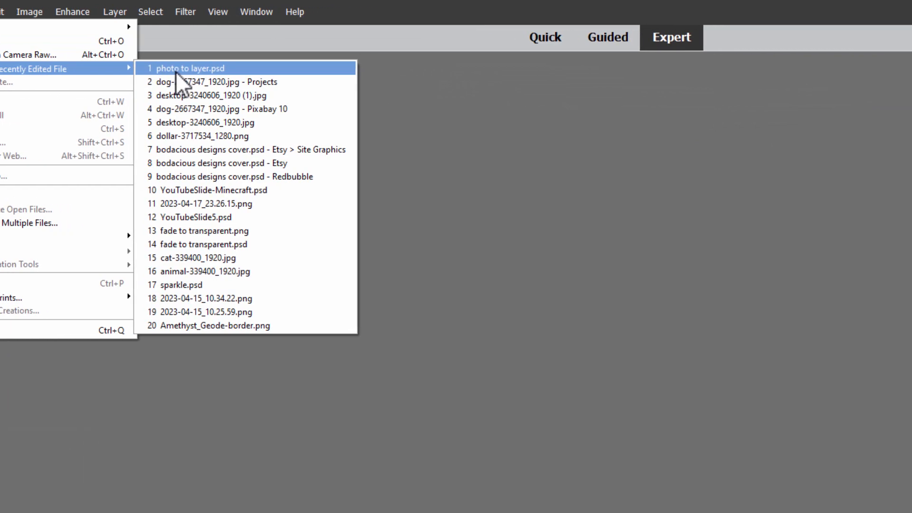
{"action": "left_click", "coordinate": [217, 81]}
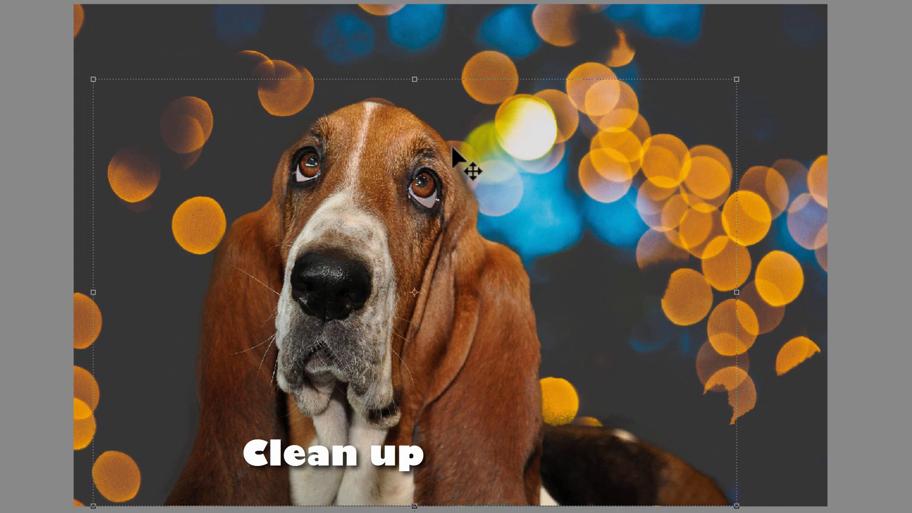
{"action": "mouse_move", "coordinate": [567, 329]}
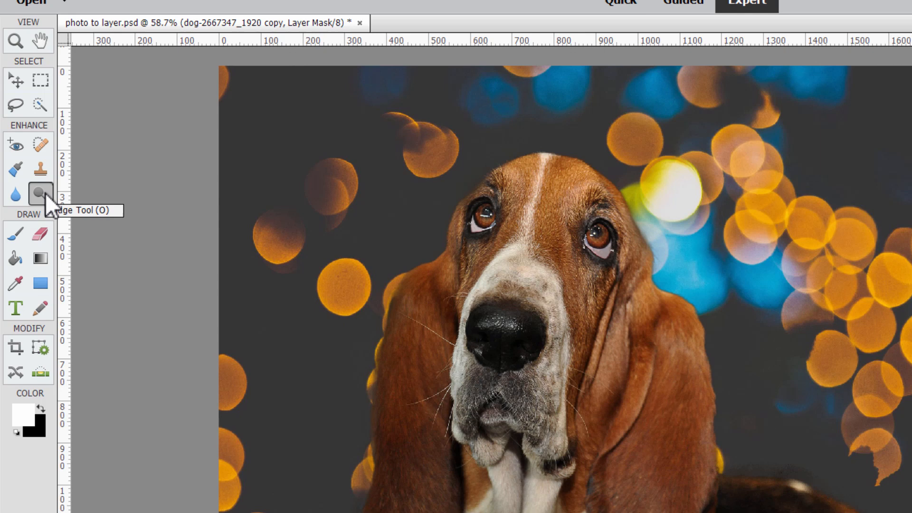
Select the Burn tool and set its Range to Shadows
{"action": "left_click", "coordinate": [39, 190]}
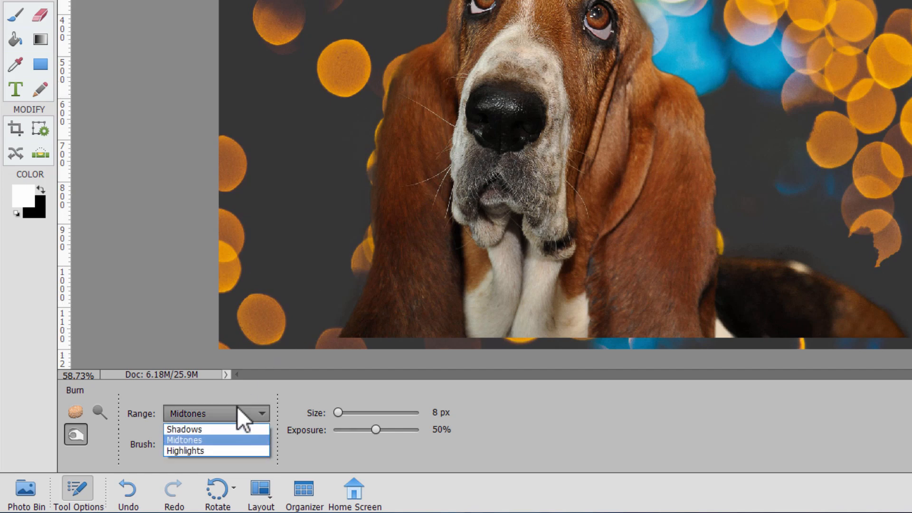
{"action": "left_click", "coordinate": [186, 429]}
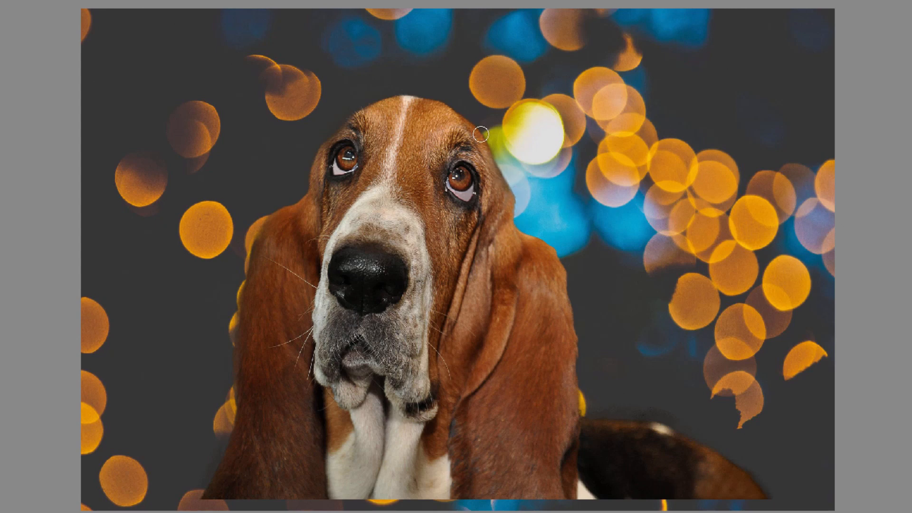
{"action": "mouse_move", "coordinate": [569, 275]}
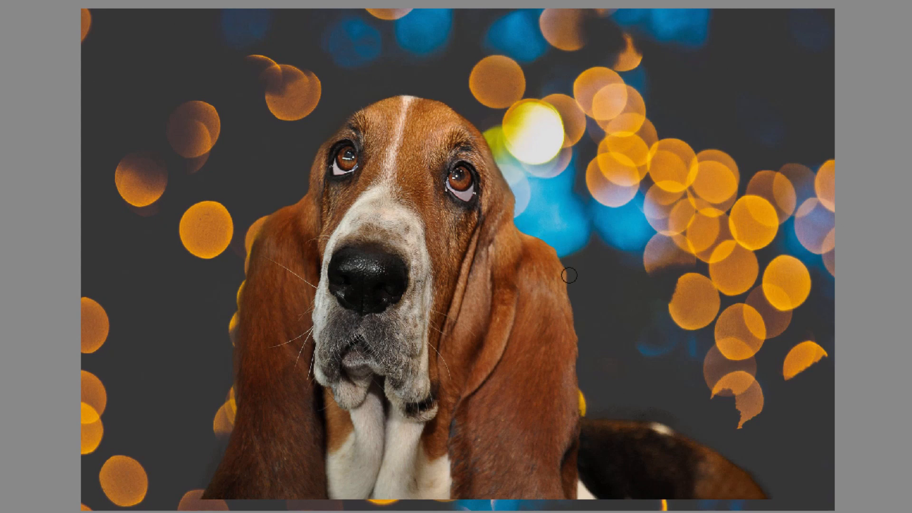
{"action": "mouse_move", "coordinate": [584, 285]}
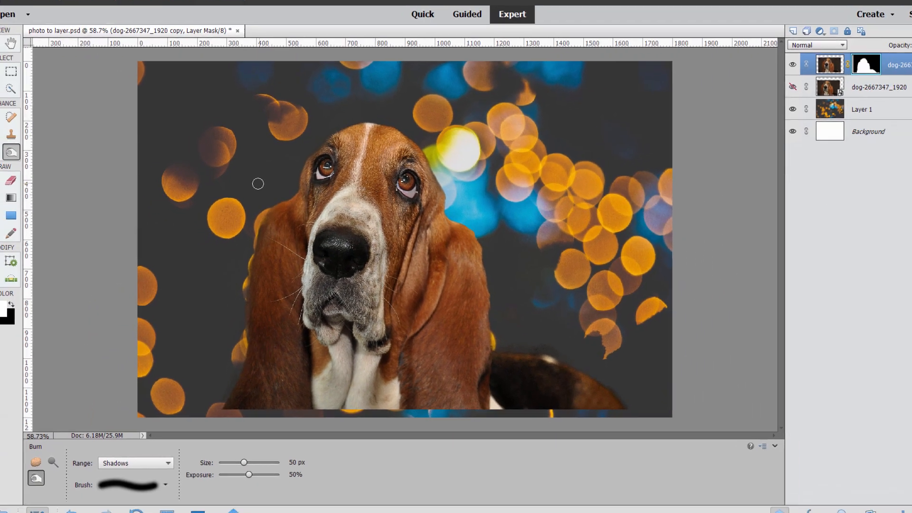
Free Transform the masked dog layer to about 103.15% and commit it
{"action": "left_click", "coordinate": [10, 77]}
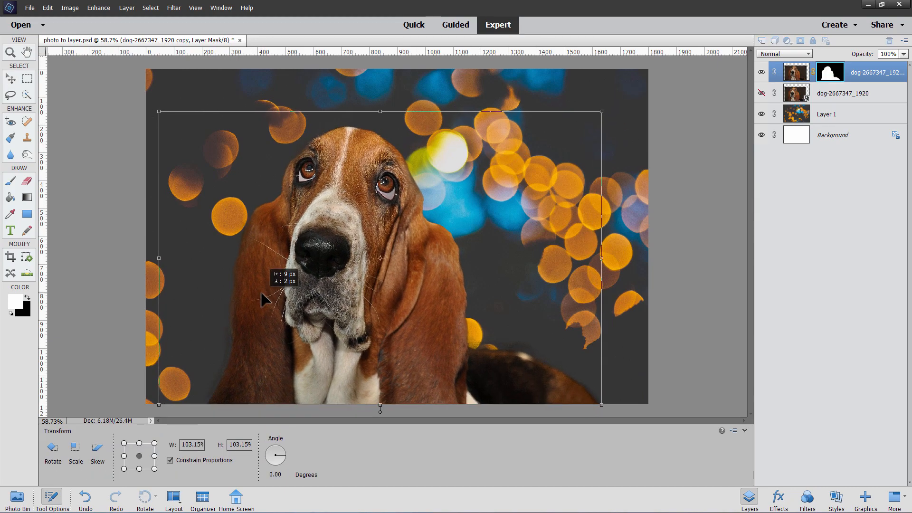
{"action": "left_click", "coordinate": [10, 78]}
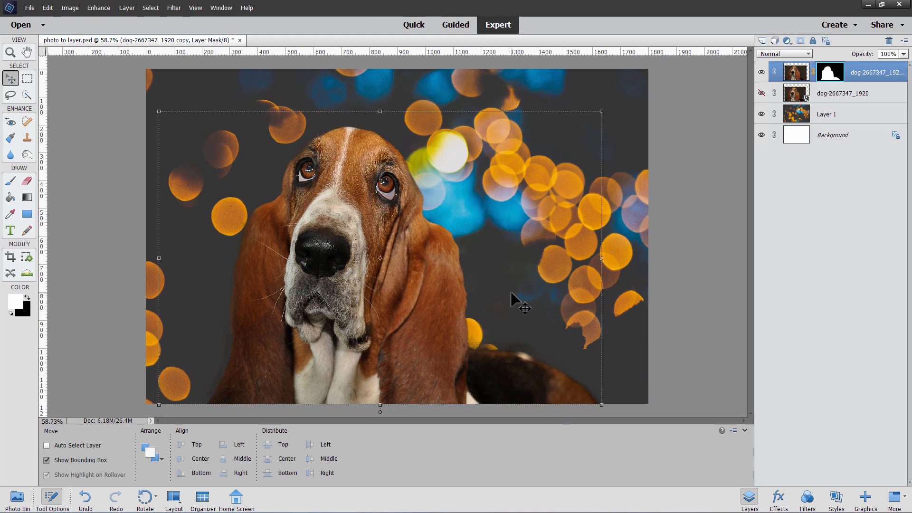
{"action": "mouse_move", "coordinate": [494, 247]}
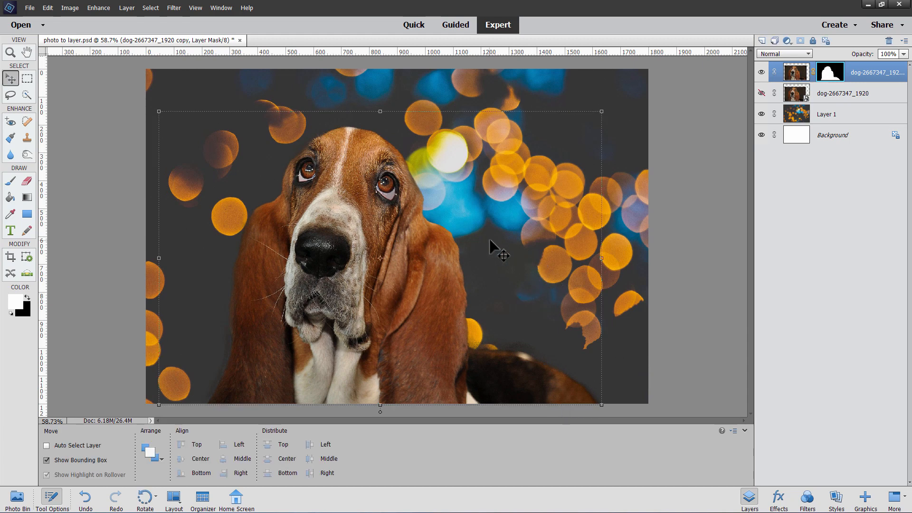
{"action": "mouse_move", "coordinate": [625, 173]}
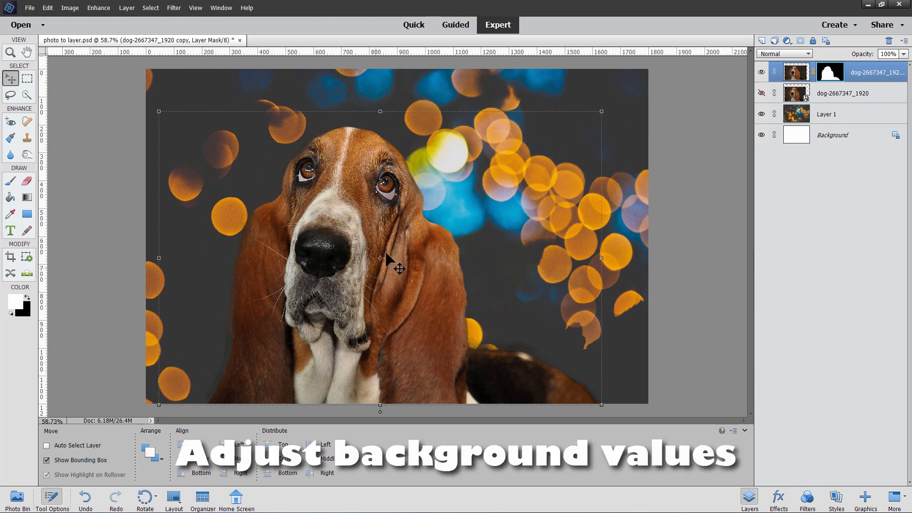
{"action": "mouse_move", "coordinate": [855, 120]}
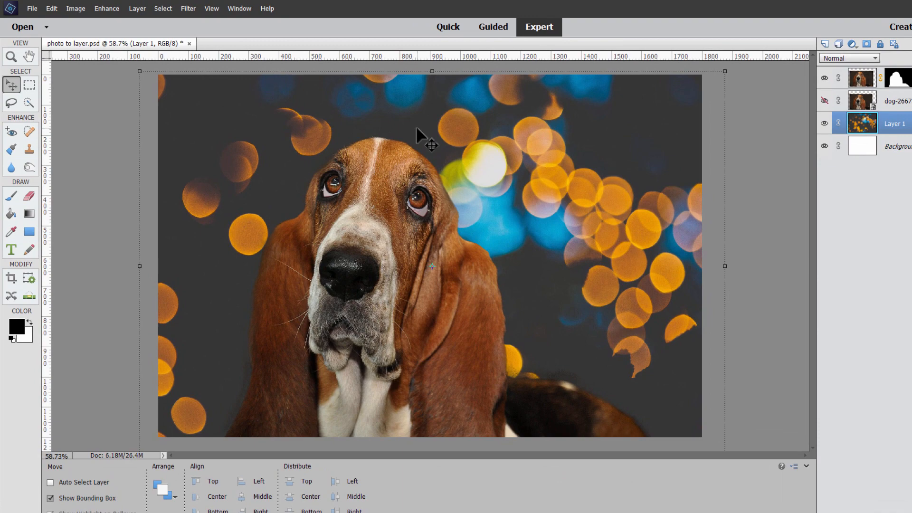
Add a Levels adjustment layer clipped to the bokeh background layer (Layer 1)
{"action": "left_click", "coordinate": [189, 11]}
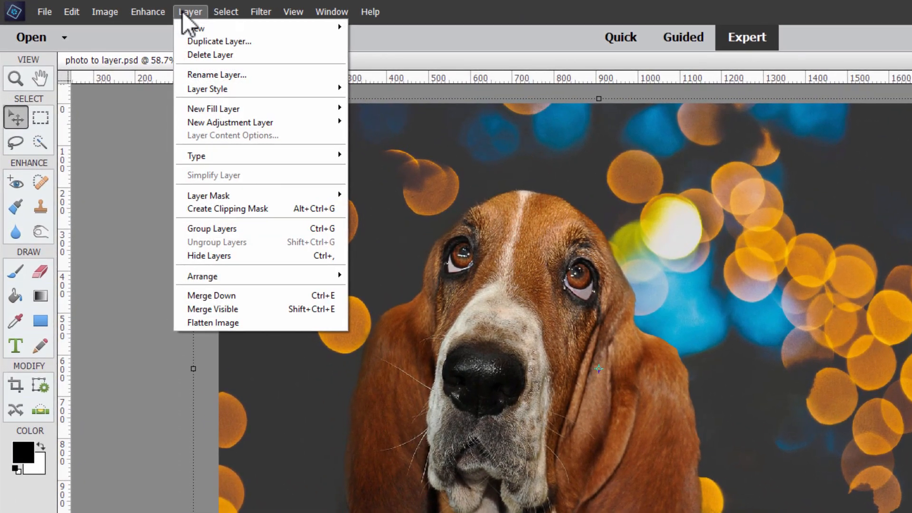
{"action": "mouse_move", "coordinate": [229, 122]}
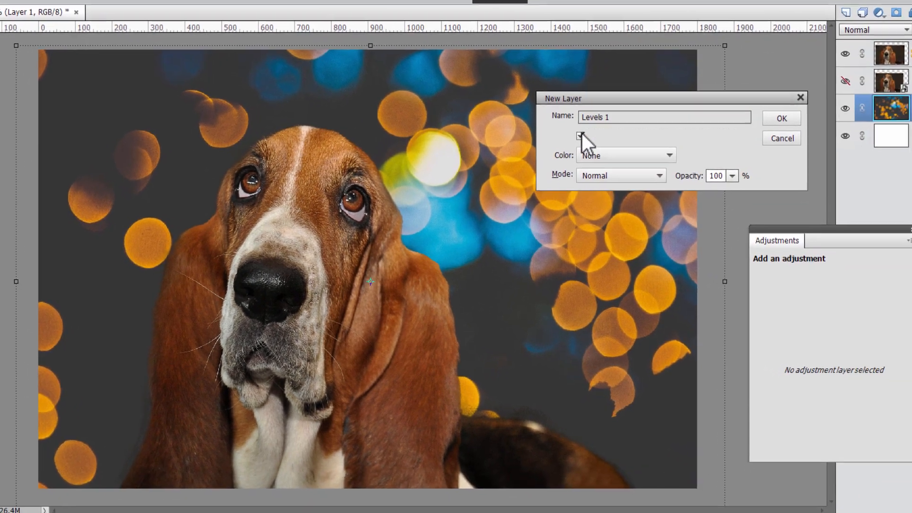
{"action": "left_click", "coordinate": [780, 118]}
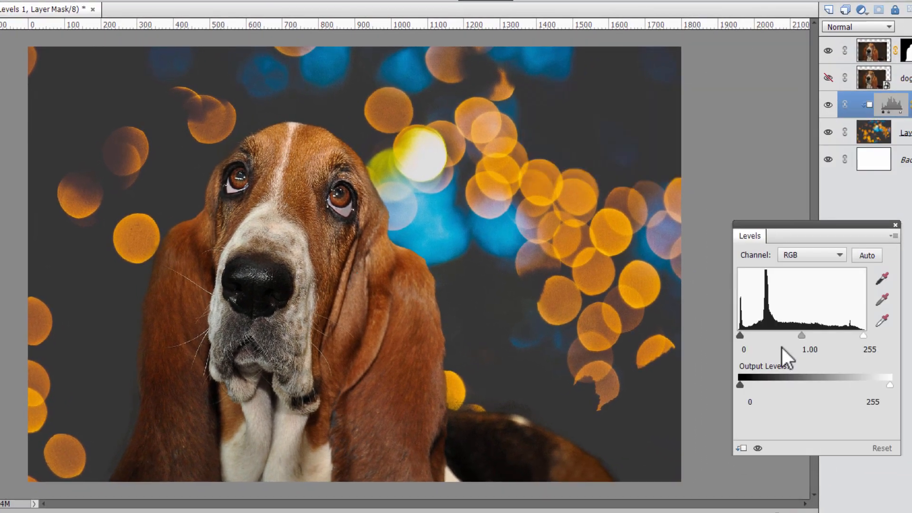
{"action": "mouse_move", "coordinate": [744, 346]}
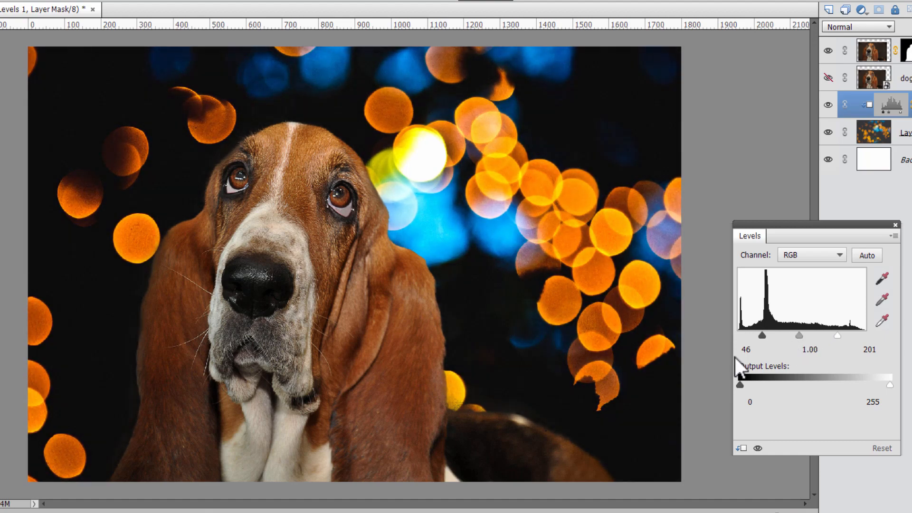
{"action": "mouse_move", "coordinate": [817, 383]}
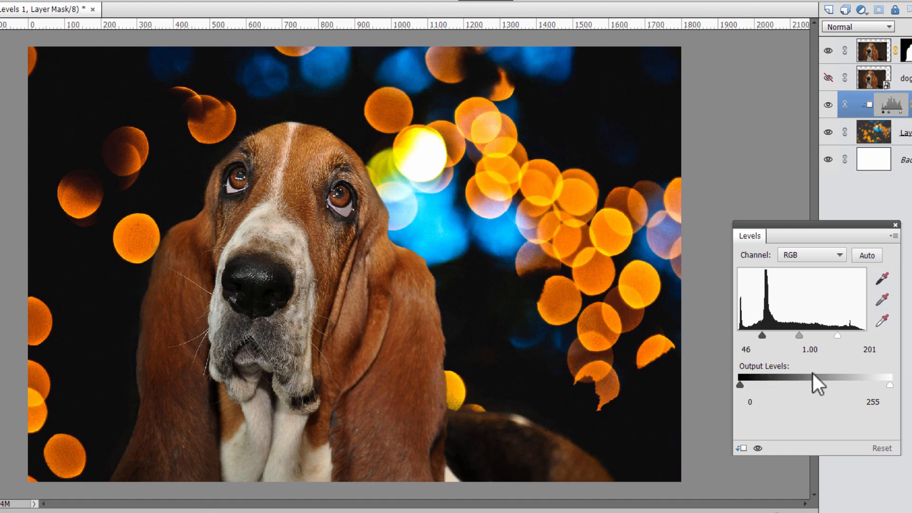
{"action": "mouse_move", "coordinate": [847, 366]}
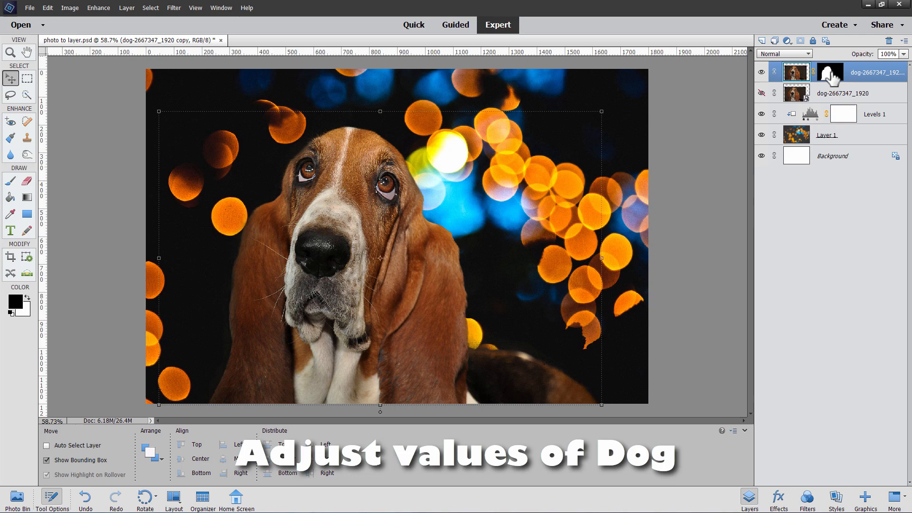
Add a Levels adjustment clipped to the hound layer, with input levels 17 and 193
{"action": "left_click", "coordinate": [125, 7]}
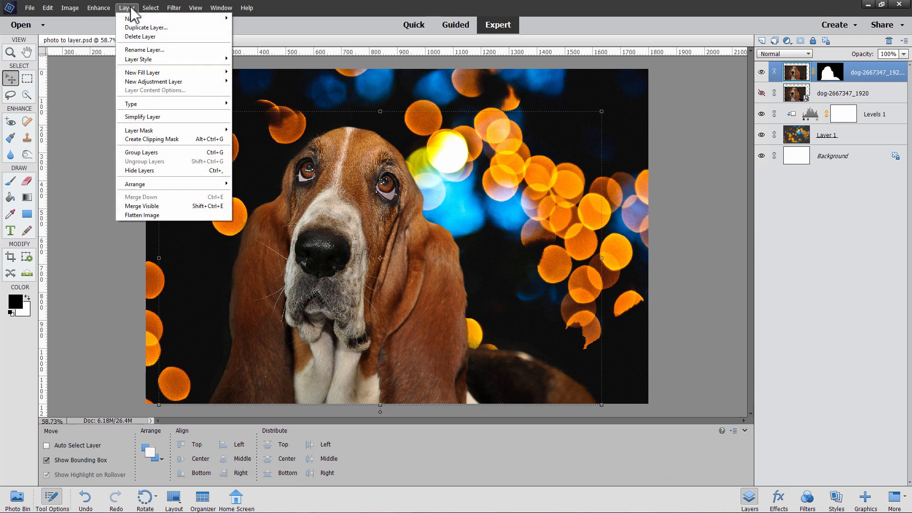
{"action": "mouse_move", "coordinate": [154, 81]}
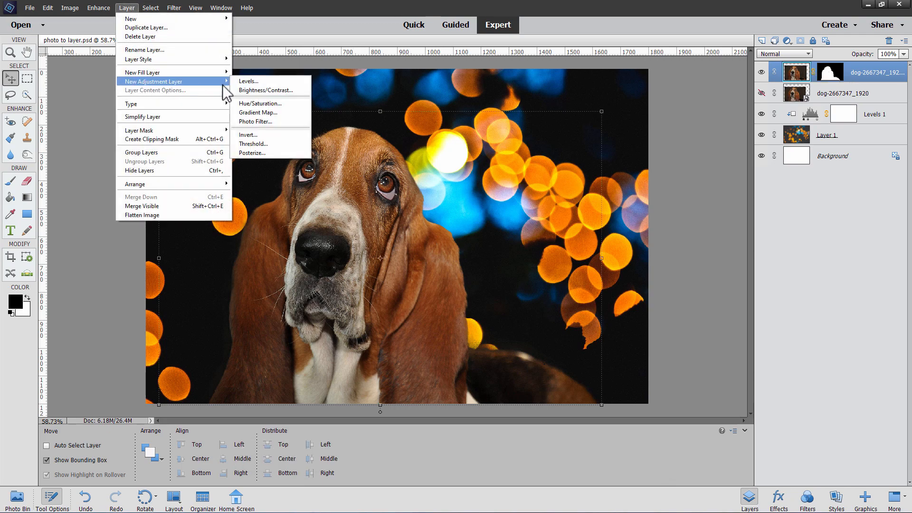
{"action": "left_click", "coordinate": [248, 80]}
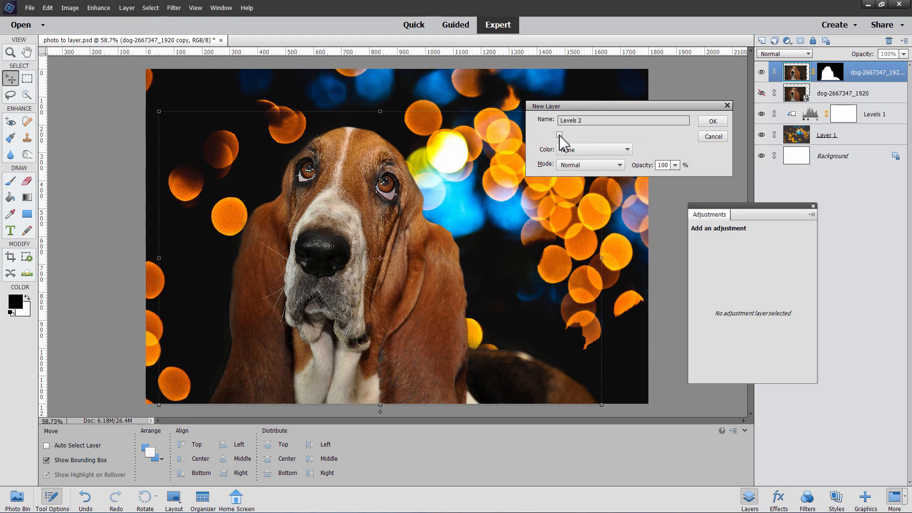
{"action": "left_click", "coordinate": [711, 121]}
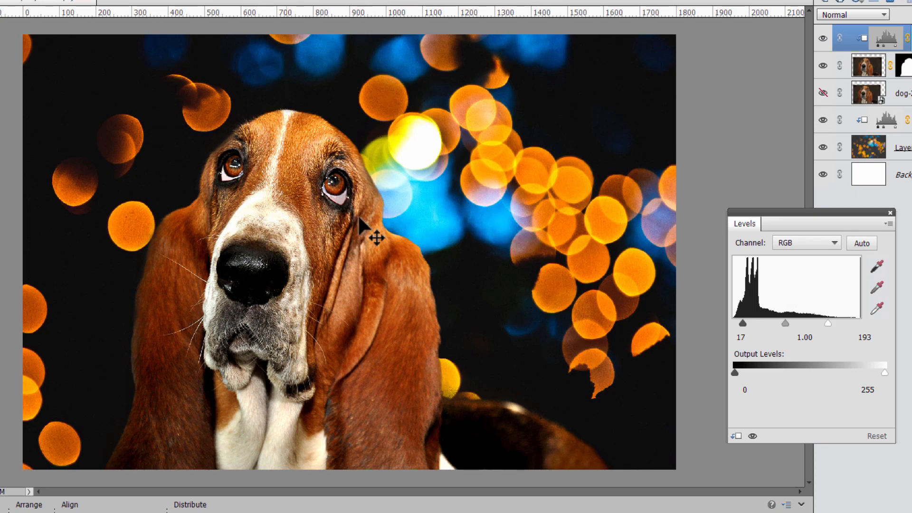
{"action": "left_click", "coordinate": [891, 213]}
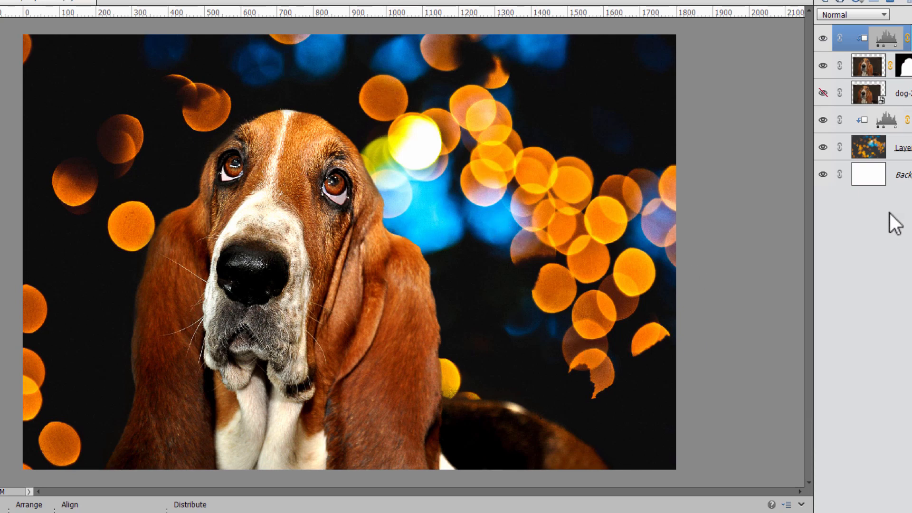